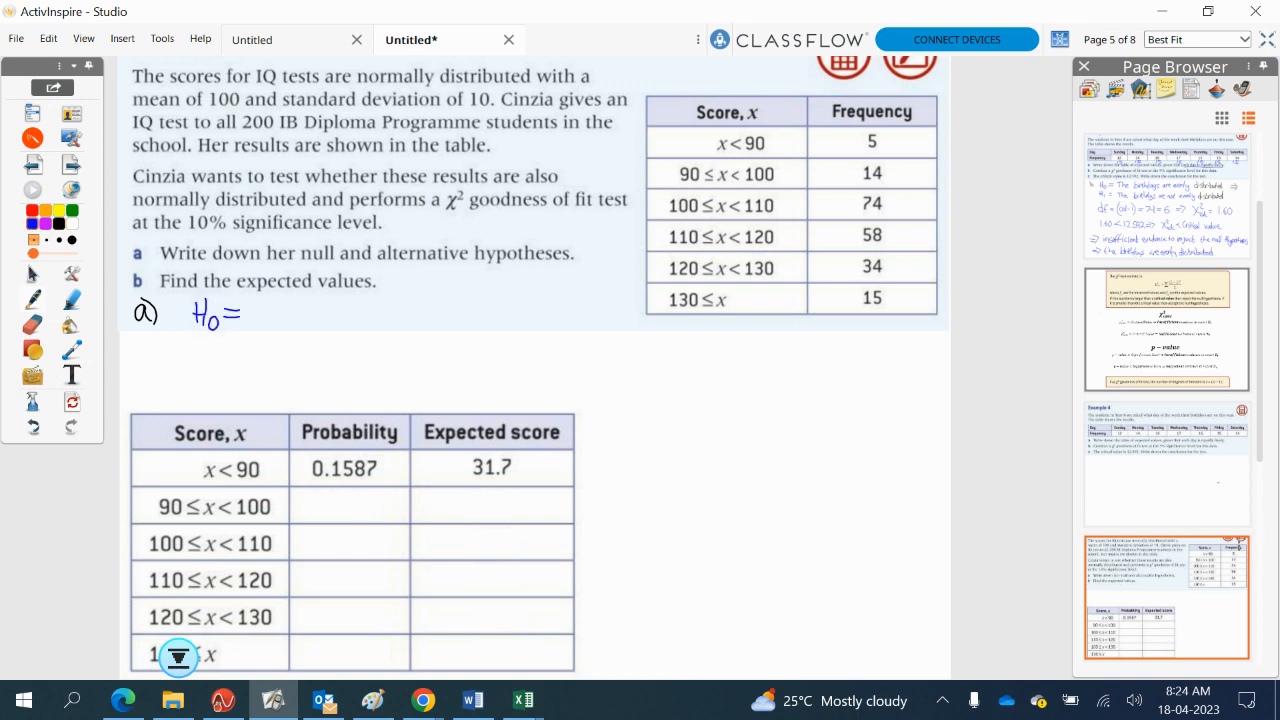
- Handwrite H0 'The data is normally distributed' under part a and start H1
text(The data is)
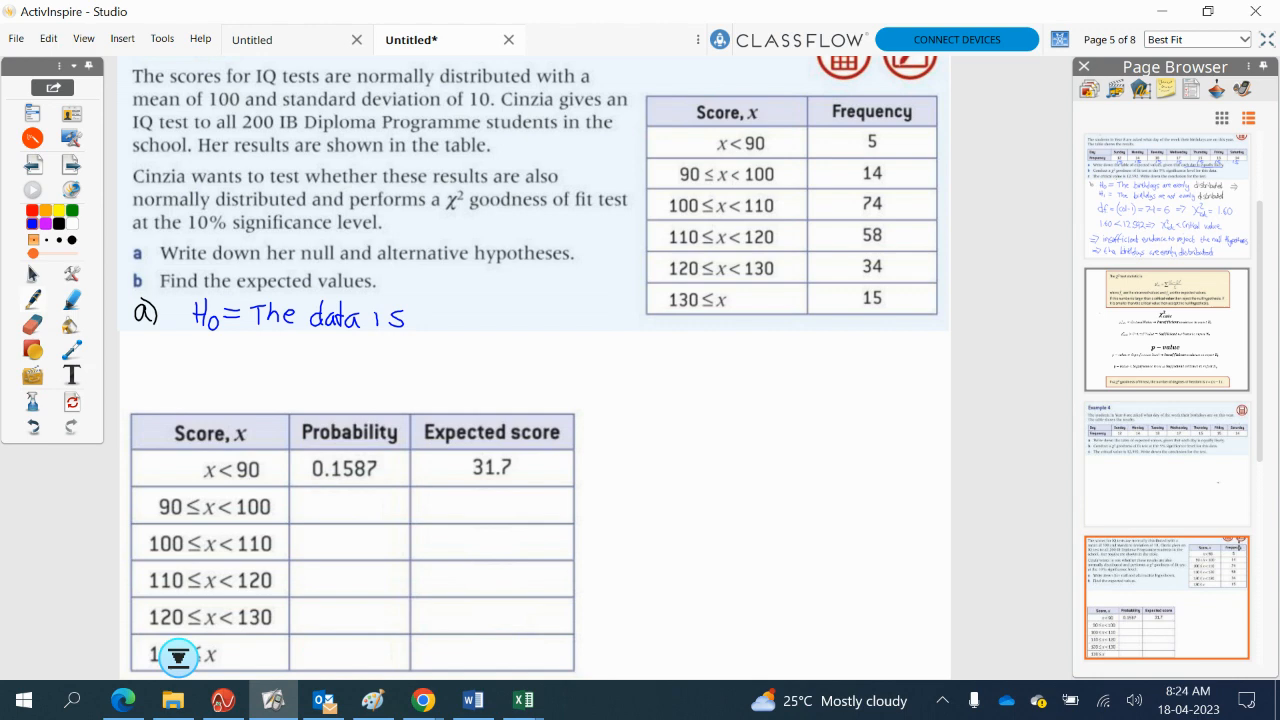
text(nor)
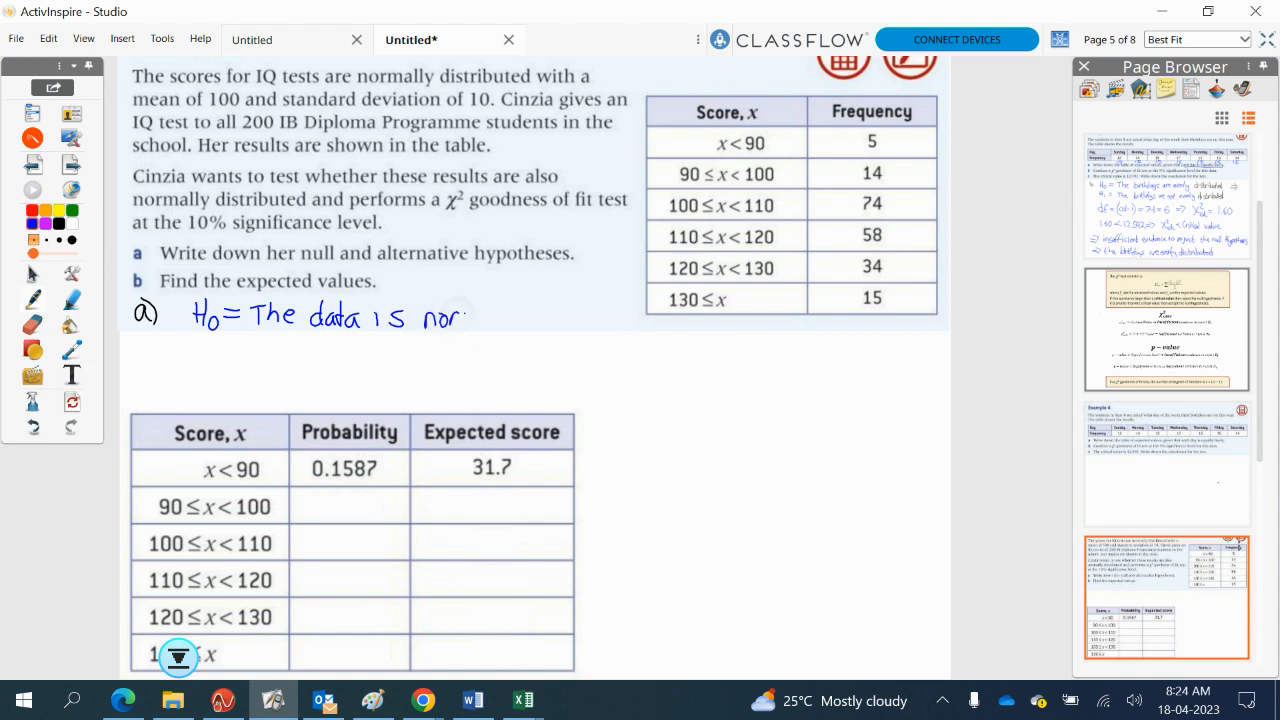
text(mally di)
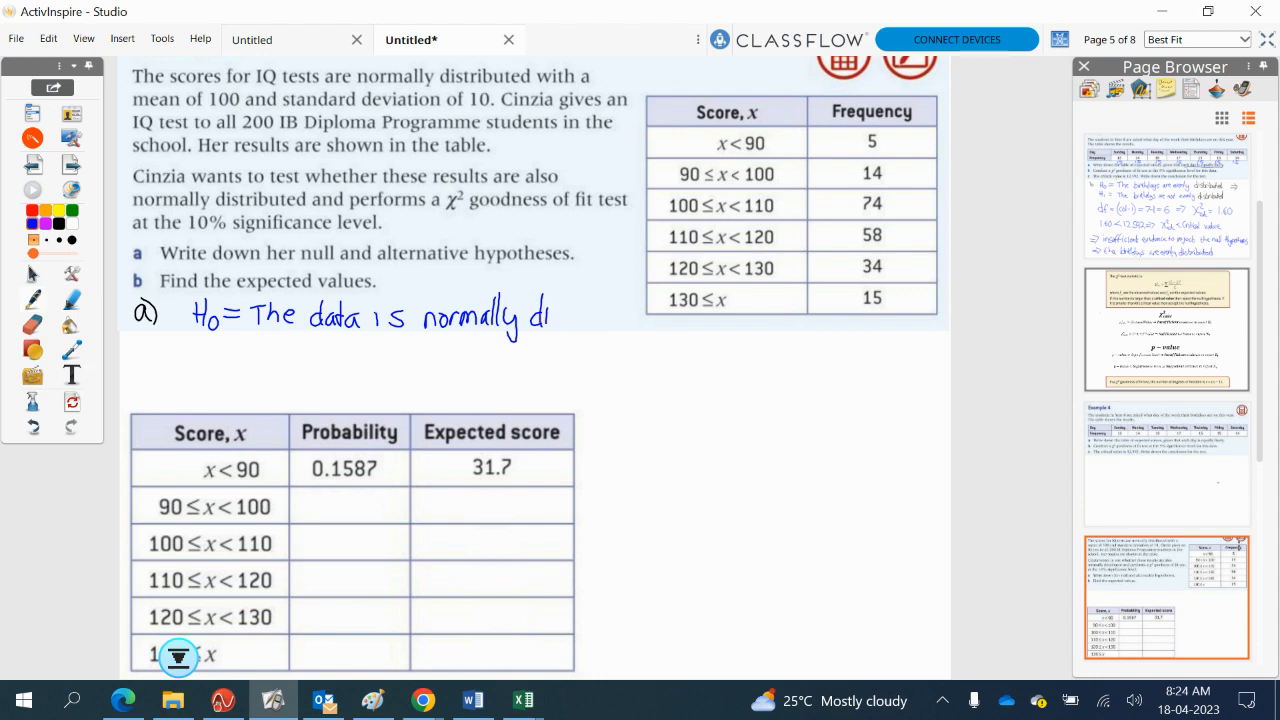
text(stributed)
text(H1 =)
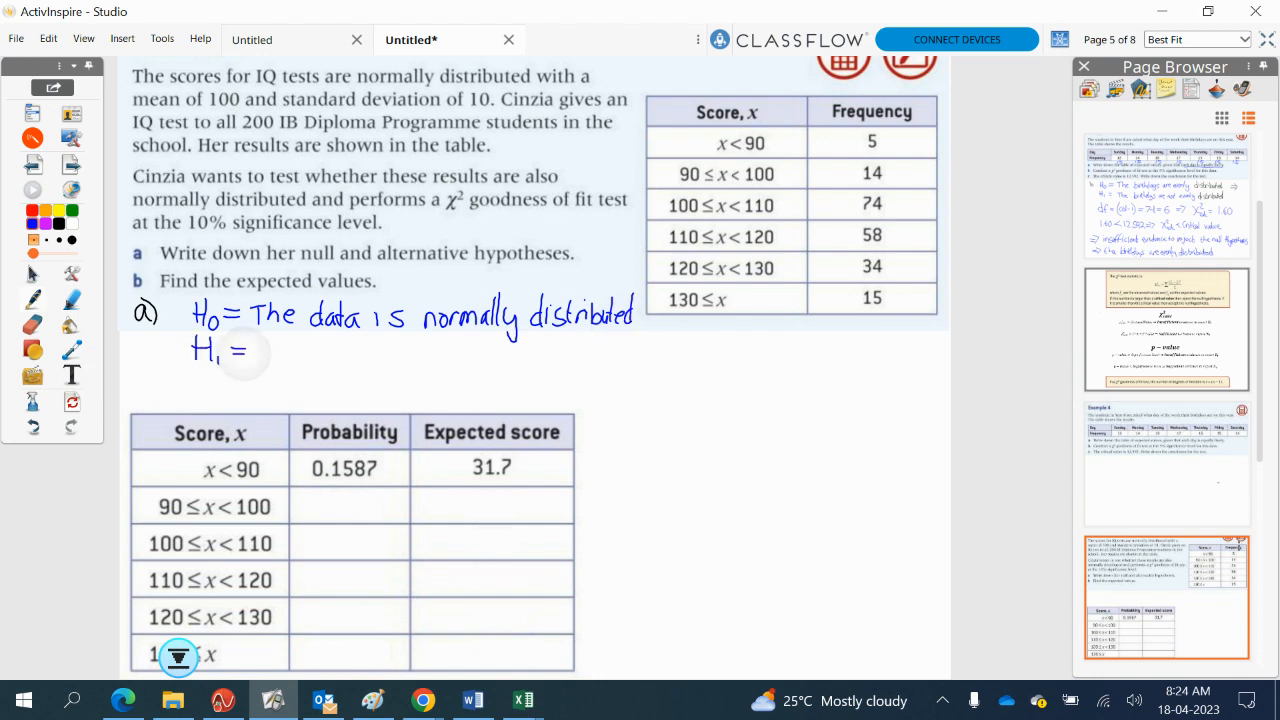
text(The data is no)
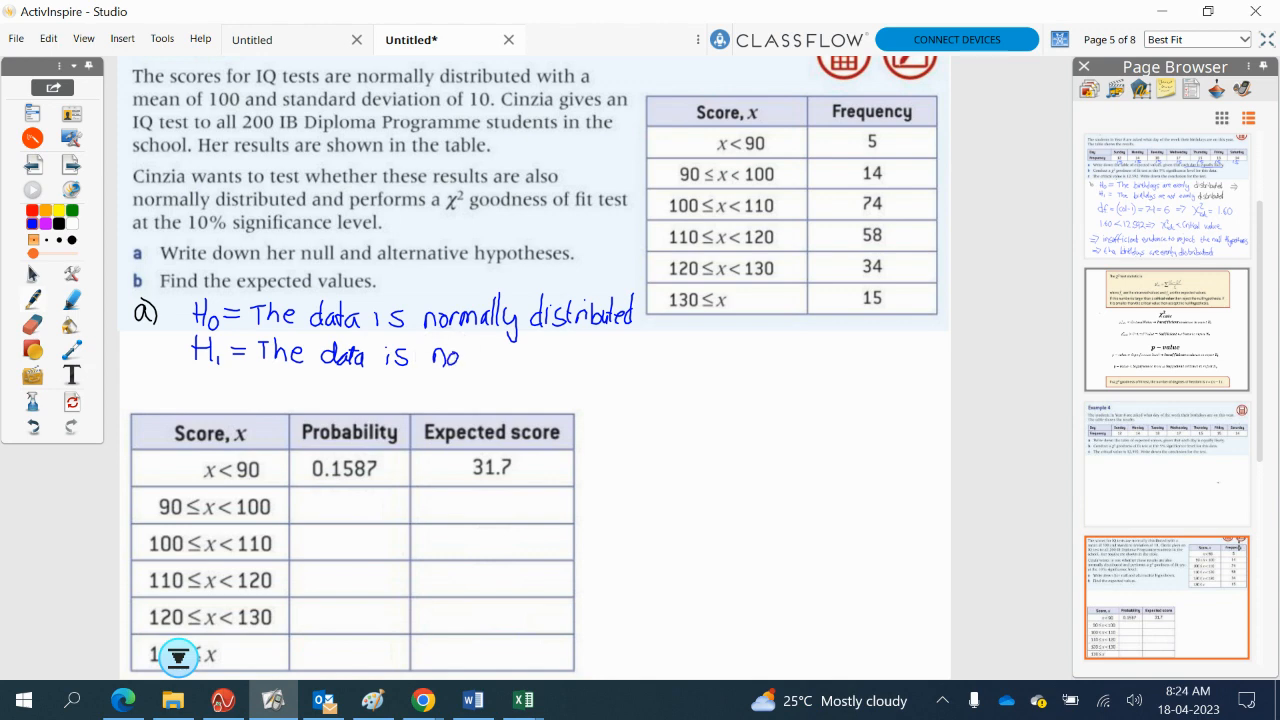
text(rmally)
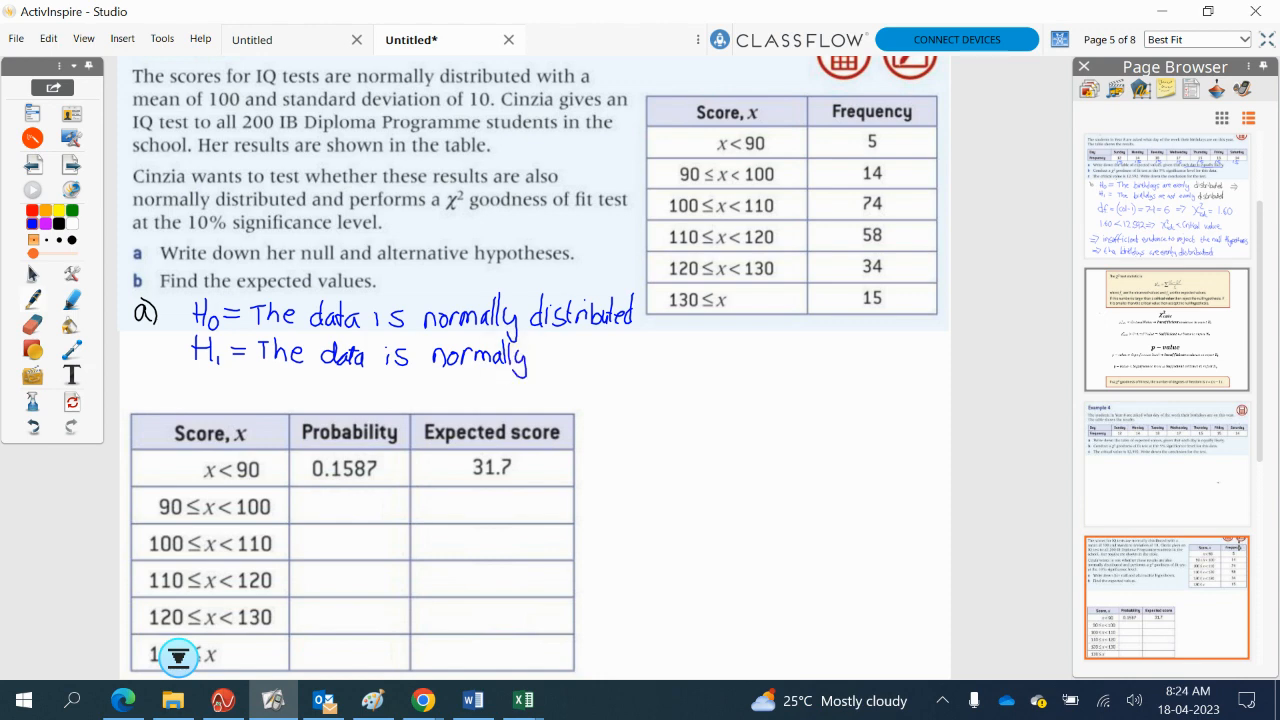
text(distributed)
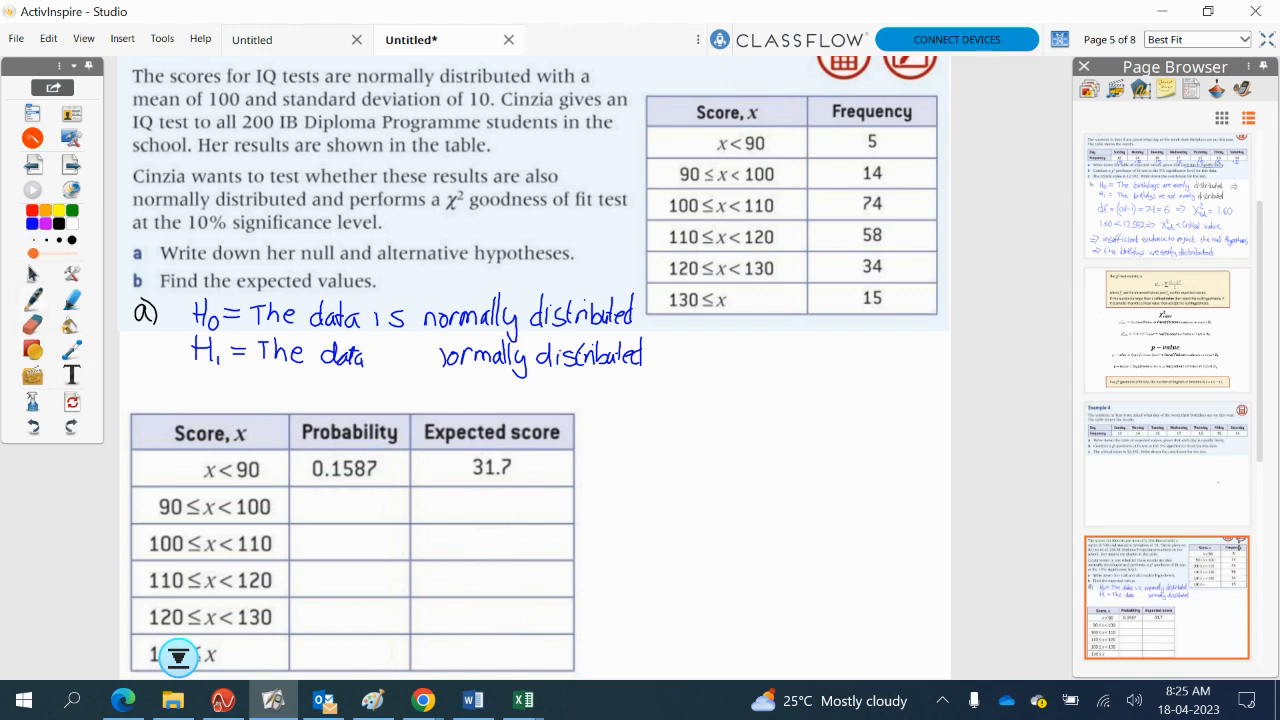
text(is)
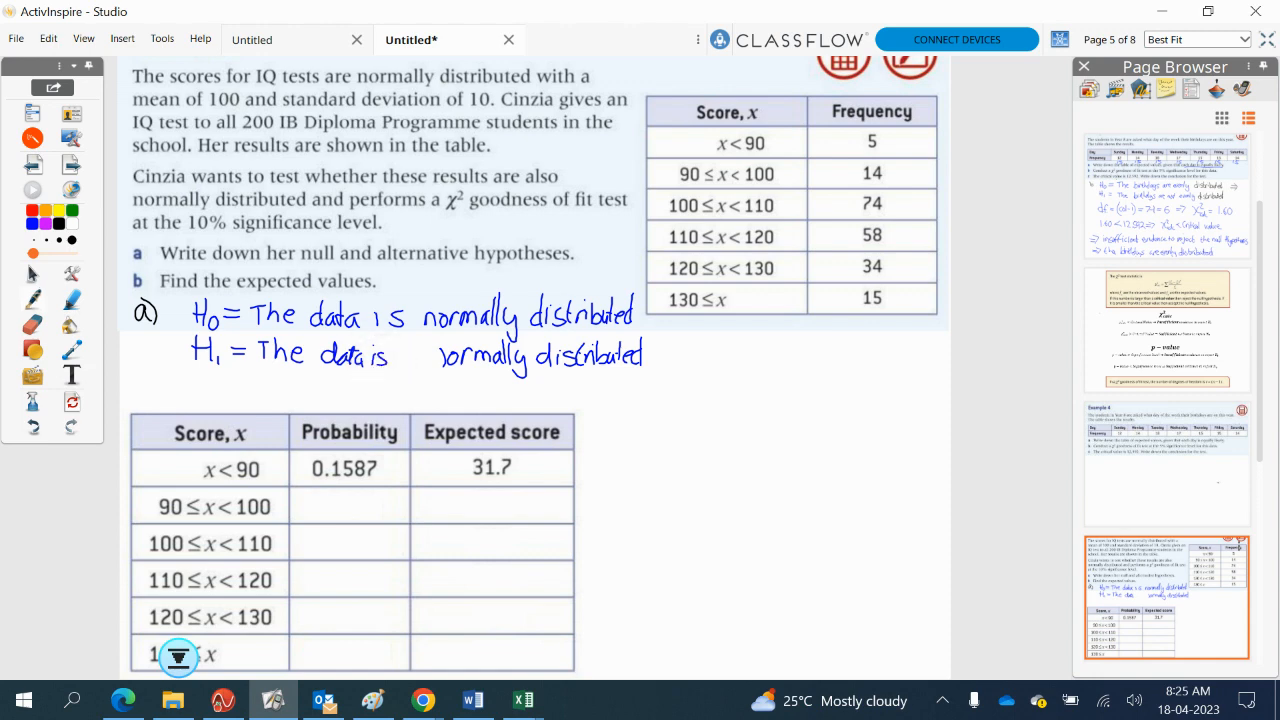
- Write 'not' into the H1 gap and begin the 'b)' label below
click(400, 352)
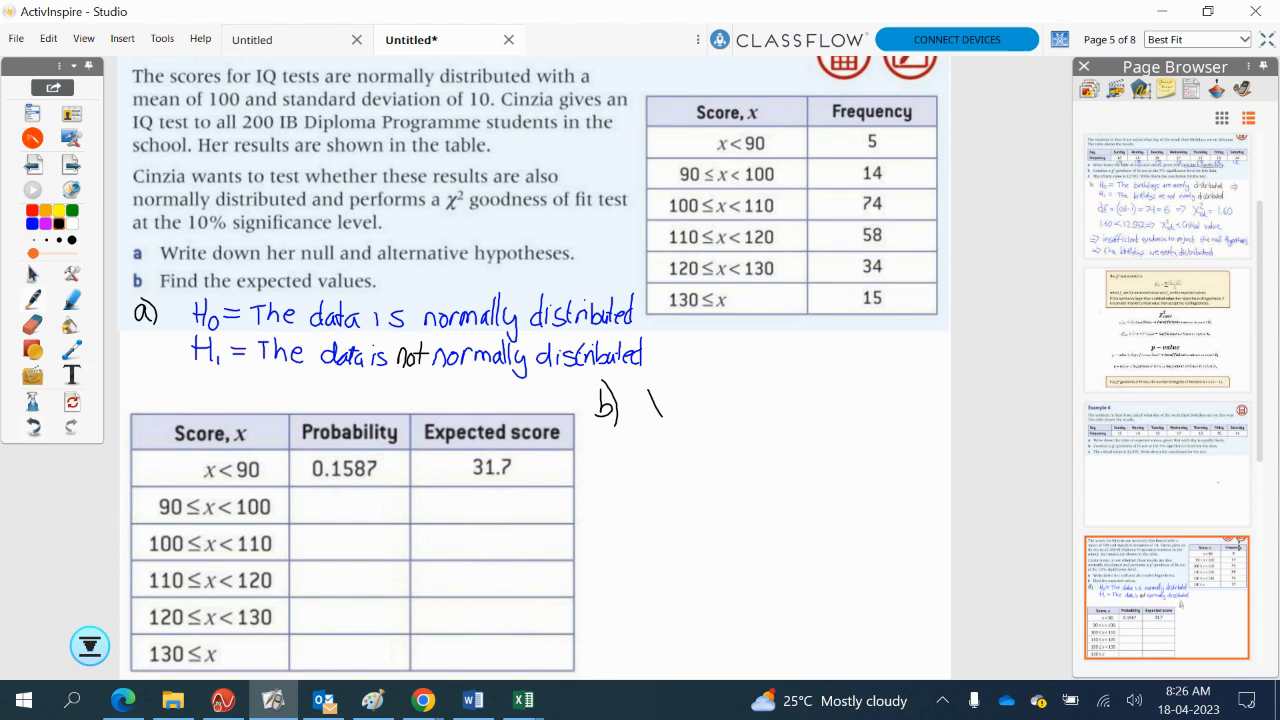
- Write X~N(100, 10²) after b) with μ = 100 and σ = 10 noted above
drag(650, 410, 685, 400)
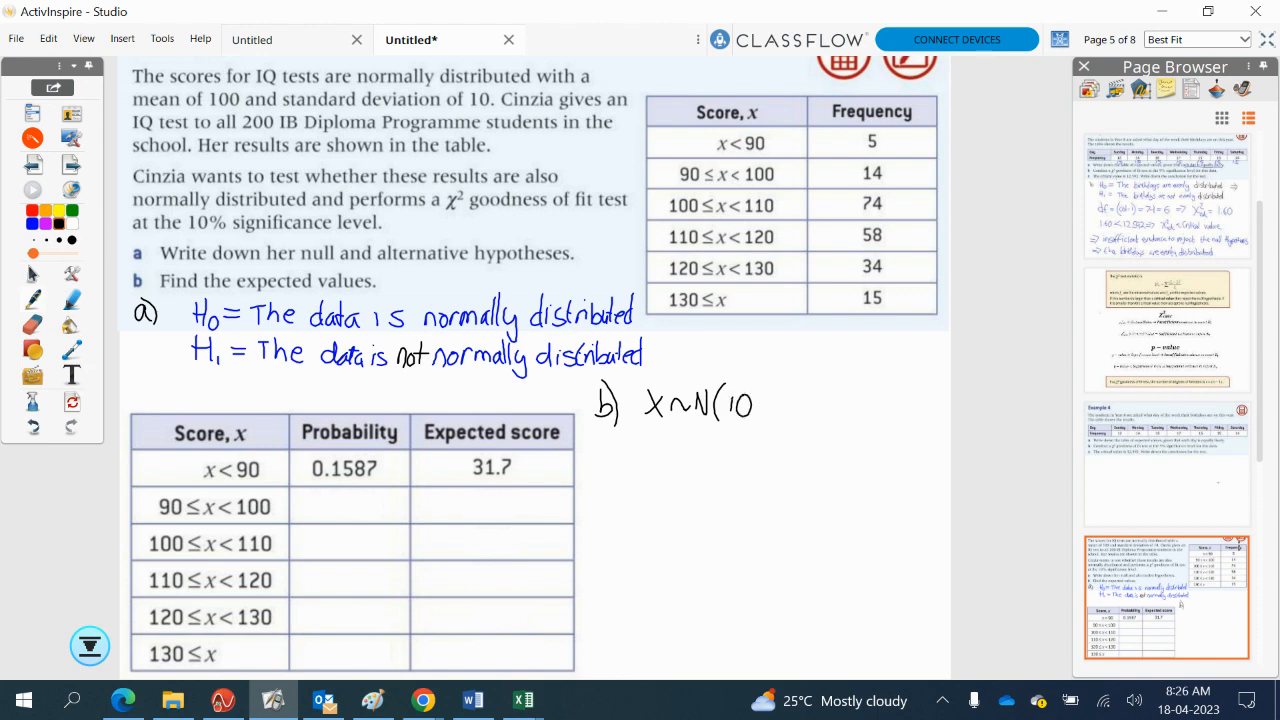
text(0)
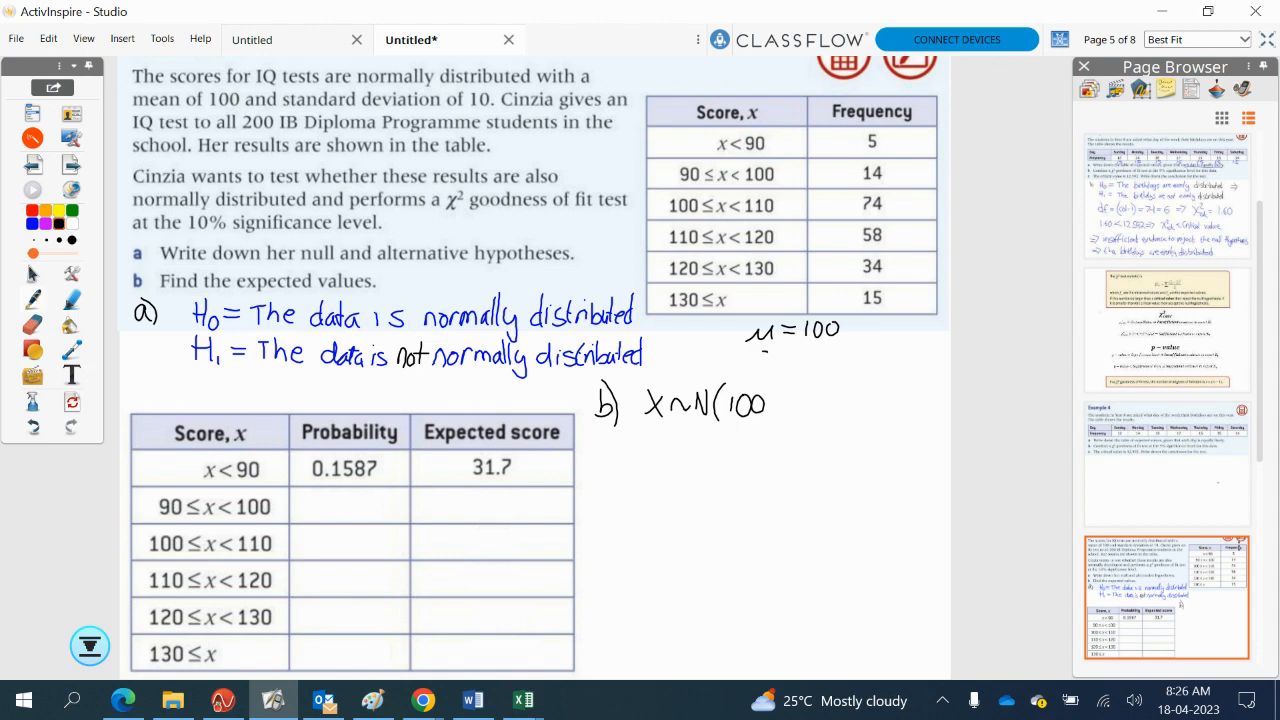
text(σ = 10)
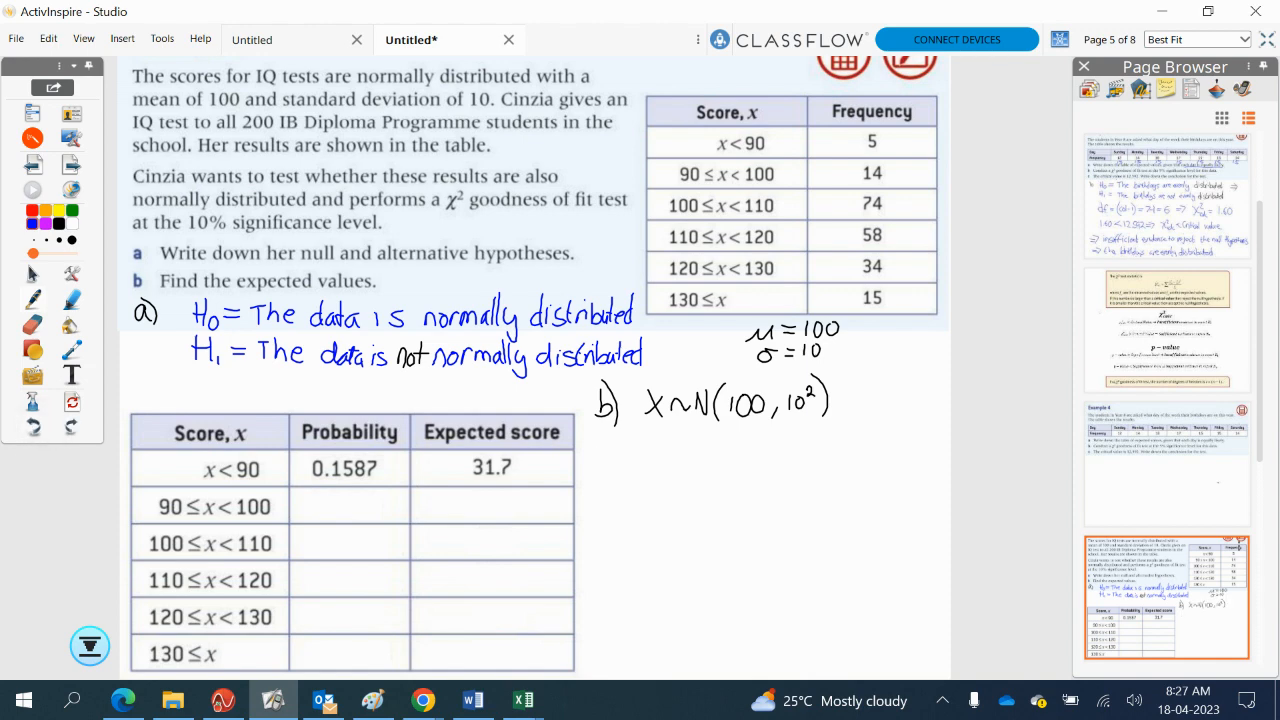
- Begin 'E(' under part b and bring up TI-Nspire's Probability menu alongside
drag(588, 440, 598, 472)
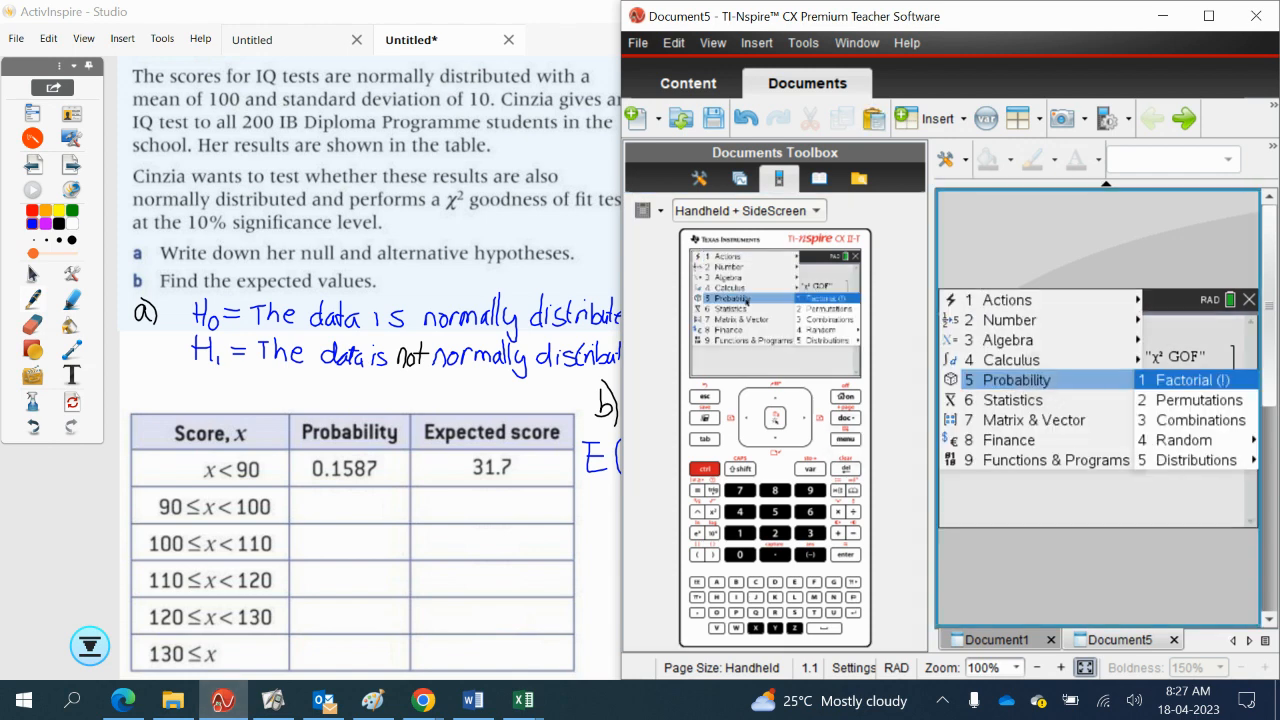
- Evaluate Normal Cdf up to 90 with mean 100, σ 10; record 0.341 and 68.3
click(1196, 459)
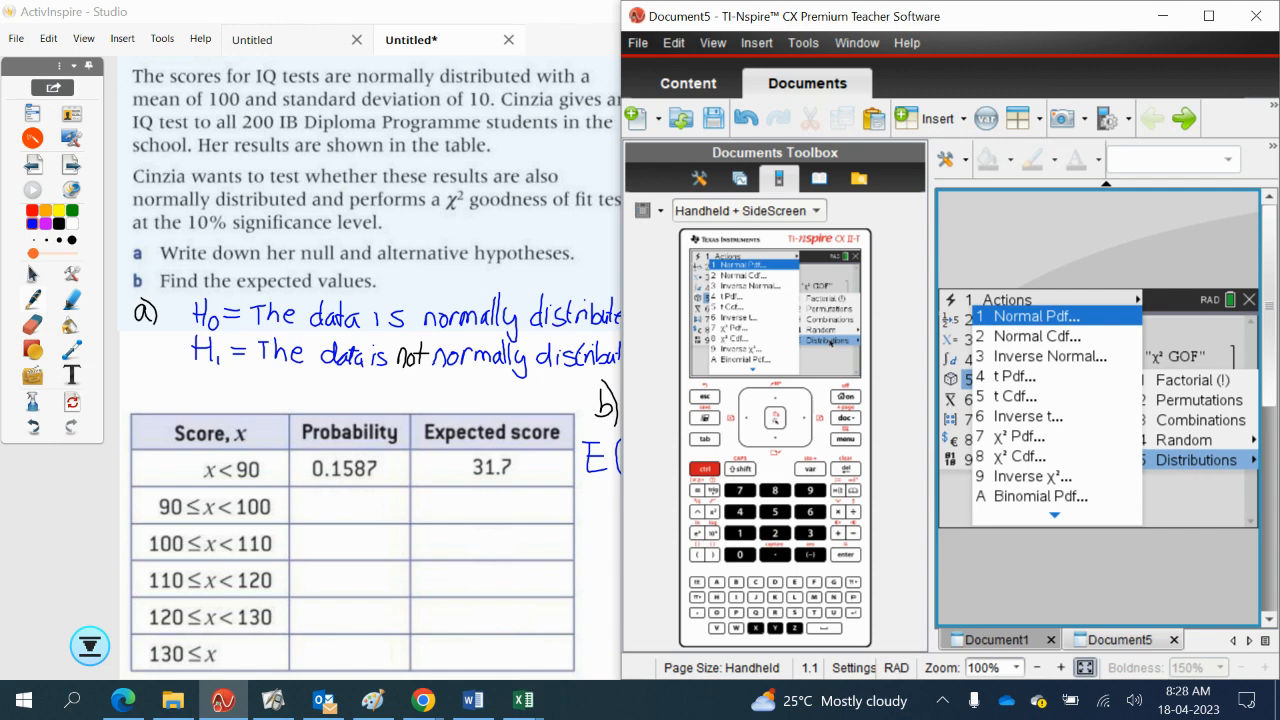
click(1037, 335)
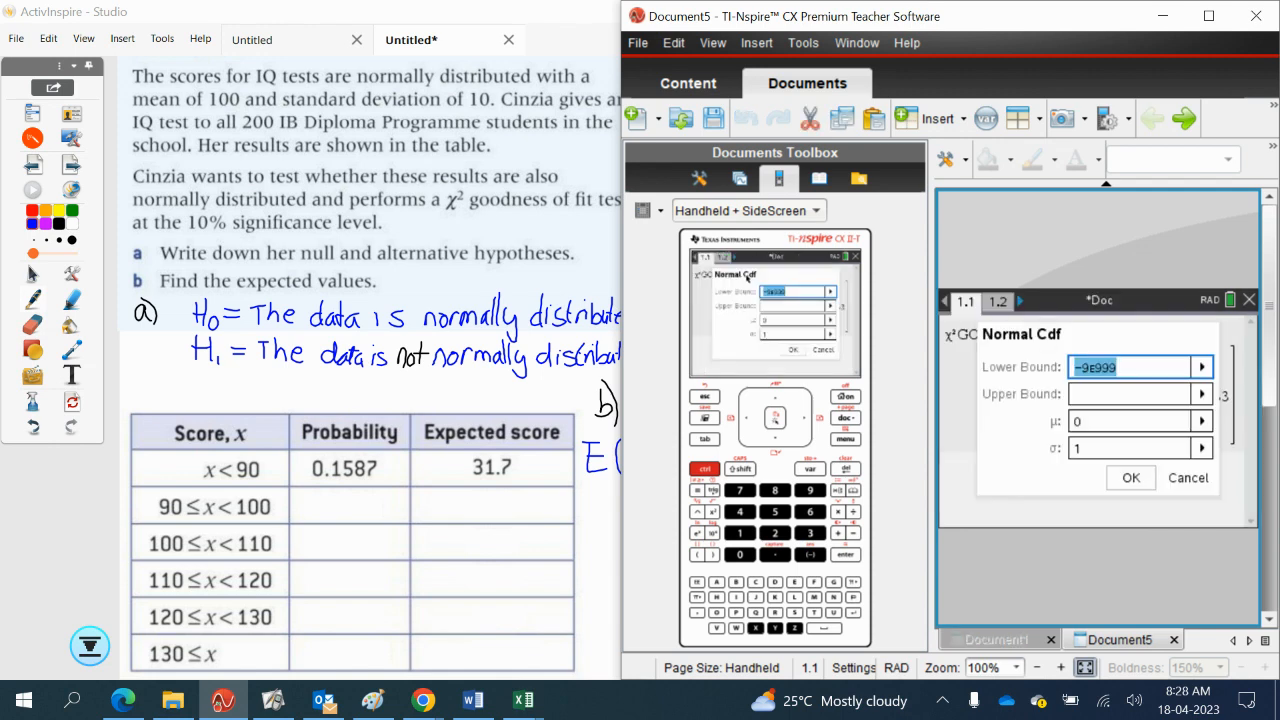
click(1135, 393)
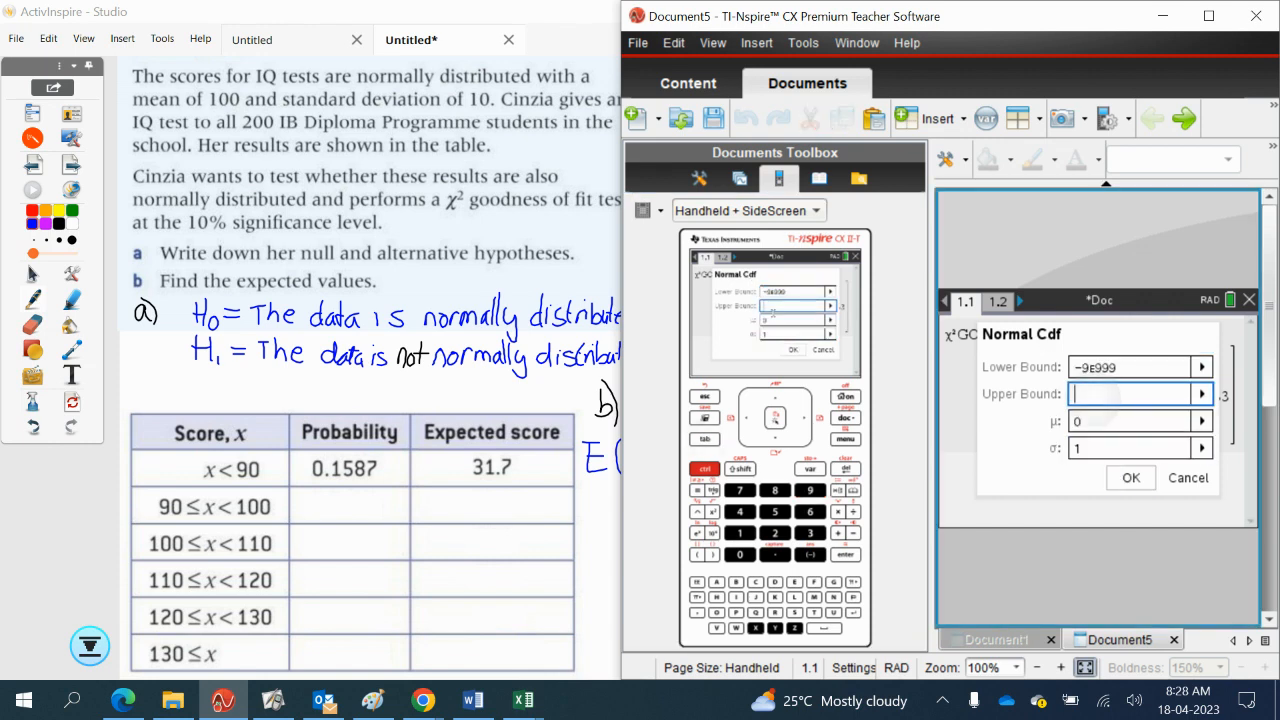
text(90)
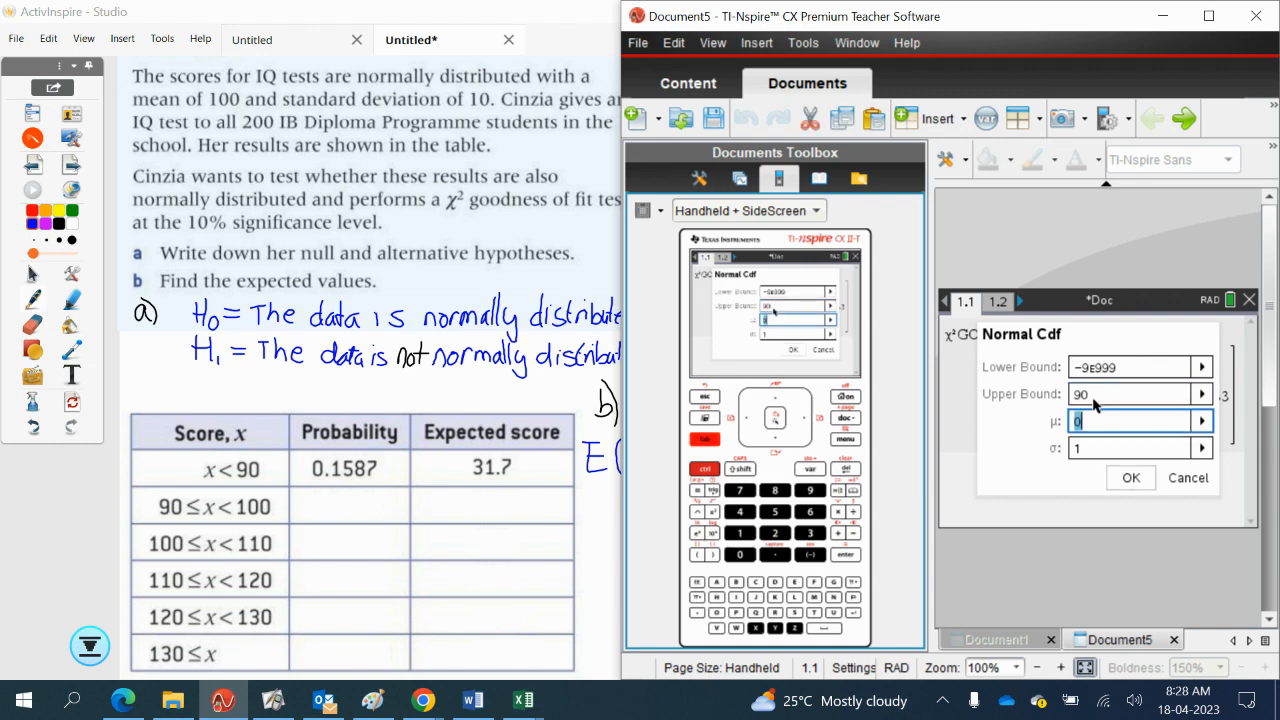
text(100)
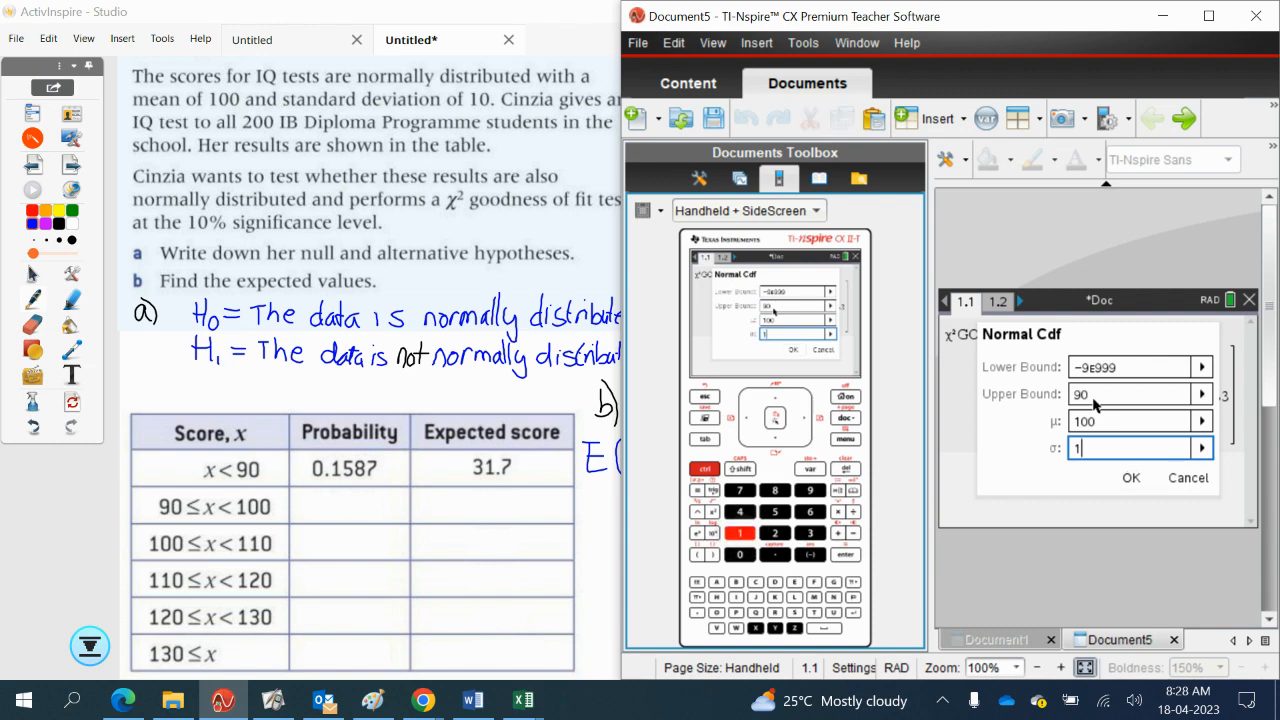
text(0)
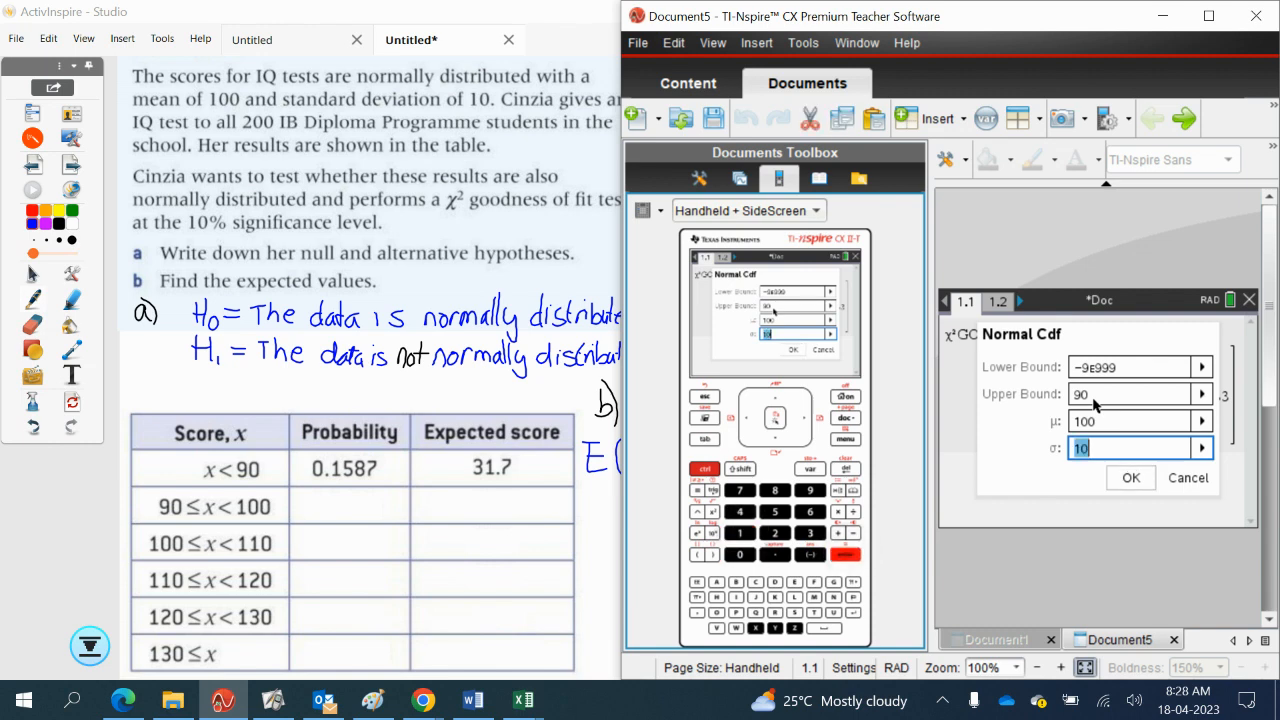
click(1130, 477)
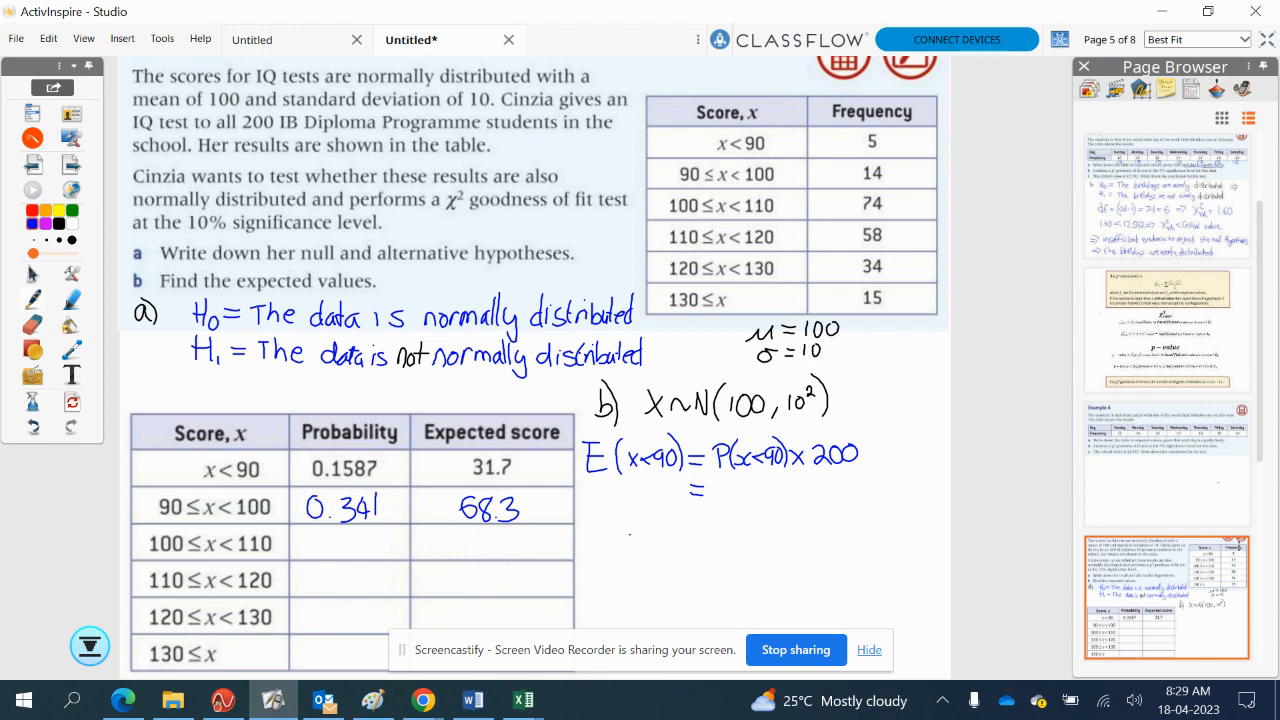
- Write E(X<90) = 31.7 and E(90<x<100) = 68.3, then start E(100≤x<110) =
text(31.7)
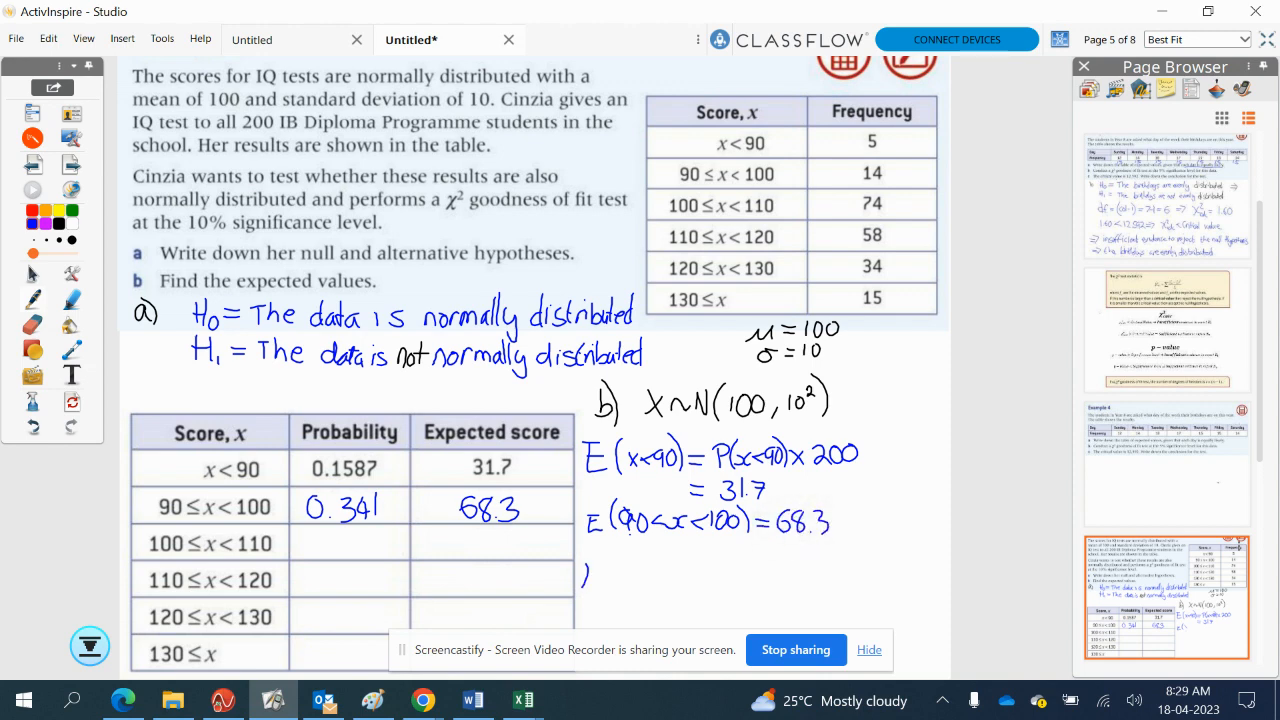
drag(585, 570, 625, 580)
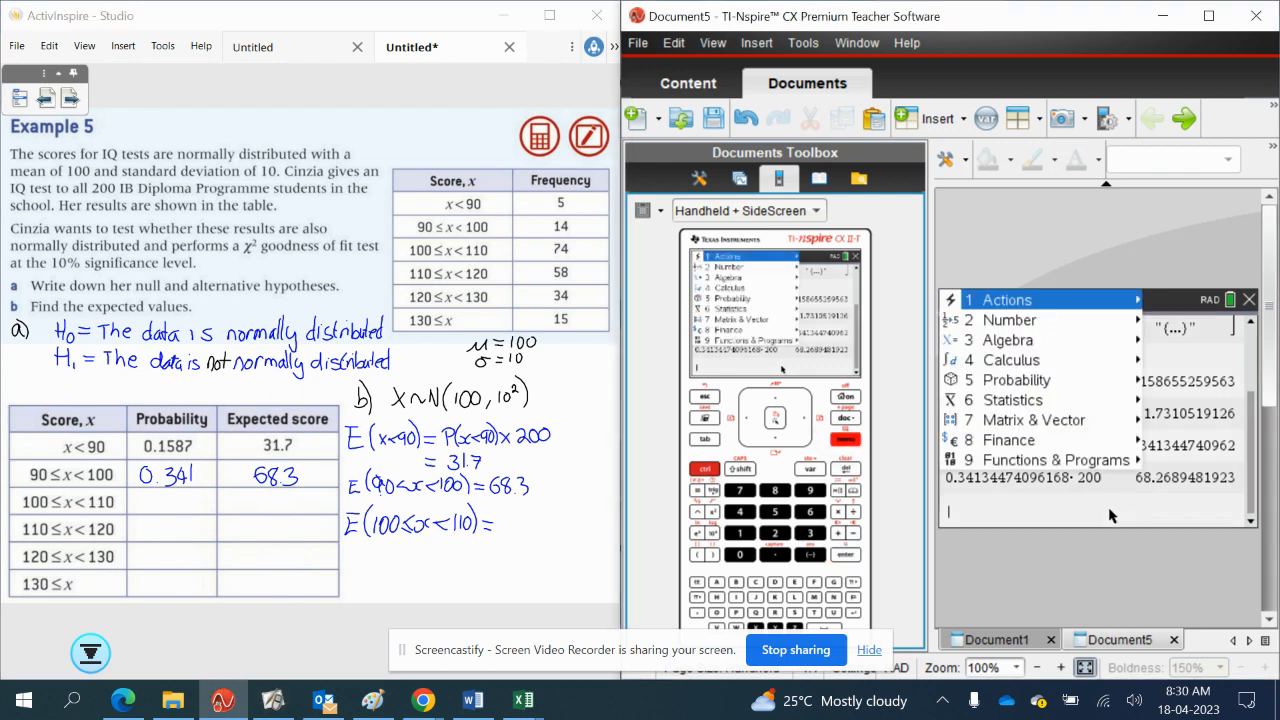
- Open a blank Normal Cdf form from Probability > Distributions in TI-Nspire
click(1012, 399)
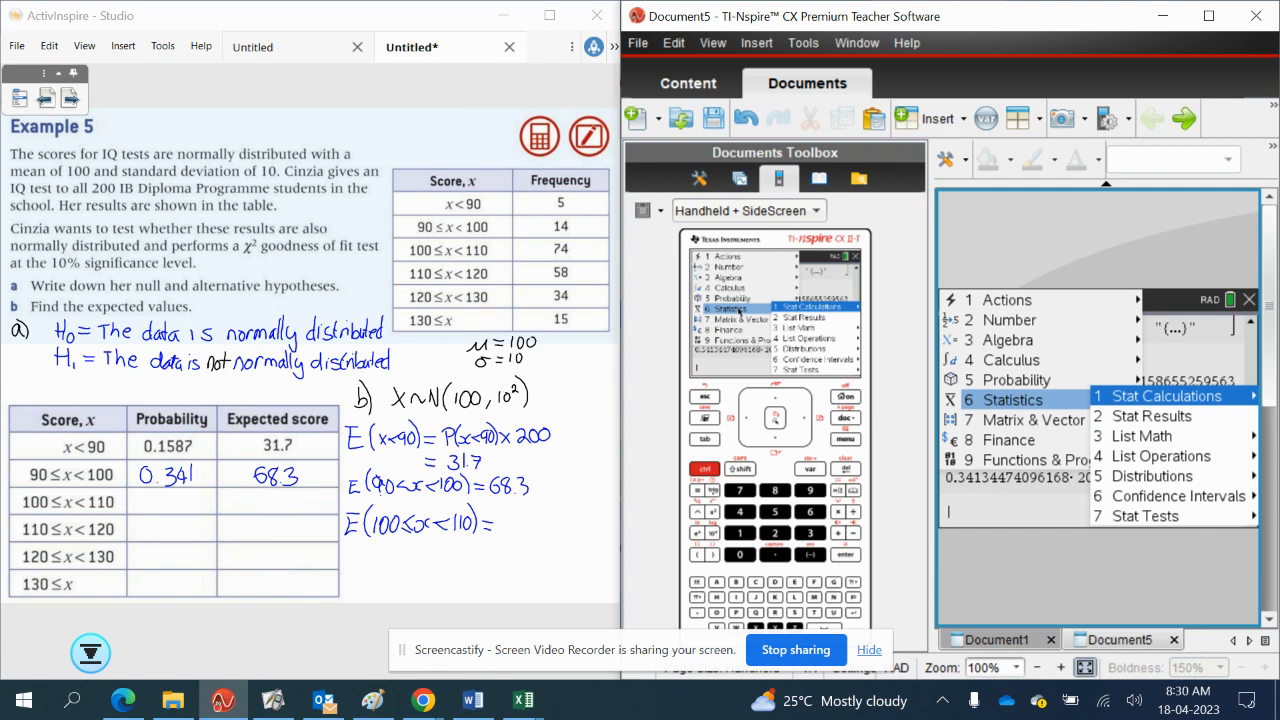
click(1145, 515)
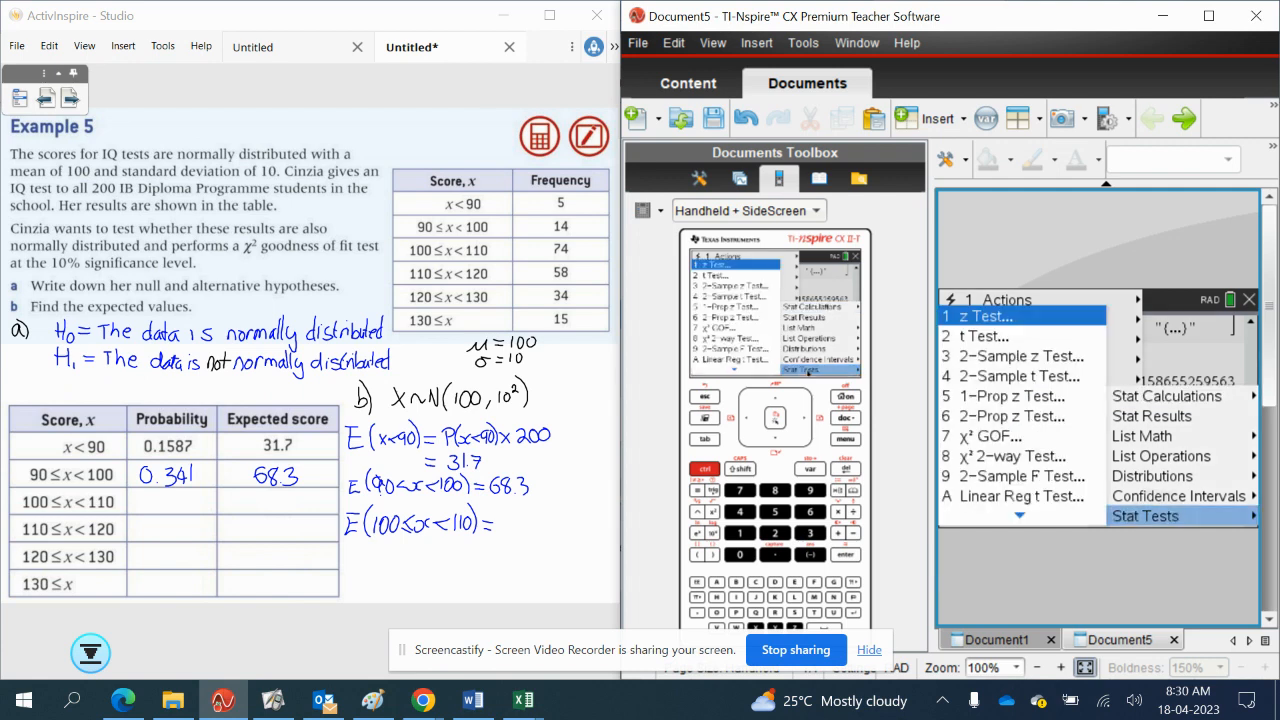
click(1166, 395)
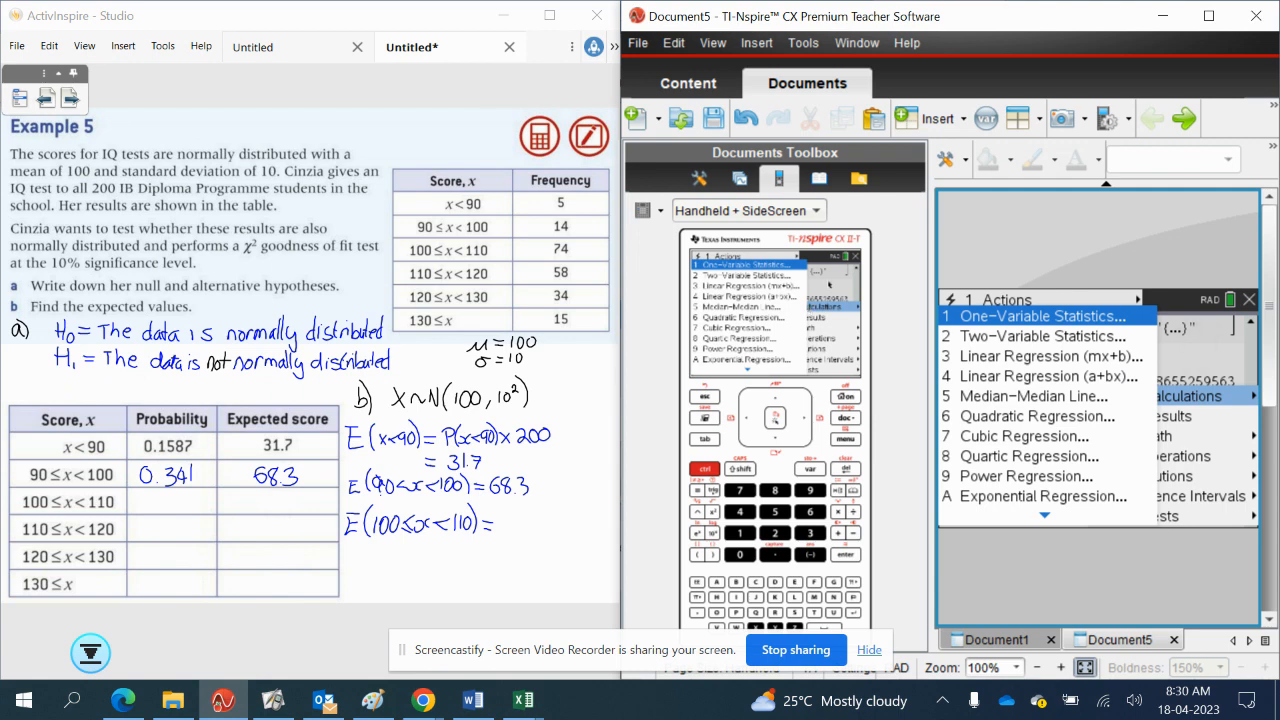
click(1016, 379)
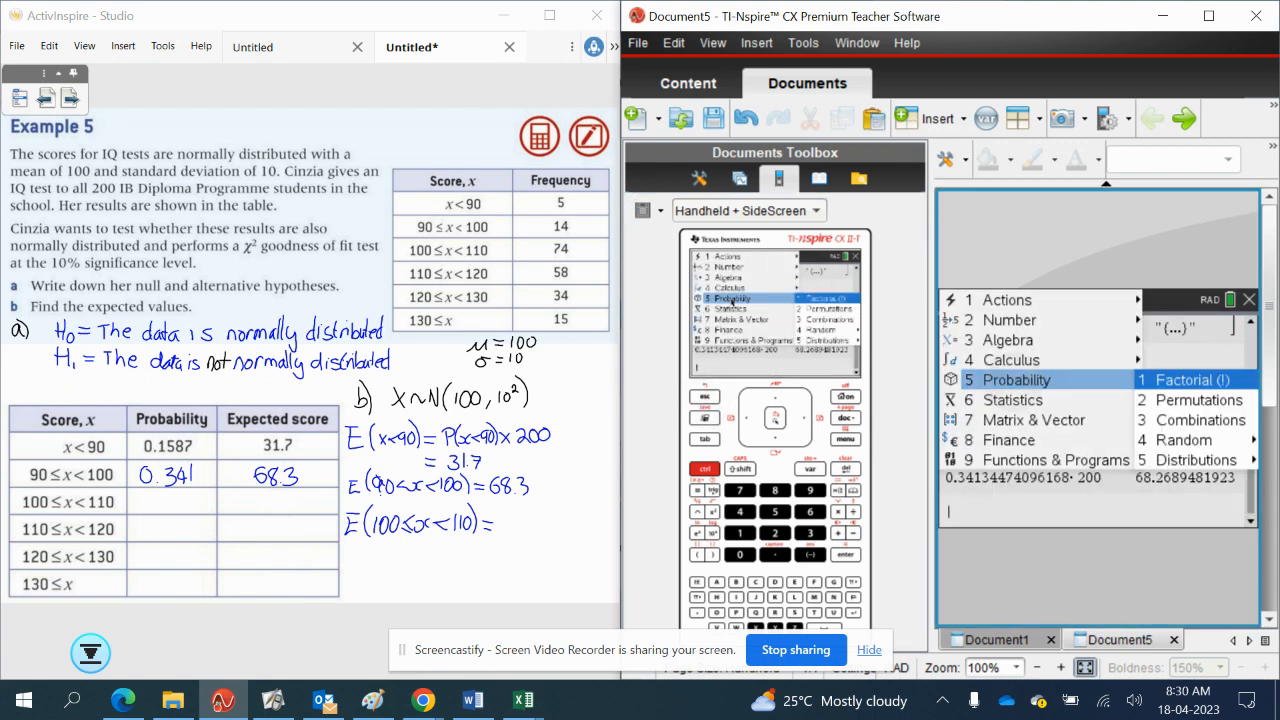
click(1196, 459)
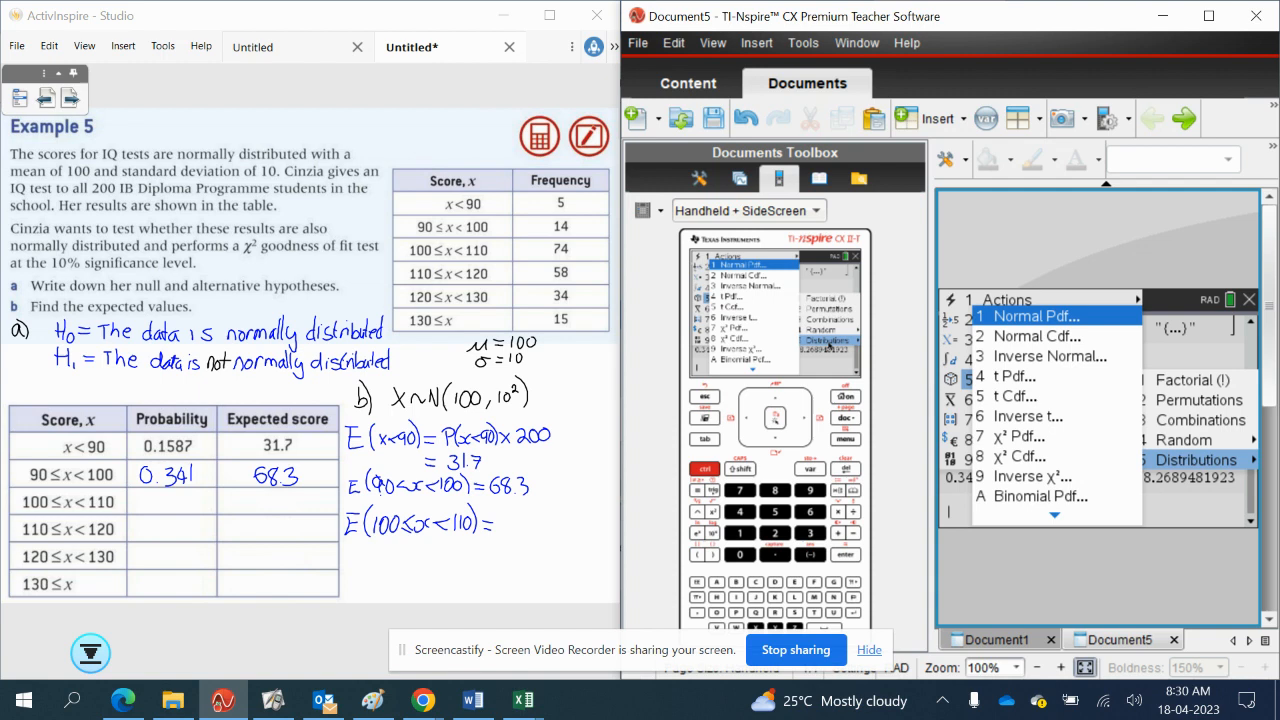
click(1037, 336)
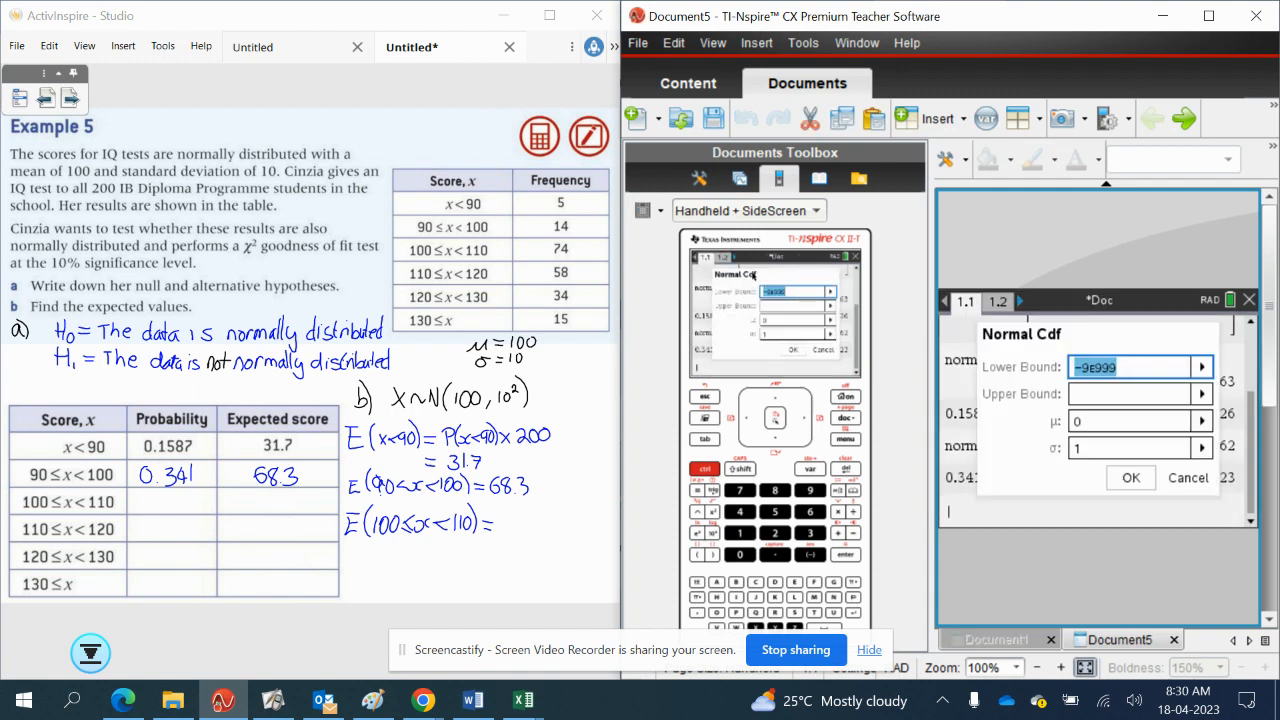
- Compute normCdf(100,110,100,10) = 0.341, times 200 gives 68.3, and record it
text(100)
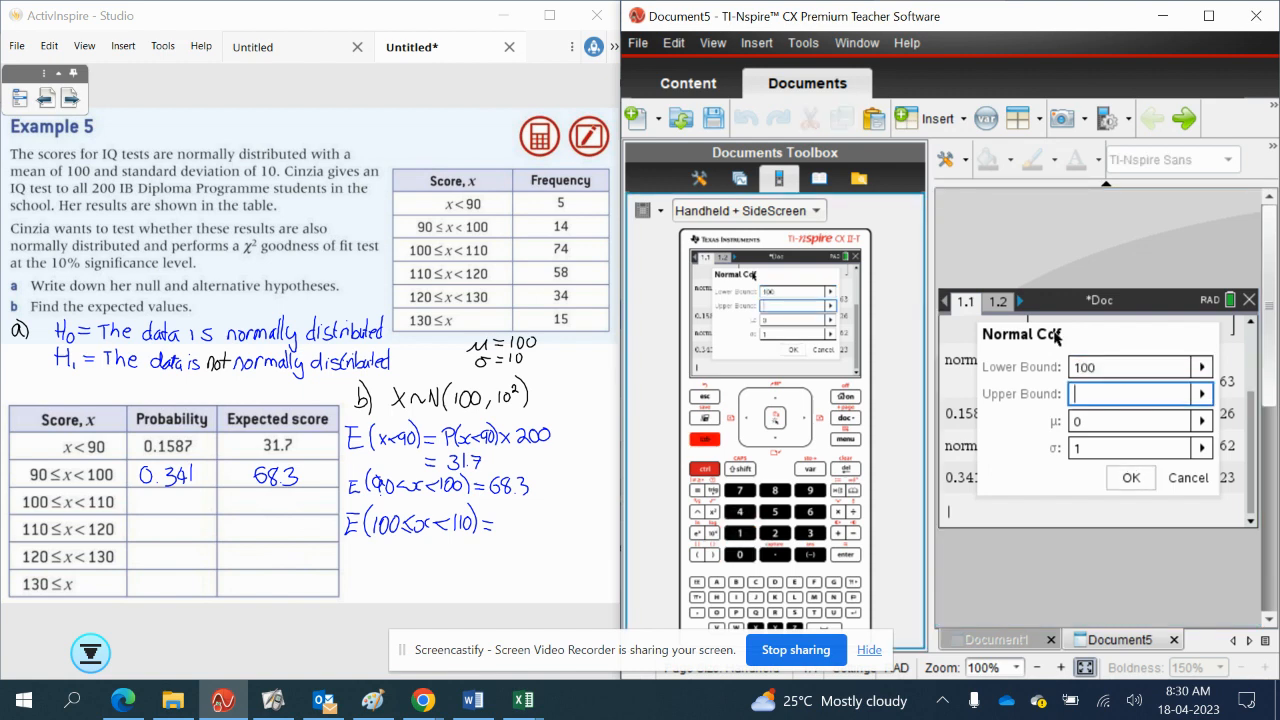
text(110)
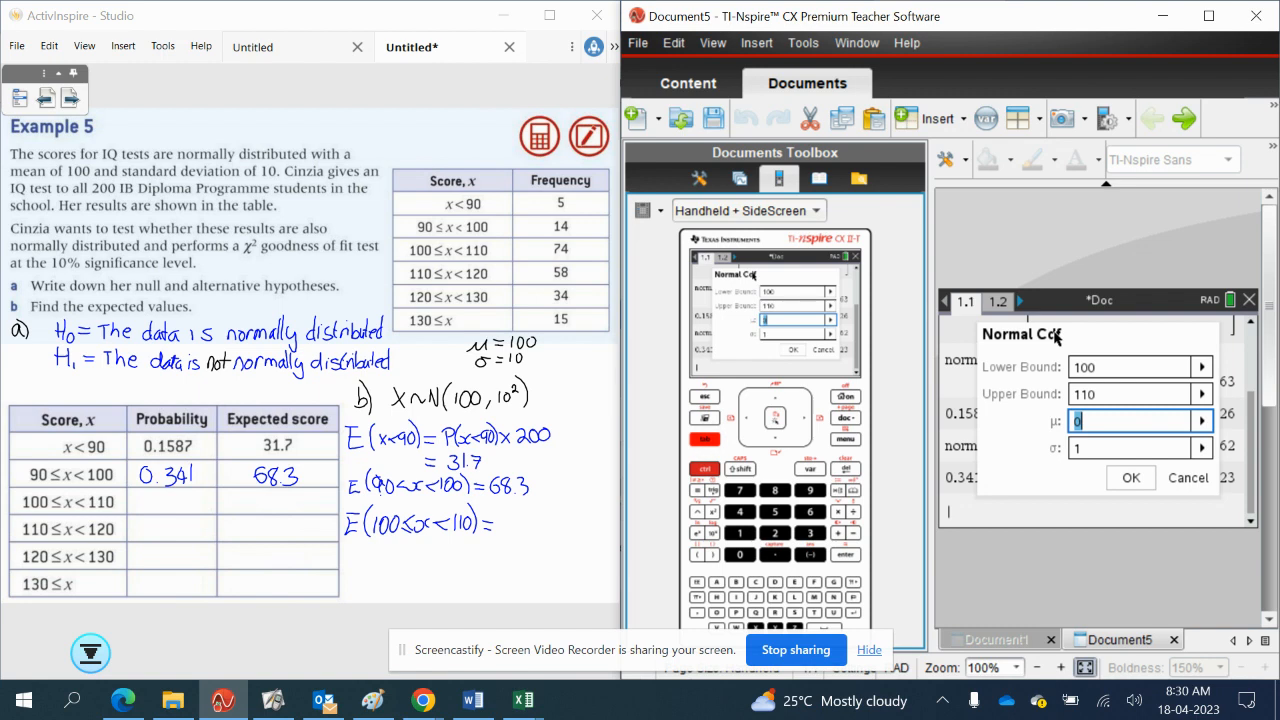
text(100)
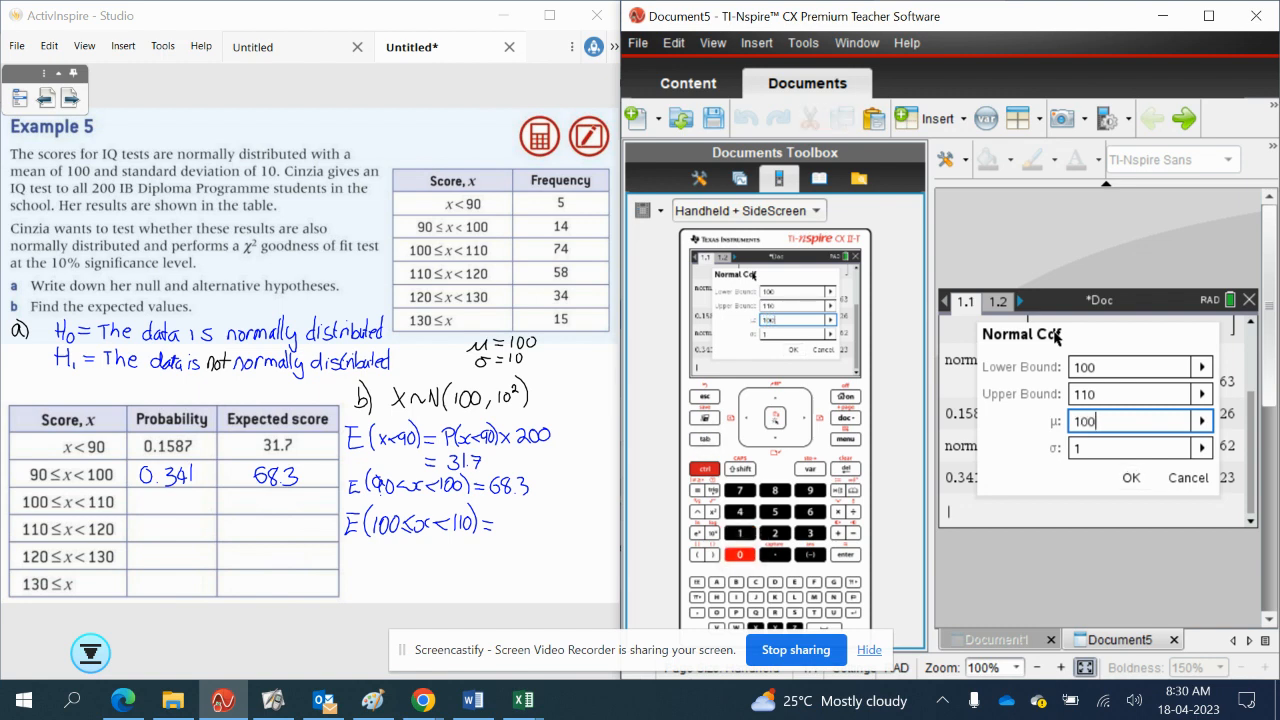
text(0)
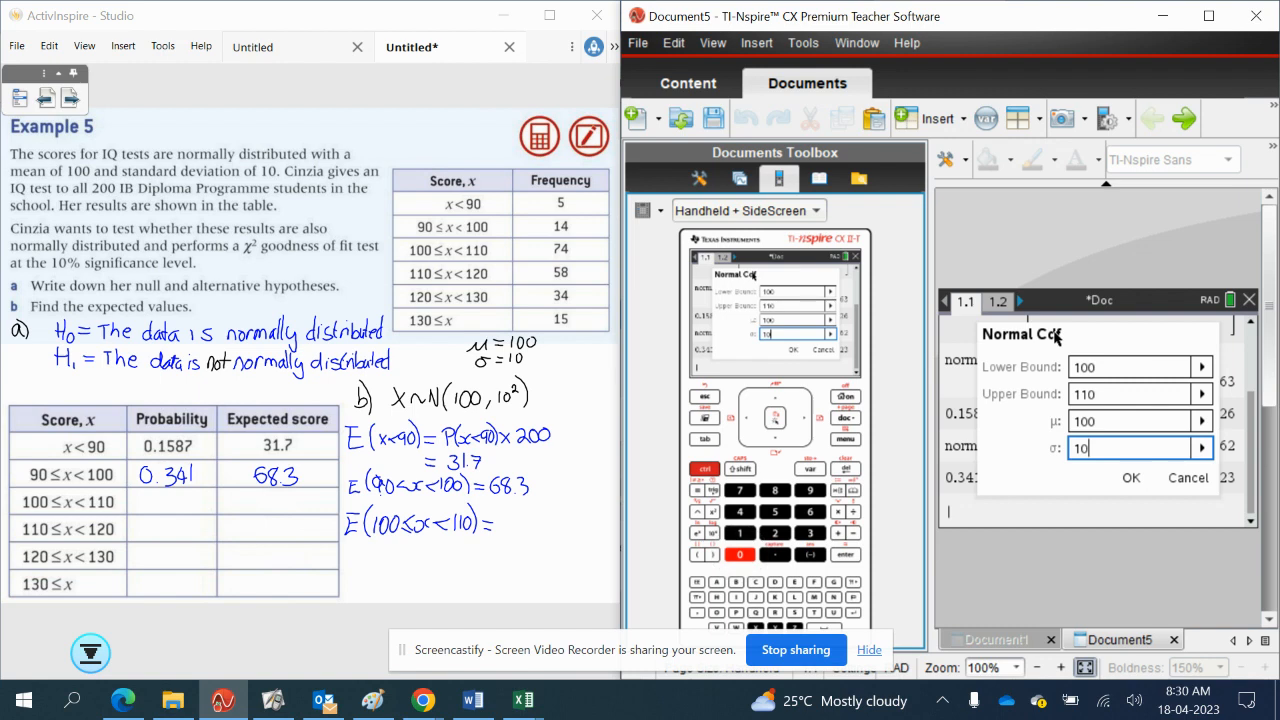
click(1131, 477)
text(Ans· 200)
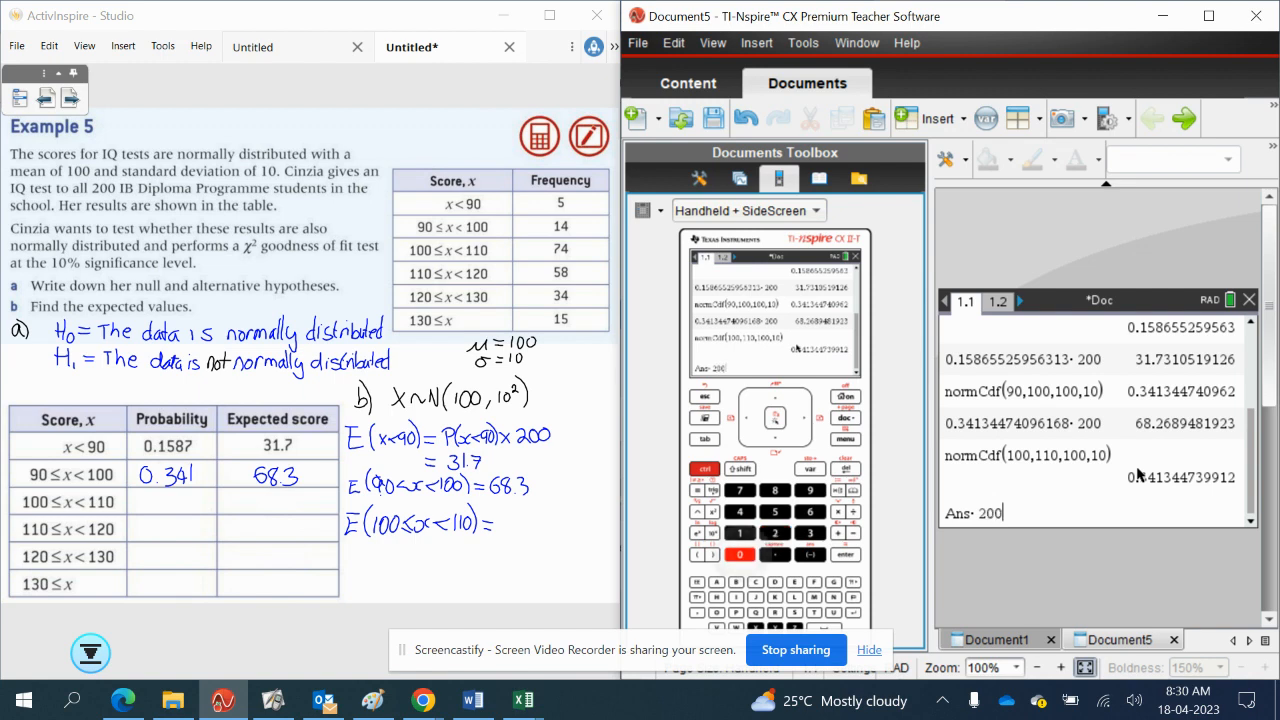
key(enter)
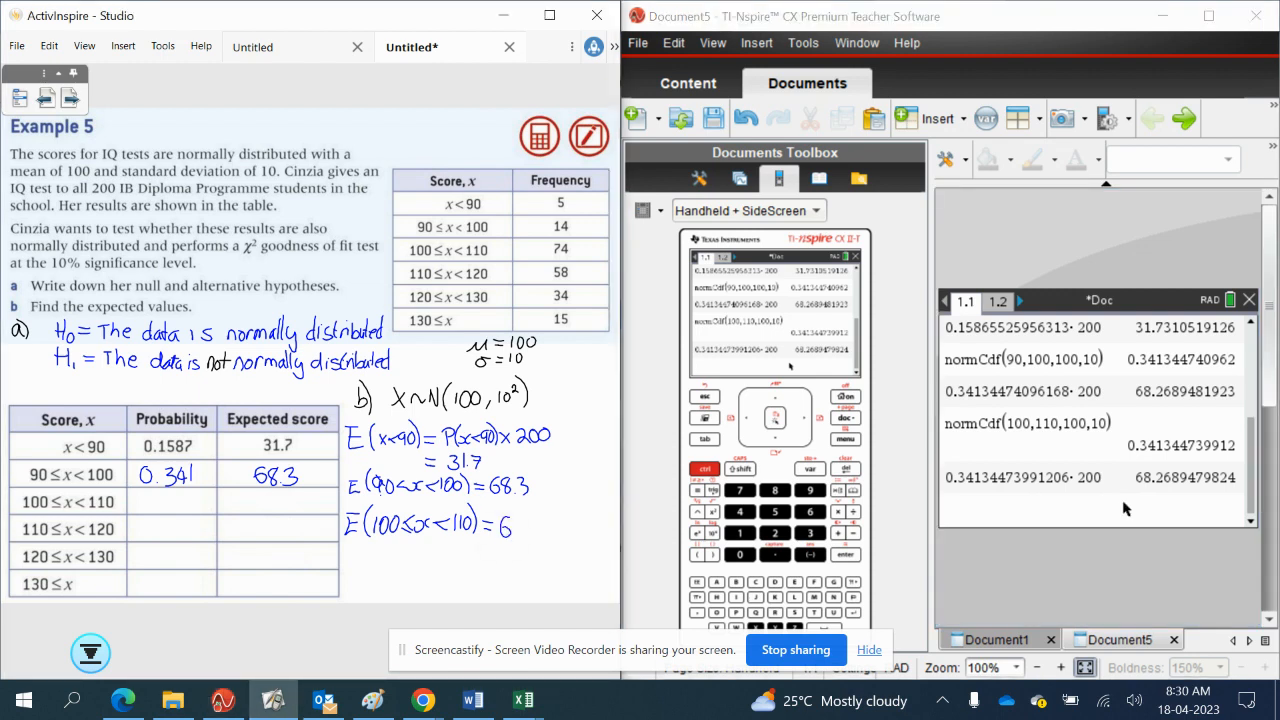
text(8.3)
text(normCdf(110,120,100,10)· 200)
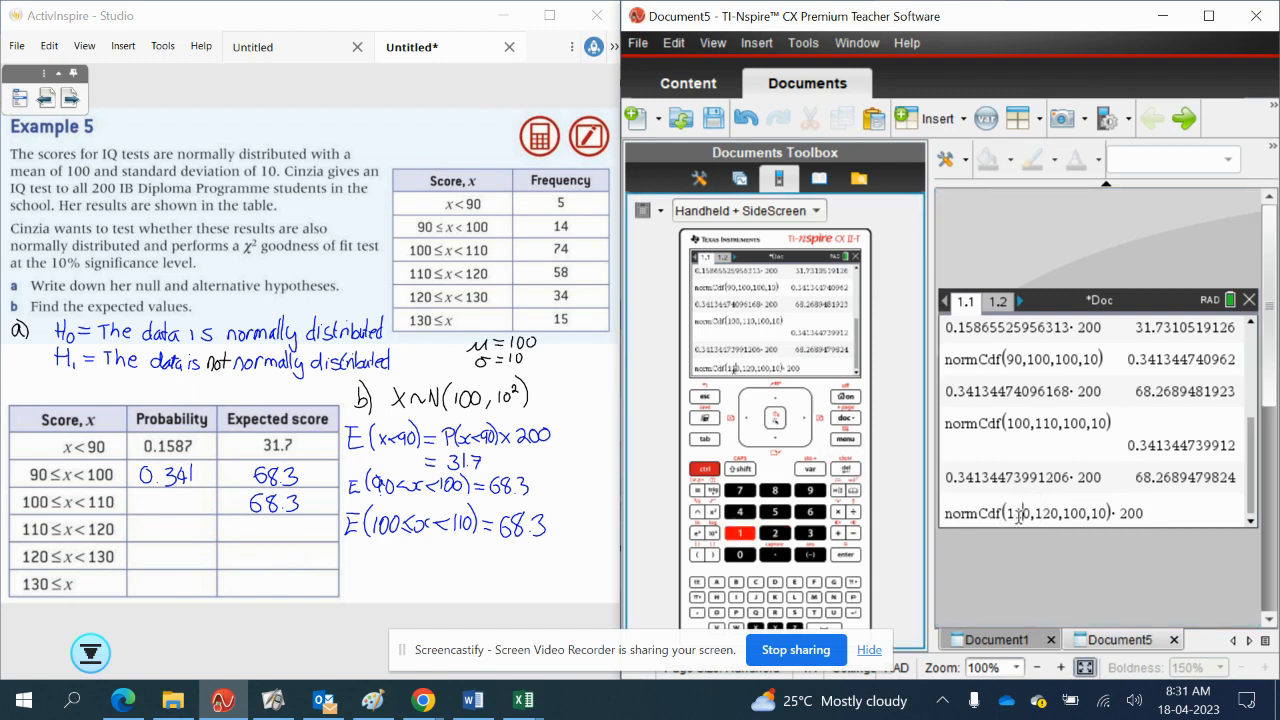
- Evaluate the 110–120 and 120–130 counts, write 27.2 and 4.28, and sketch a bell curve
key(enter)
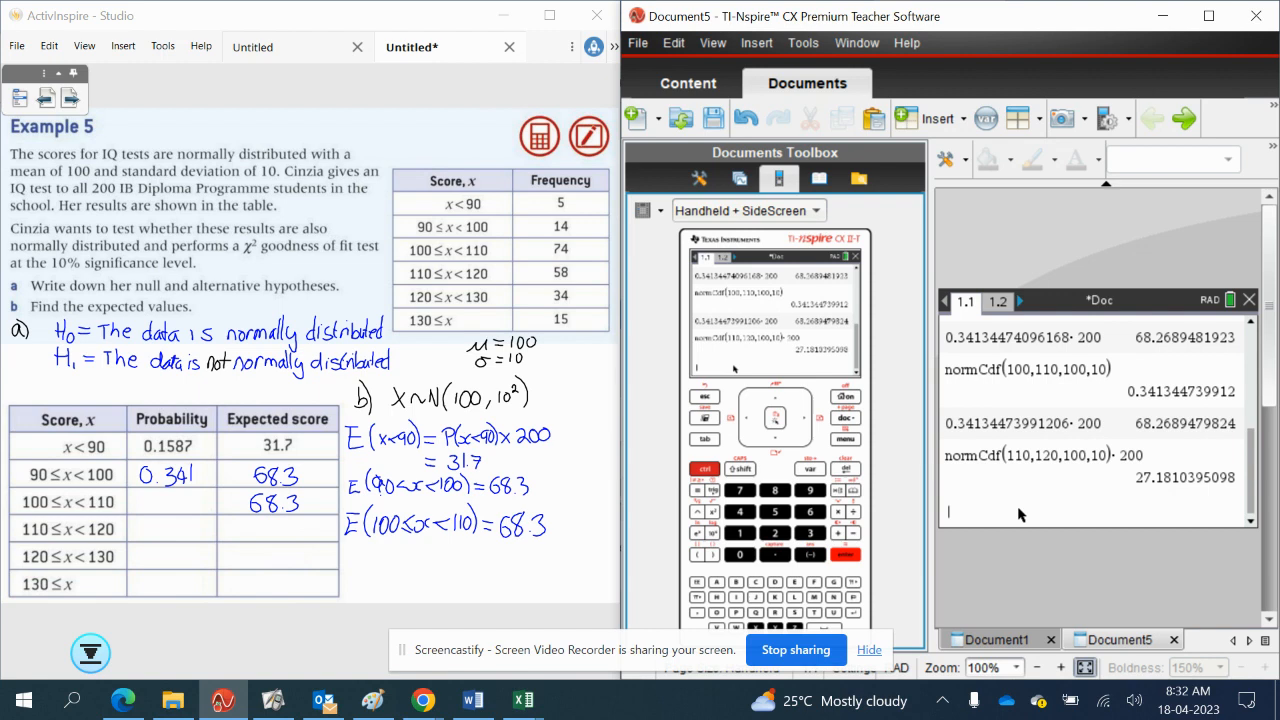
drag(270, 120, 345, 85)
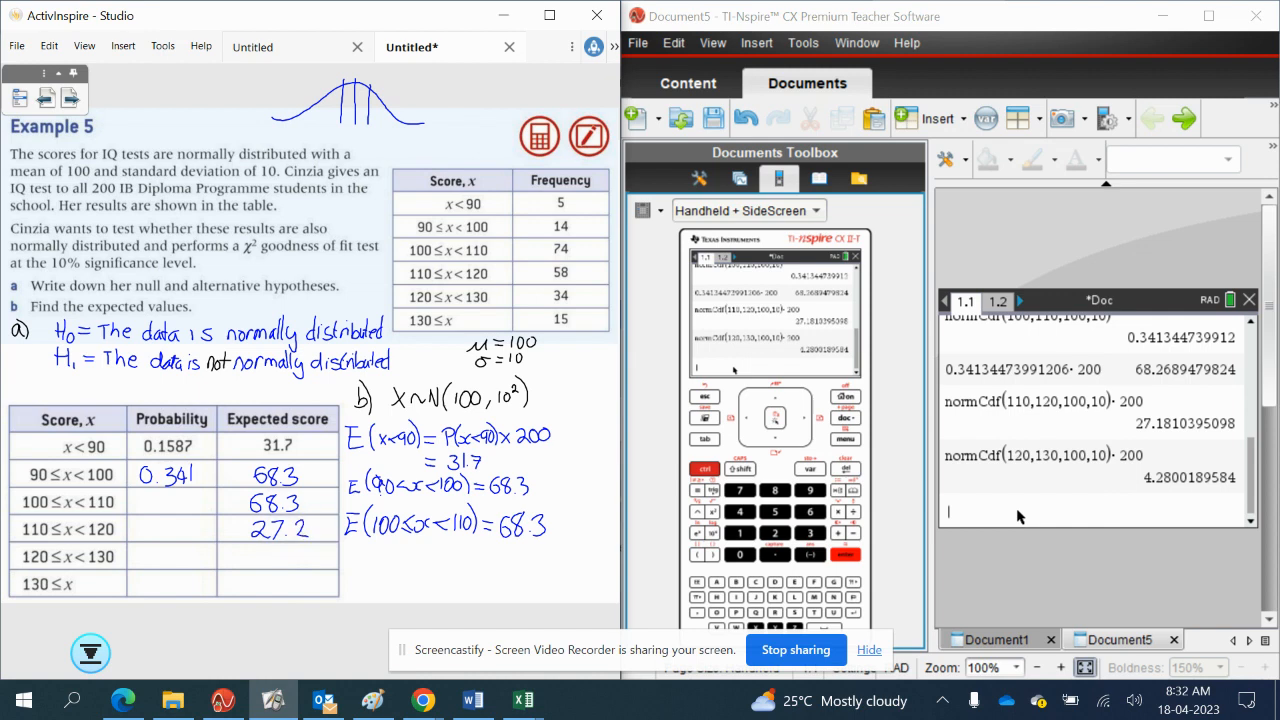
text(4.)
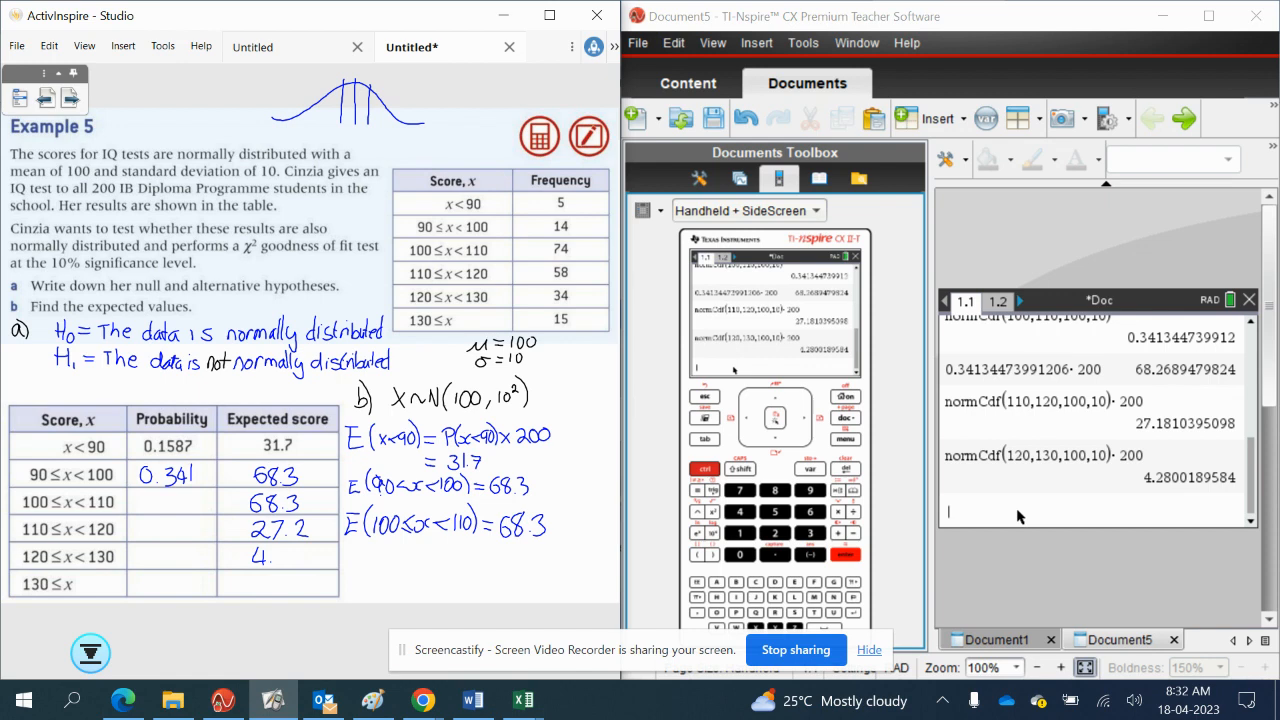
text(28)
text(normCdf(30,0,100,10)· 200)
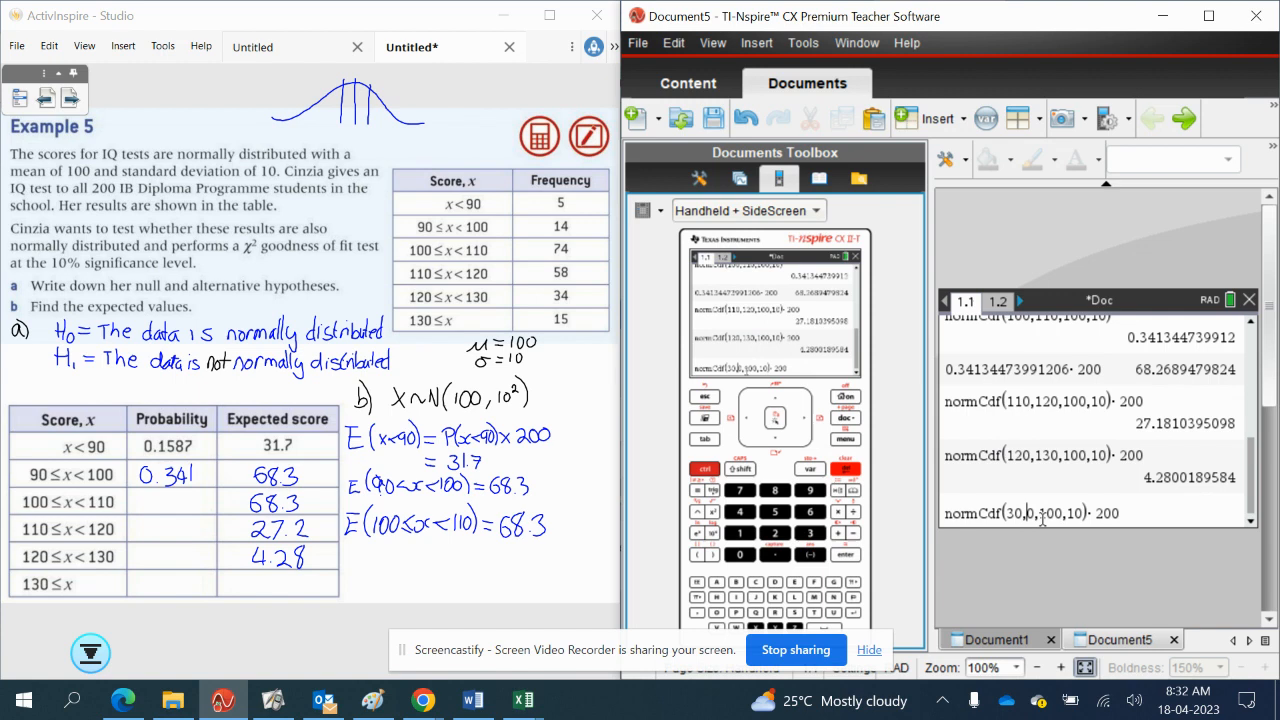
key(enter)
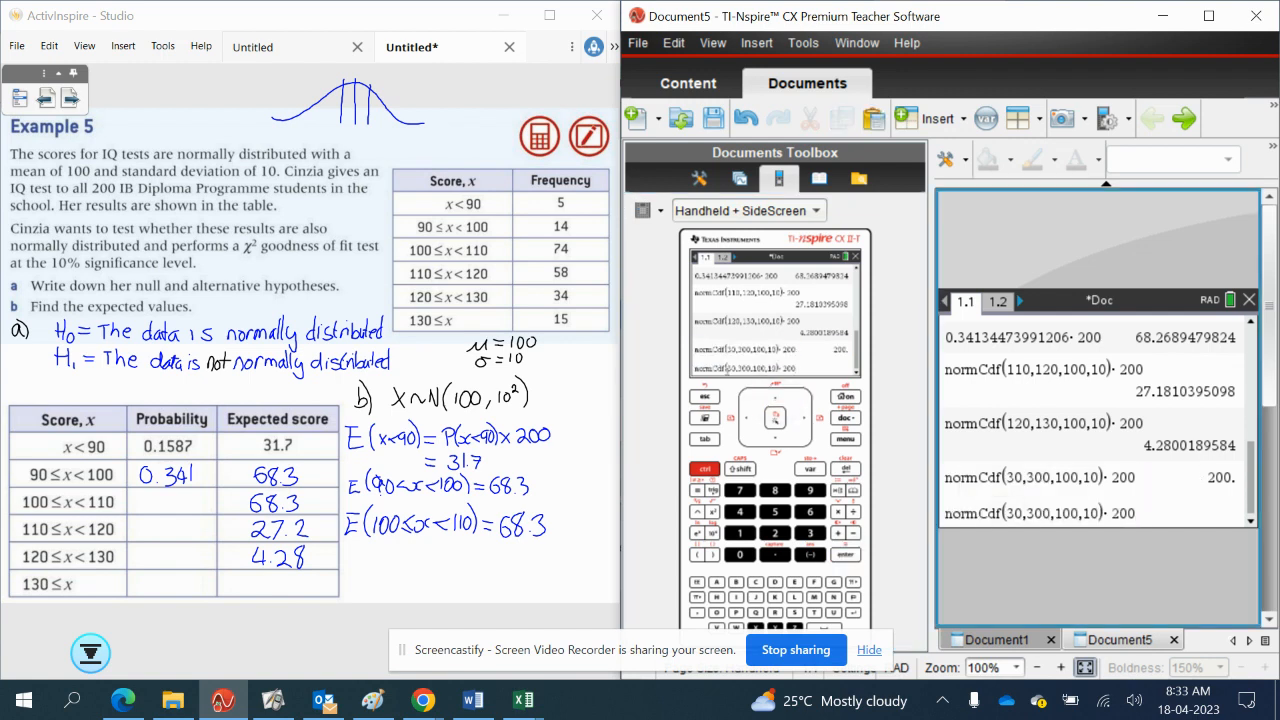
- Evaluate normCdf(130,300,100,10)·200 and note 'Expected must be > 5' on the next page
key(enter)
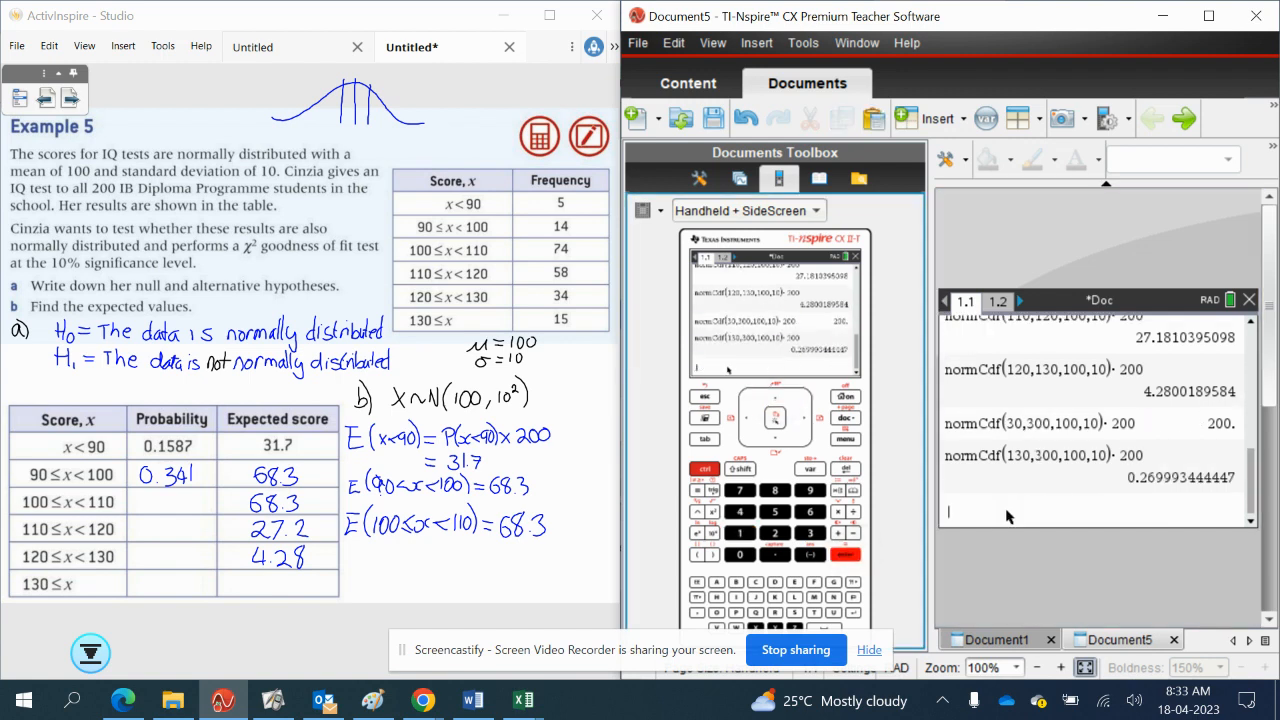
text(2.)
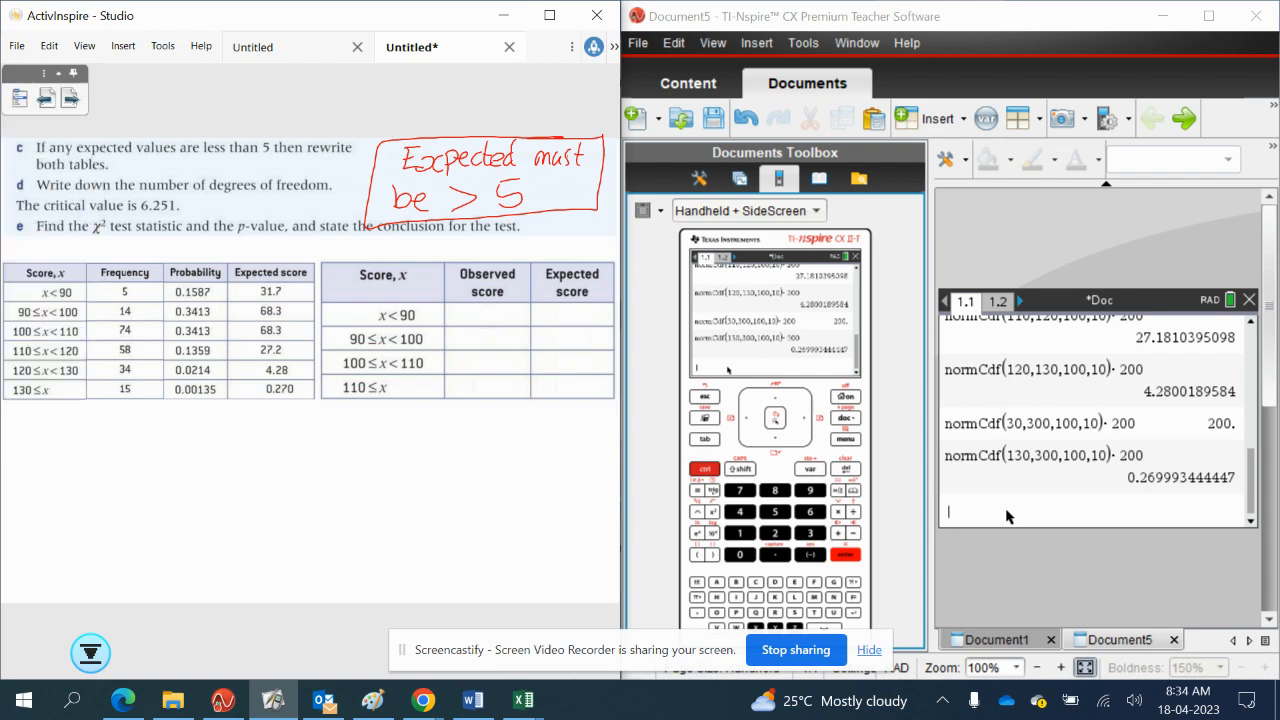
- Box expected scores 4.28 and 0.270 in red and bracket the 110–120, 120–130 and 110≤x bands
drag(228, 360, 313, 385)
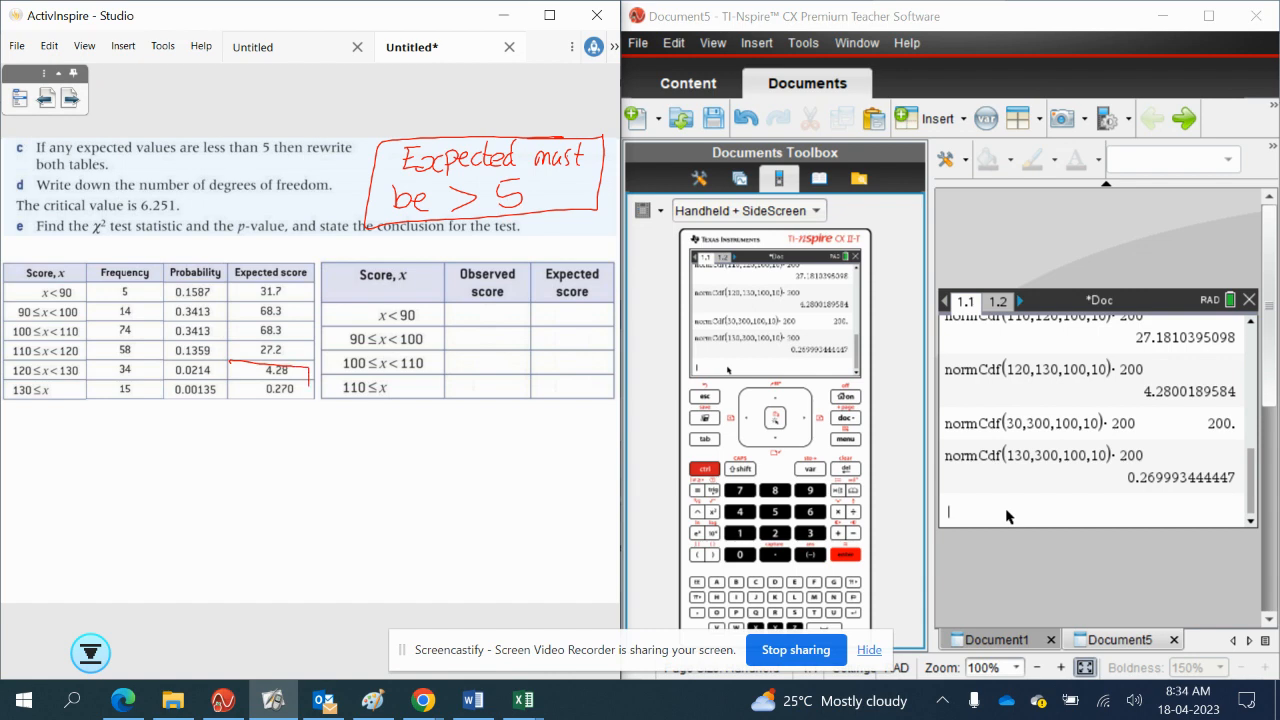
drag(228, 370, 310, 397)
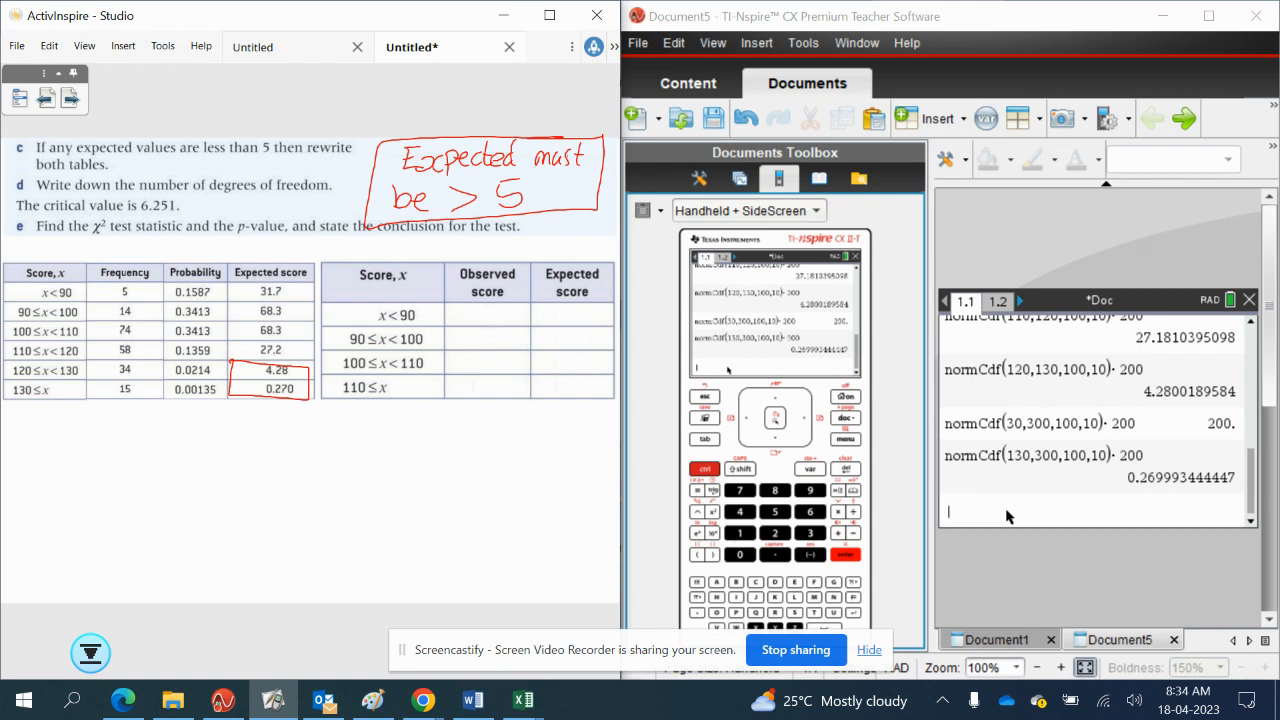
key(Win+Tab)
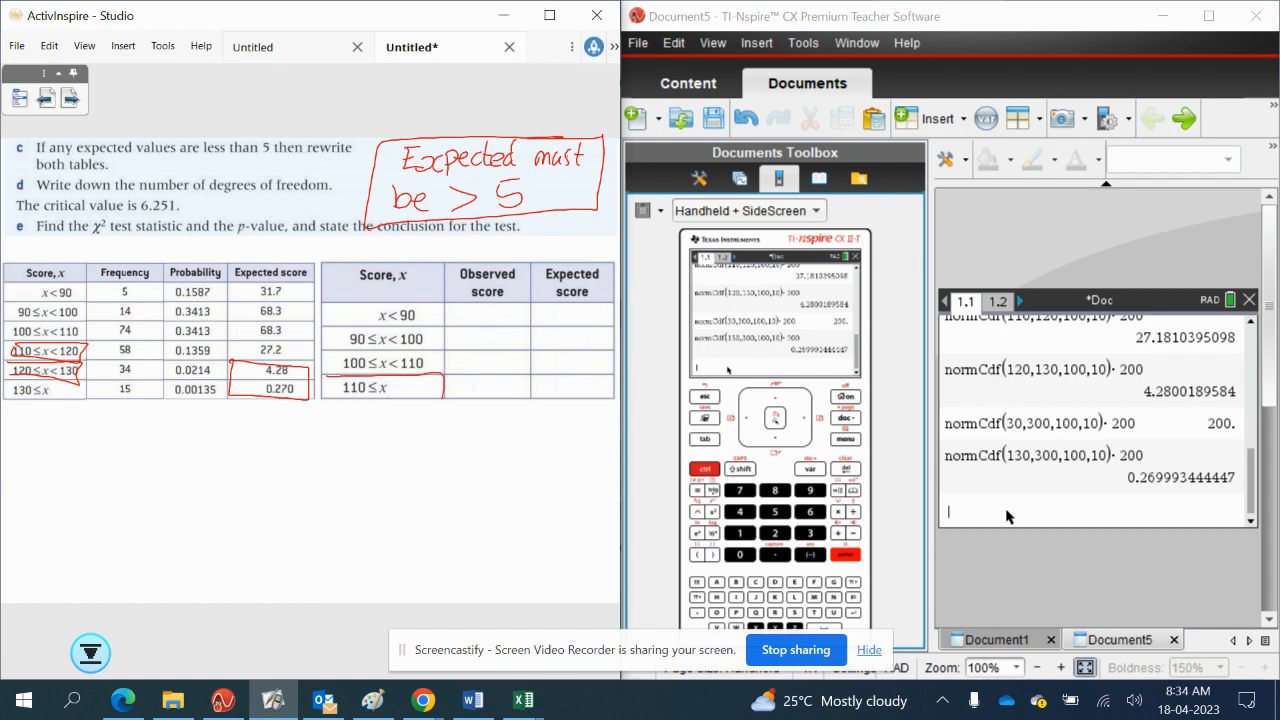
drag(325, 385, 442, 400)
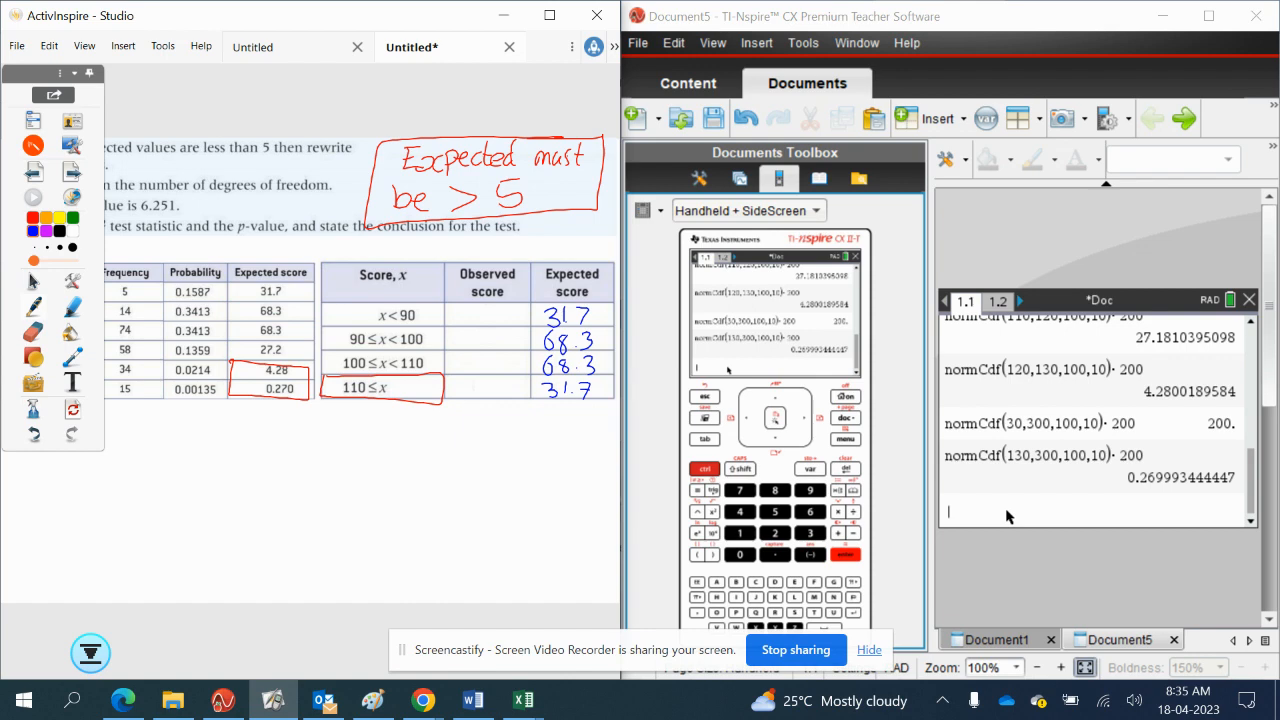
- Compute 68.3 divided by 2 on the calculator, giving 34.15
text(68.3)
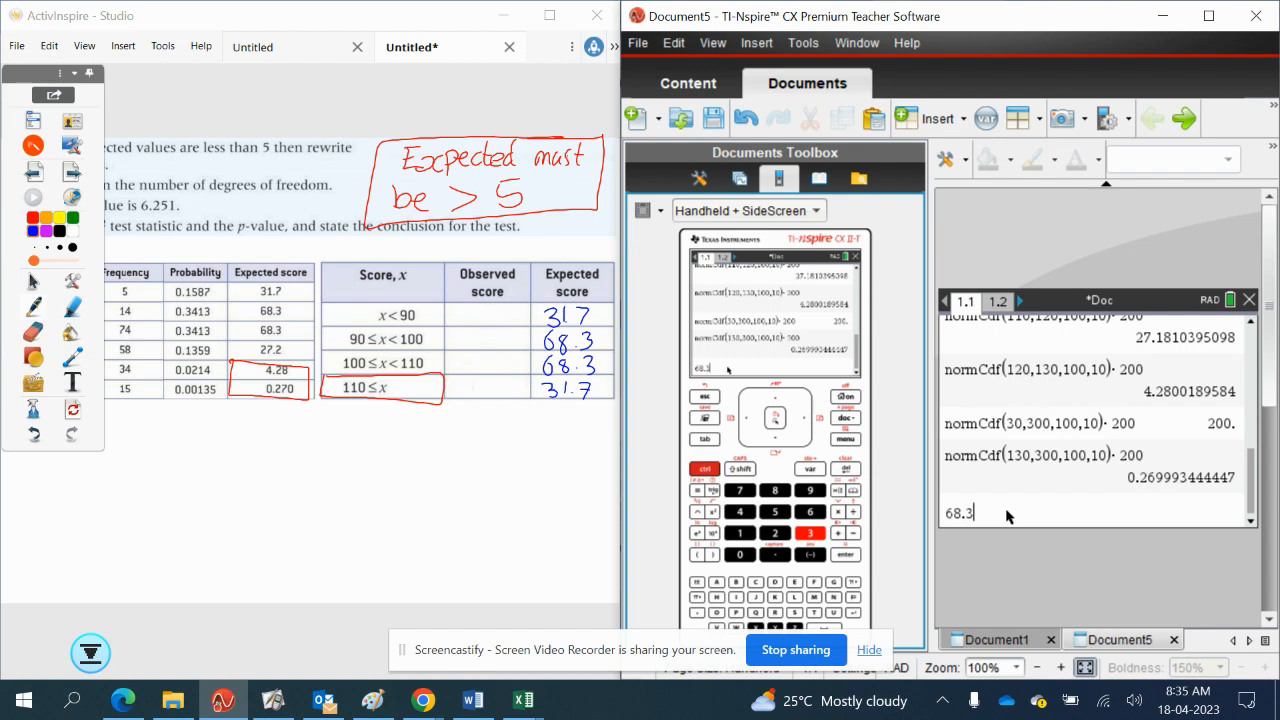
text(2)
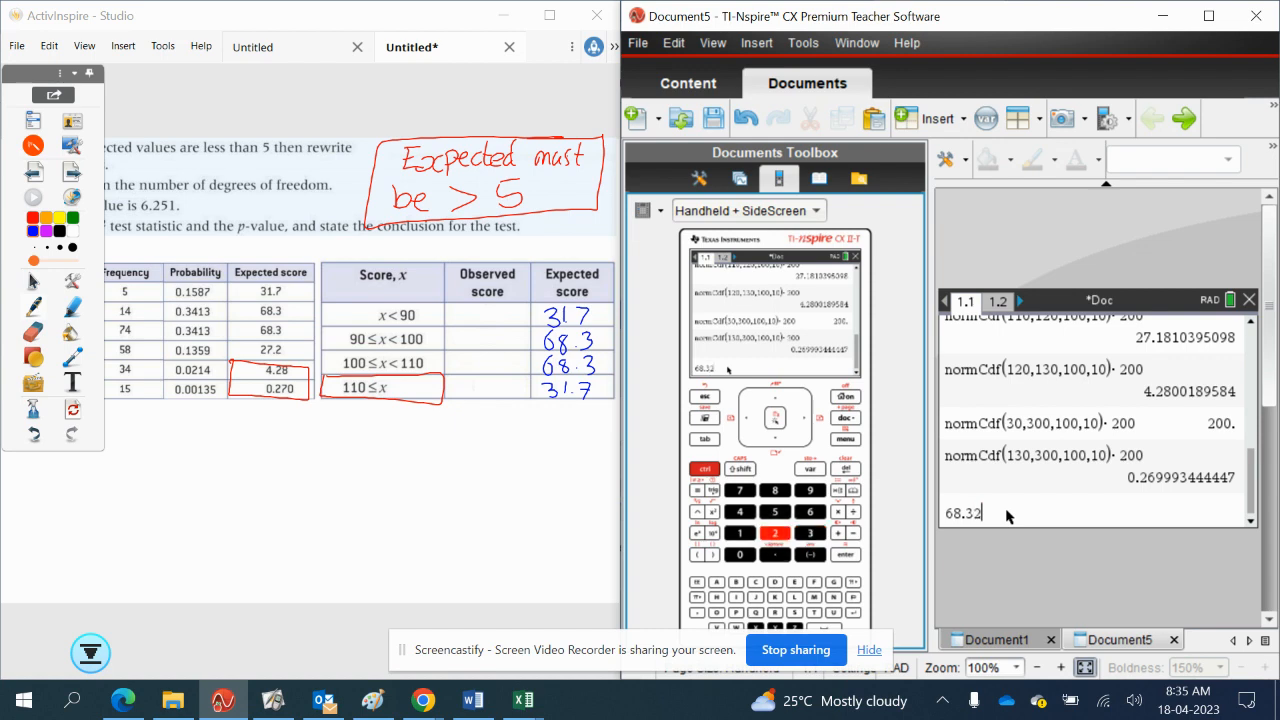
text(/)
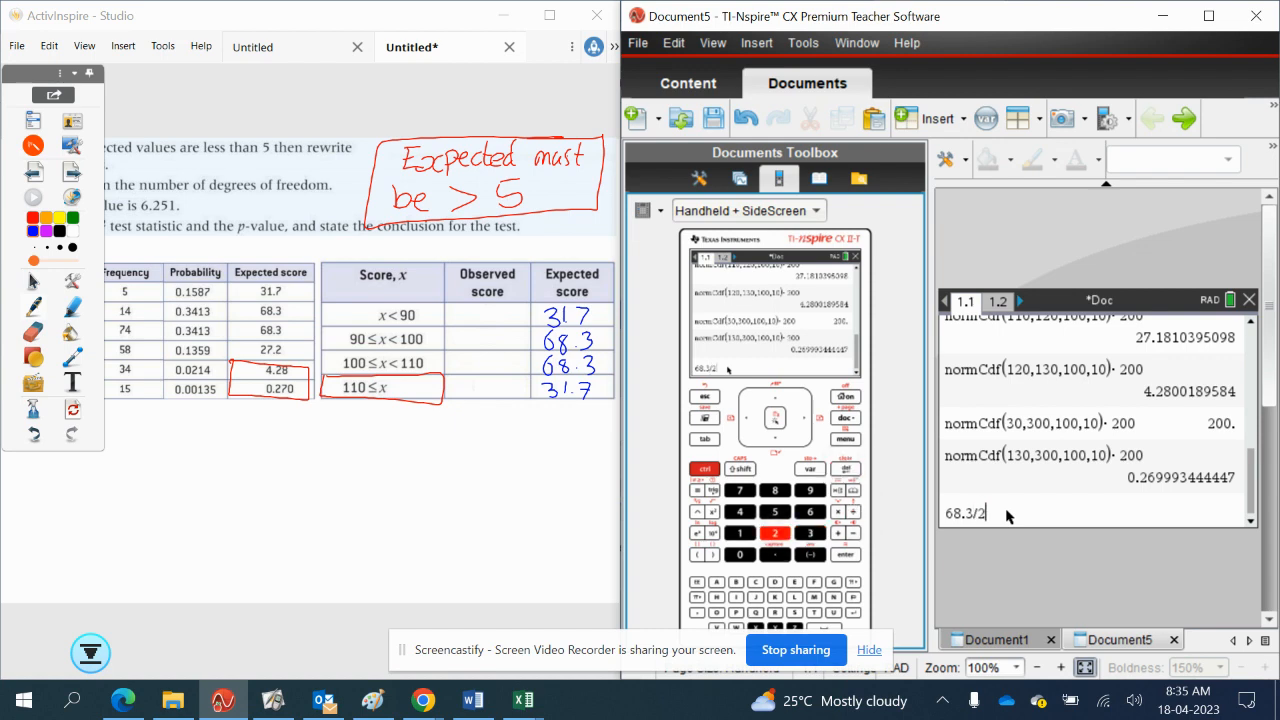
key(enter)
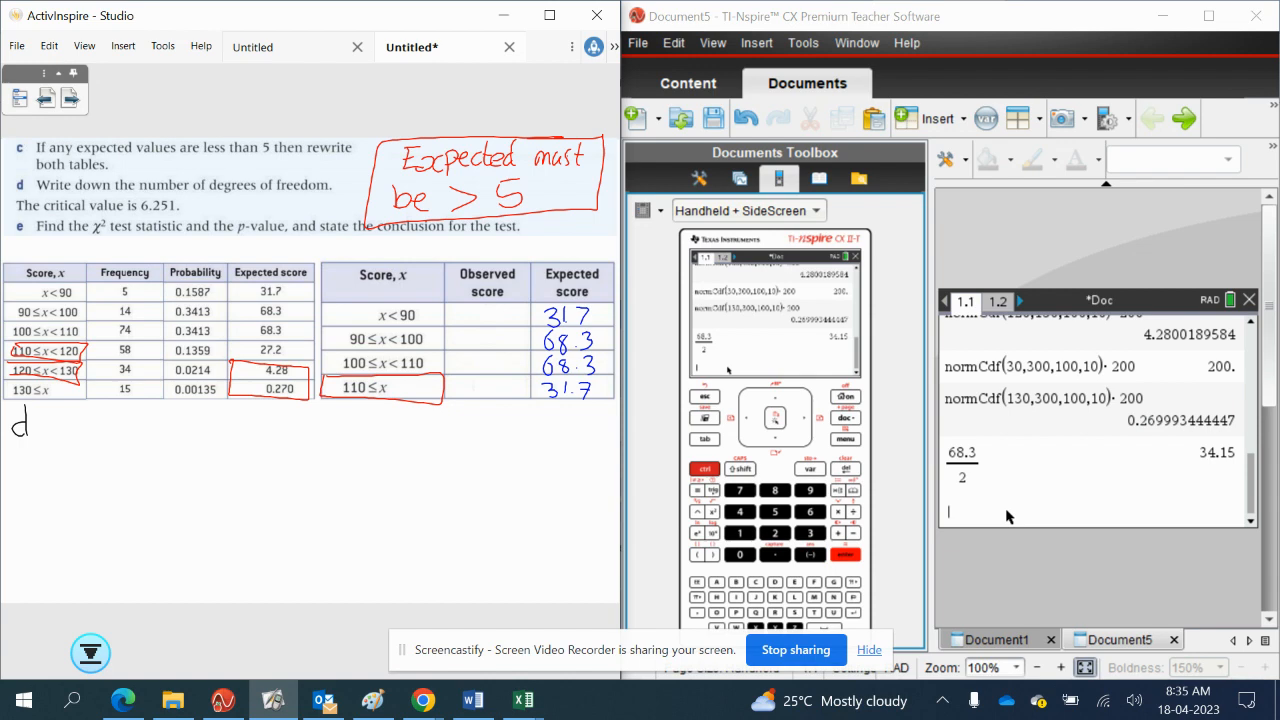
- Handwrite part d) df = (n−1) = 3 below the frequency table
drag(15, 420, 85, 420)
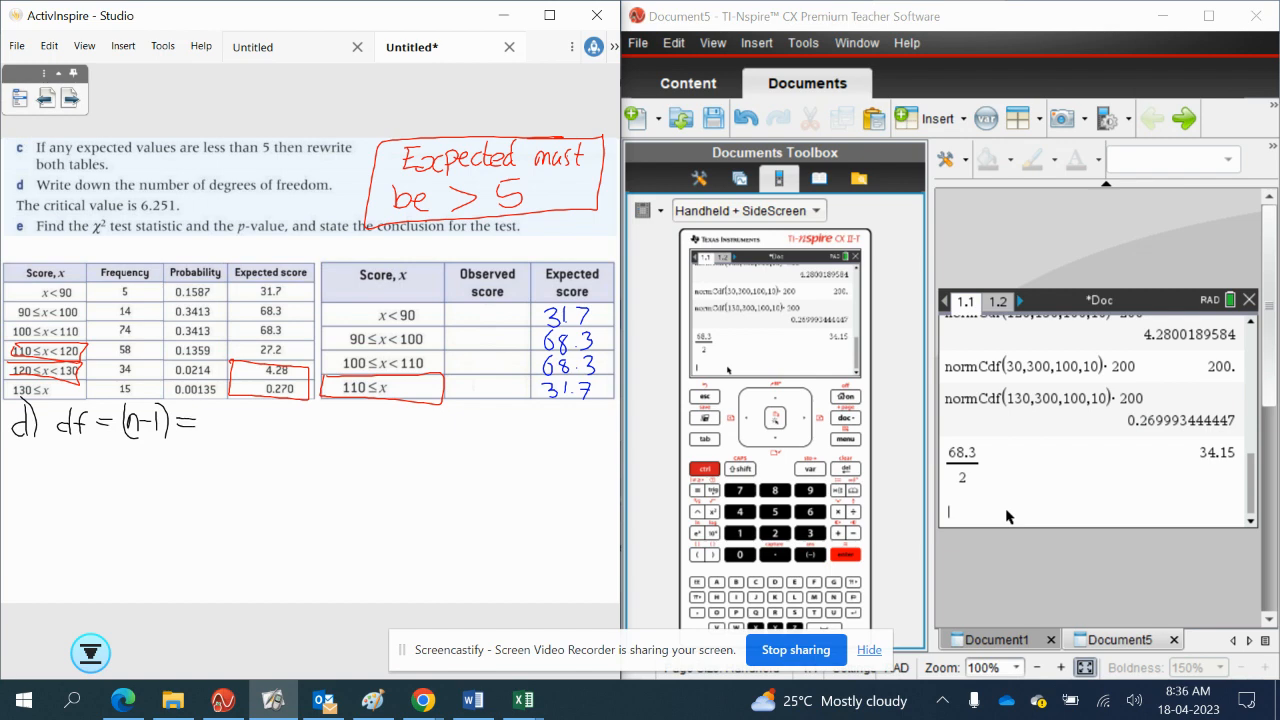
text(3)
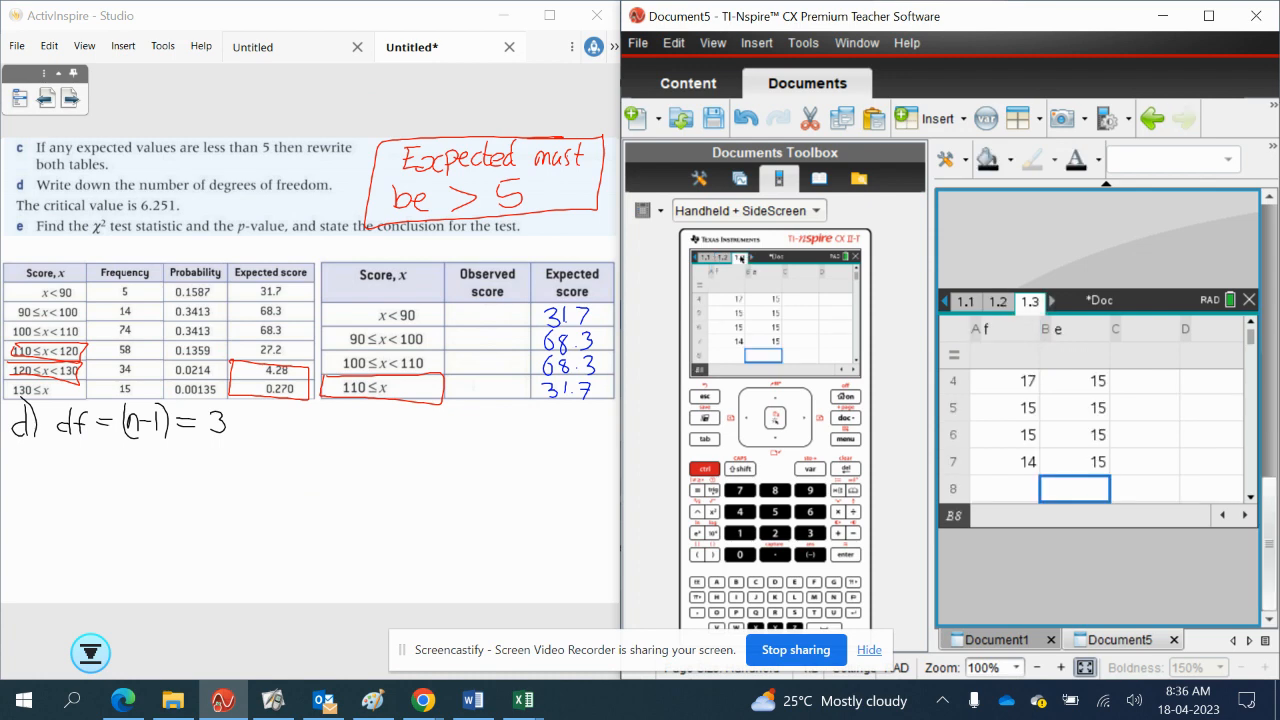
- Switch to the blank Lists & Spreadsheet page 1.2
click(997, 300)
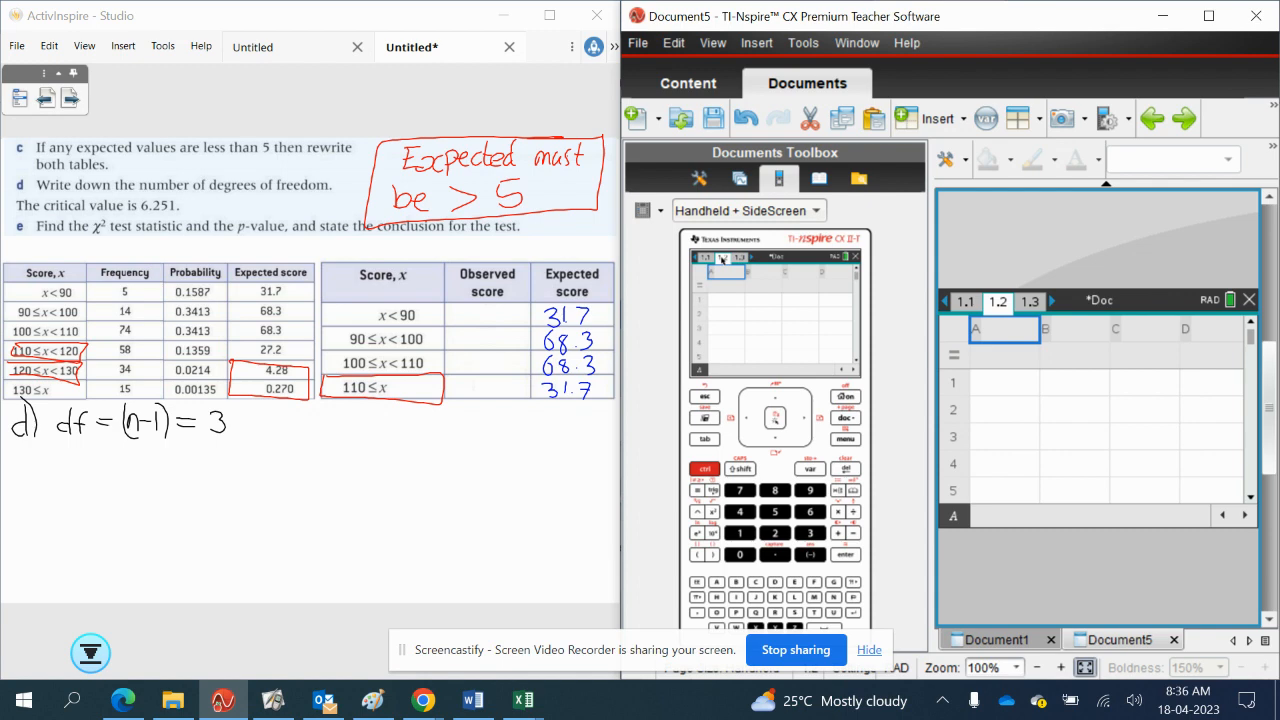
- Name spreadsheet column A 'score' and column B 'expected'
text(sc)
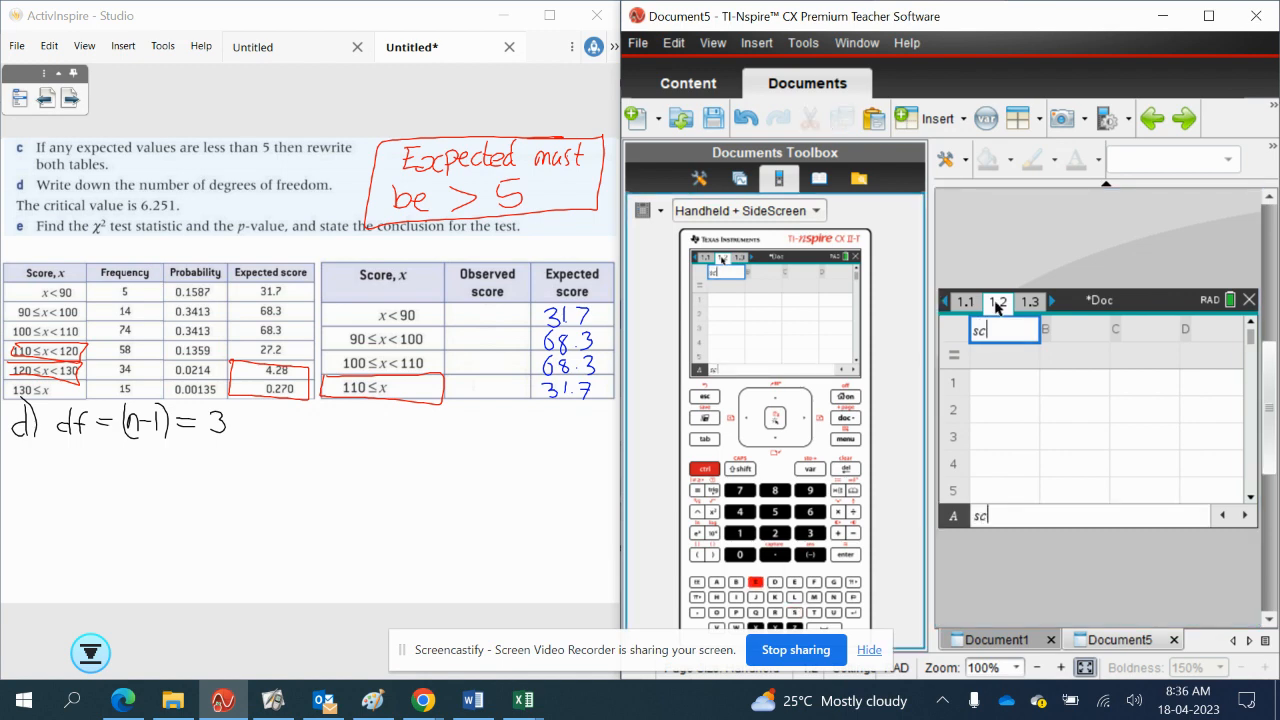
text(q)
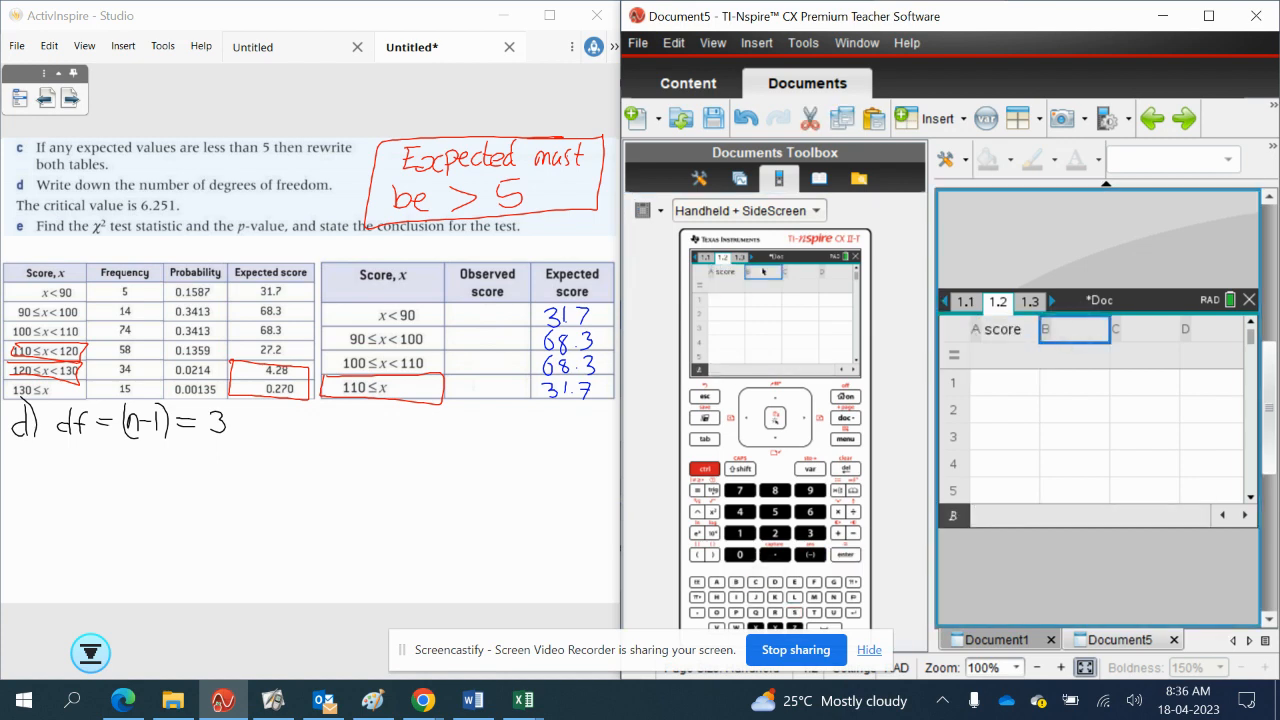
text(e)
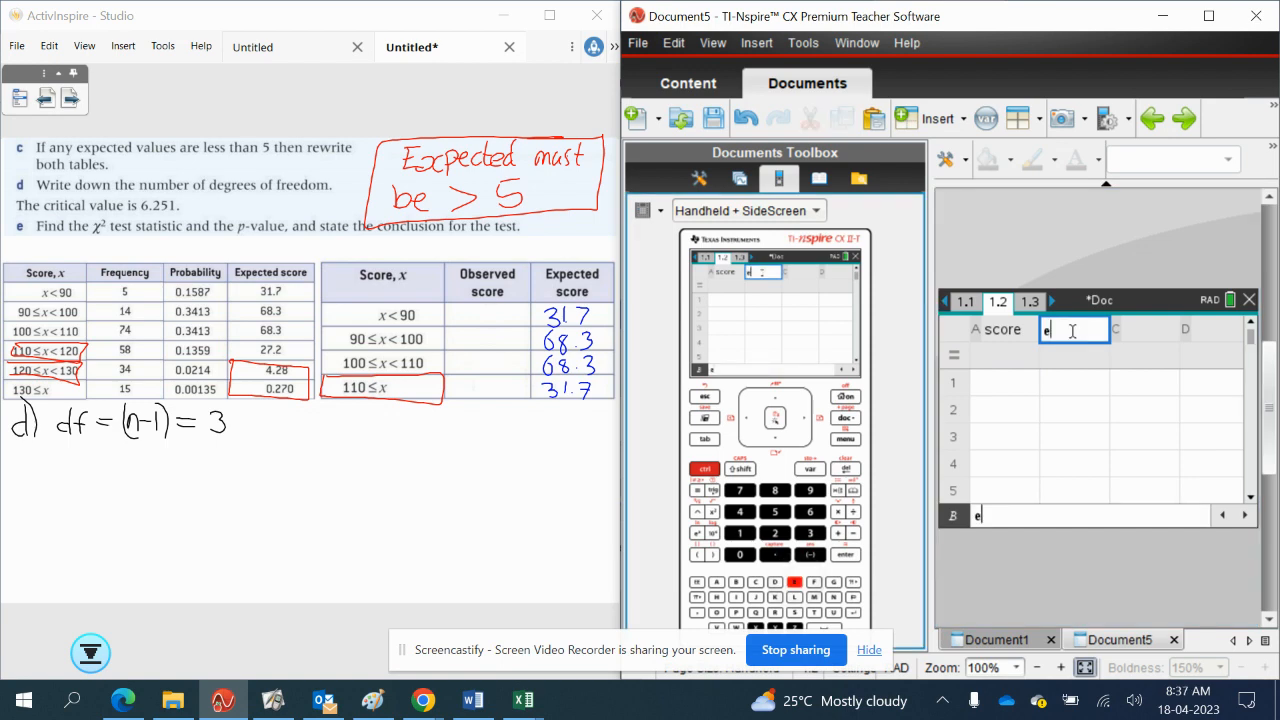
text(x)
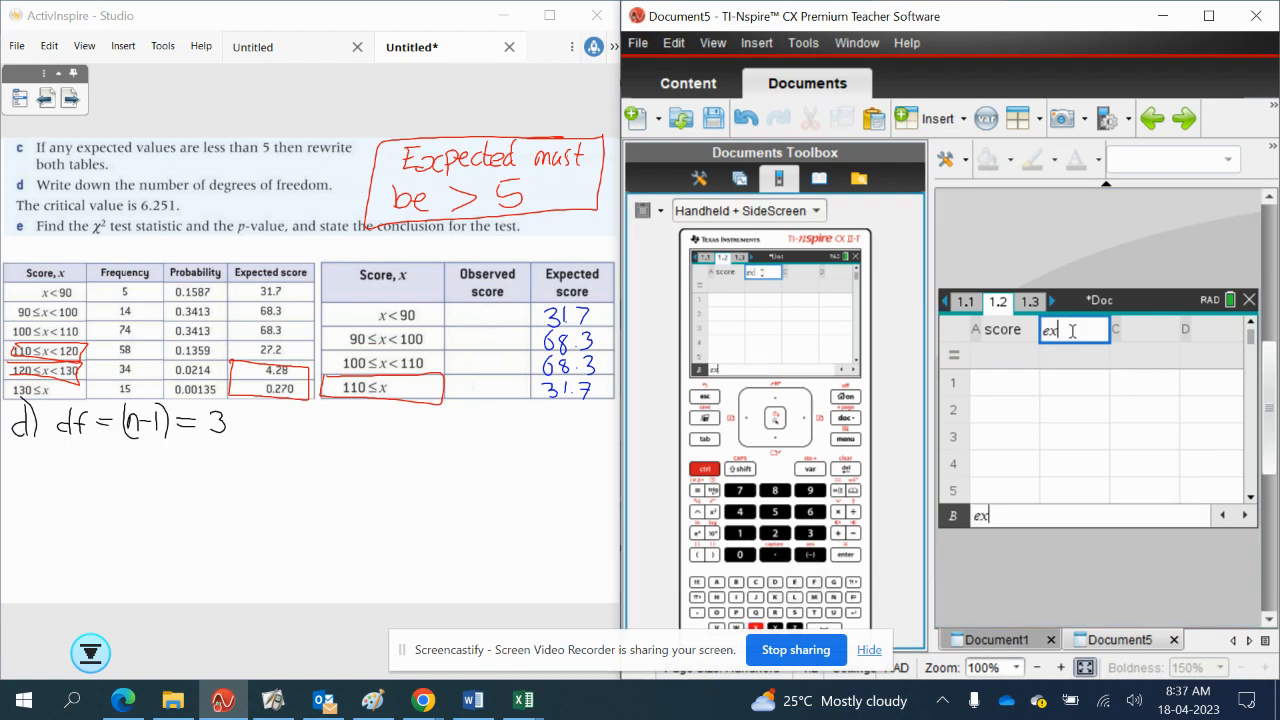
text(pec)
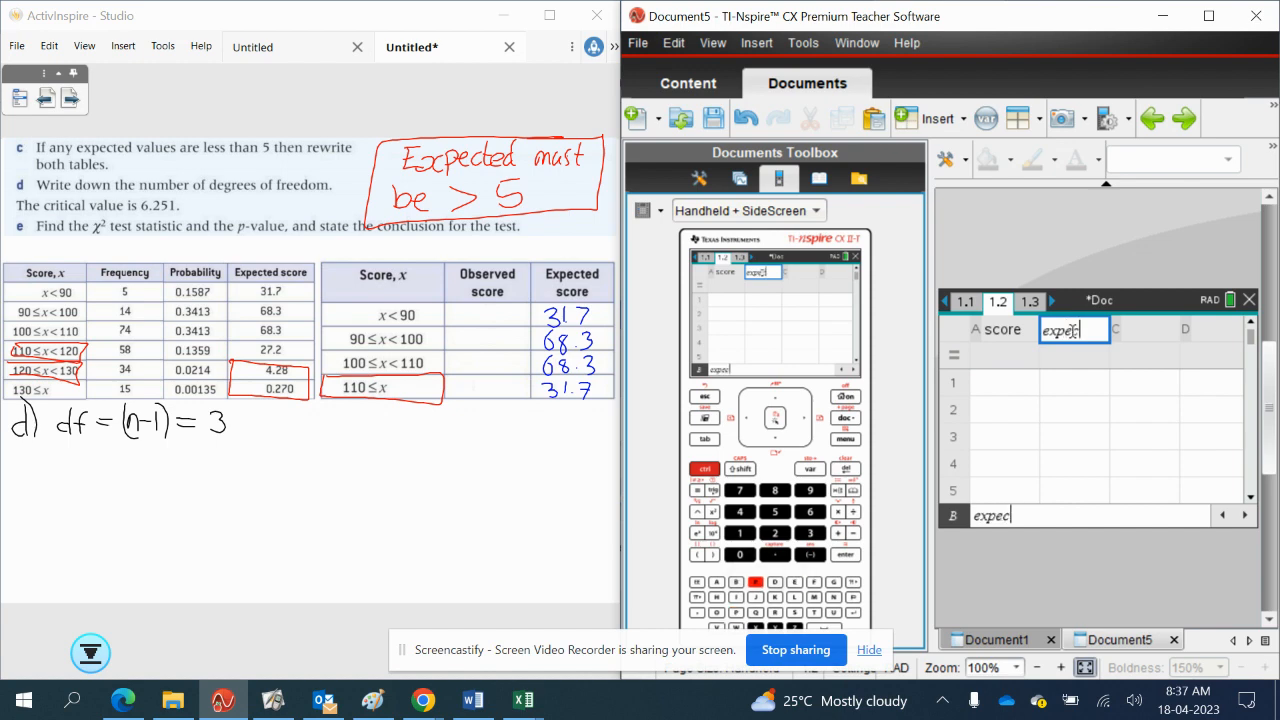
text(ted)
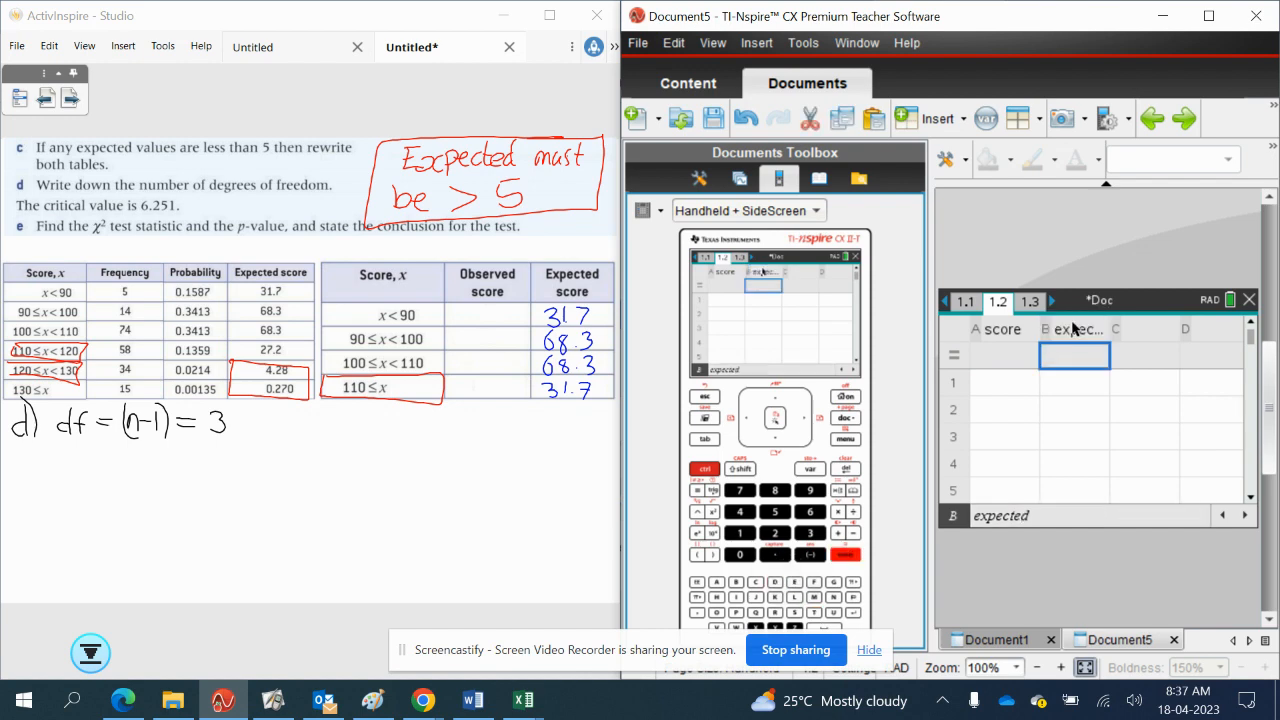
- Write observed scores 5 and 14 in the flipchart's Observed score column
click(1005, 383)
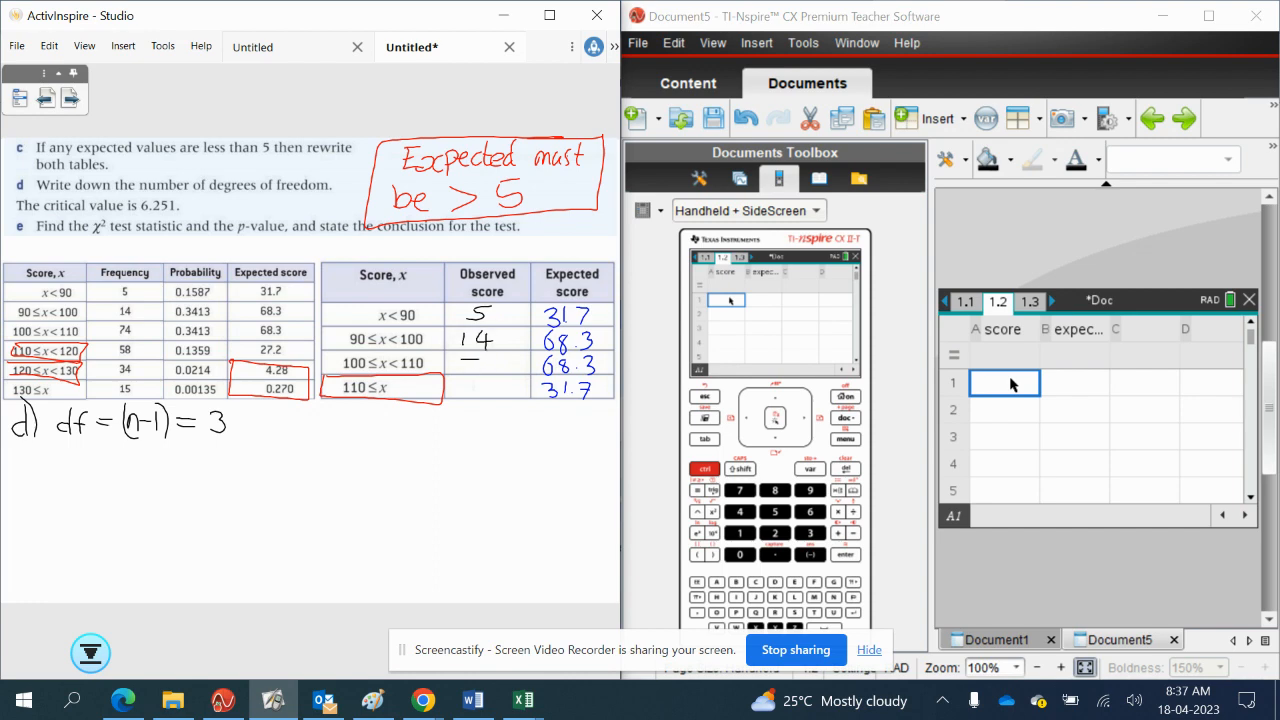
- Sum 58+34+15 to get 107, then add 74, 14 and 5 to that answer
text(74)
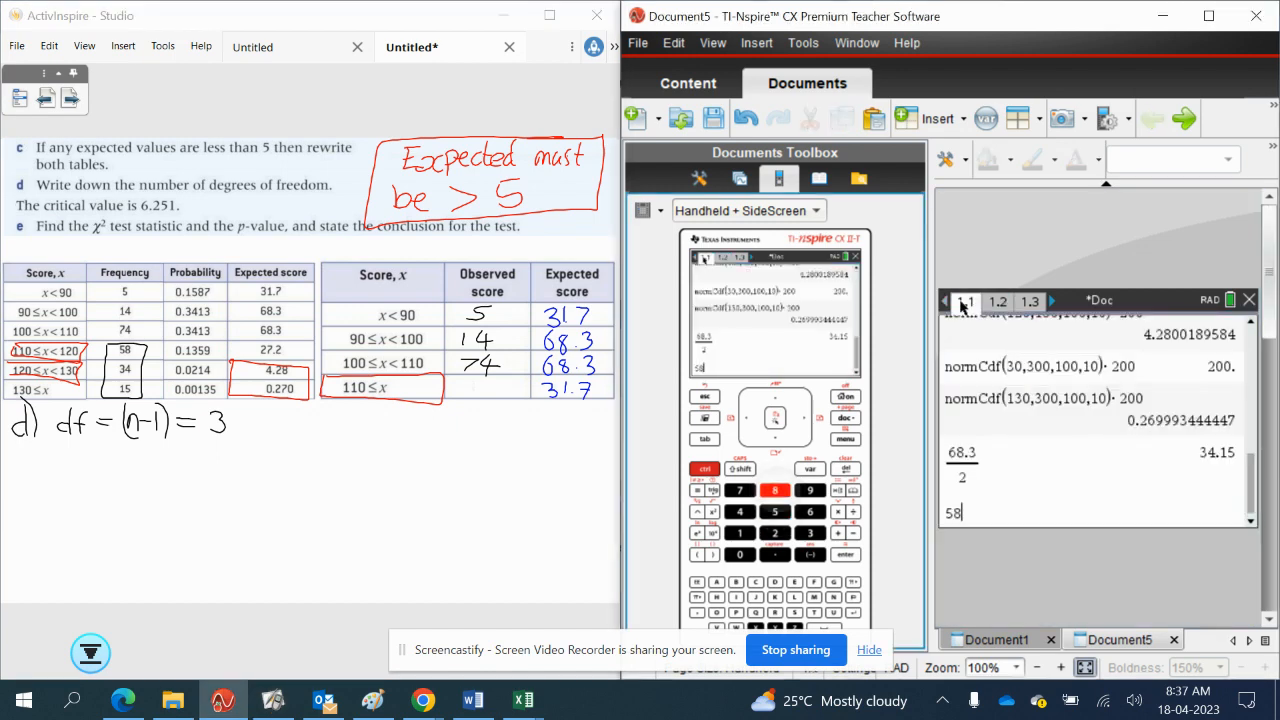
text(+34)
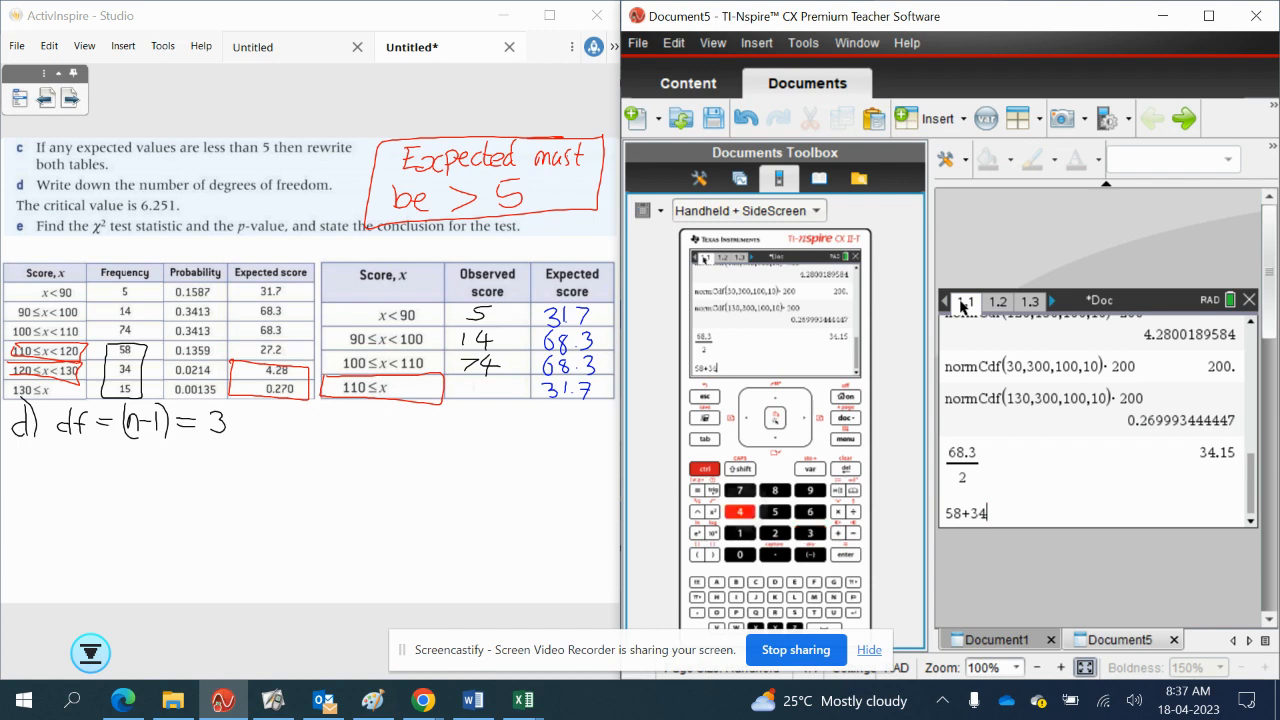
text(15)
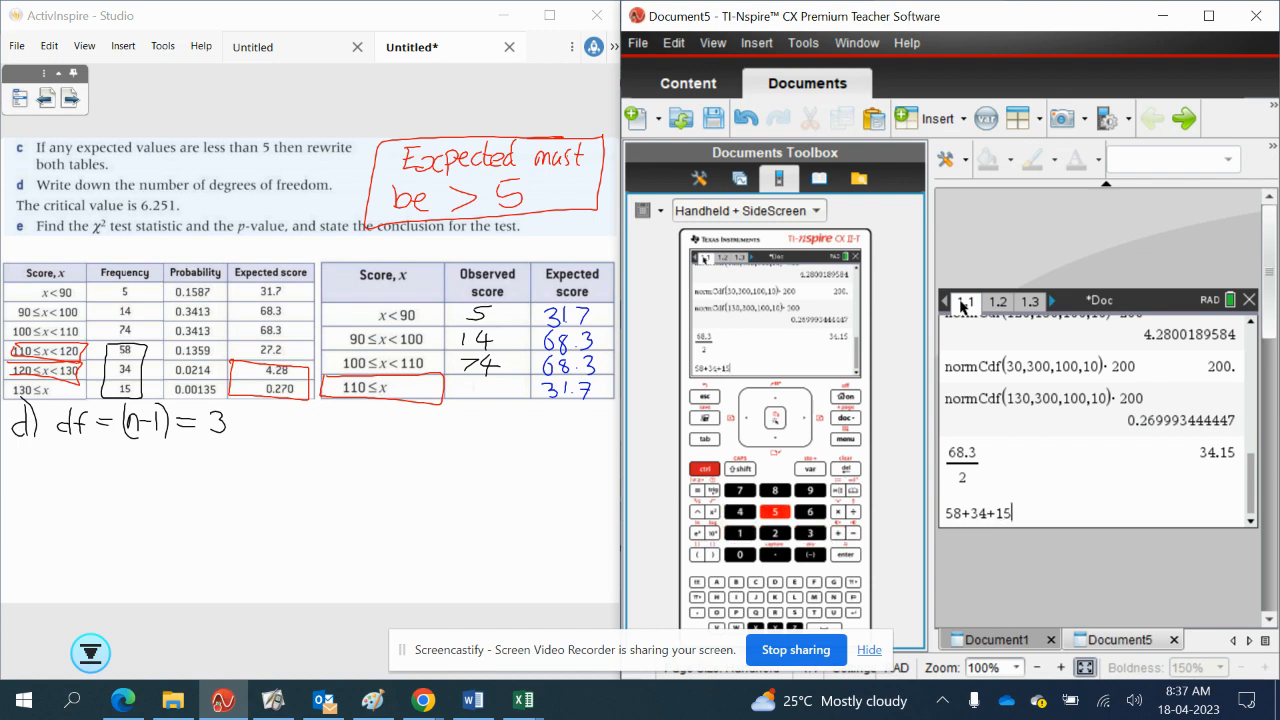
key(enter)
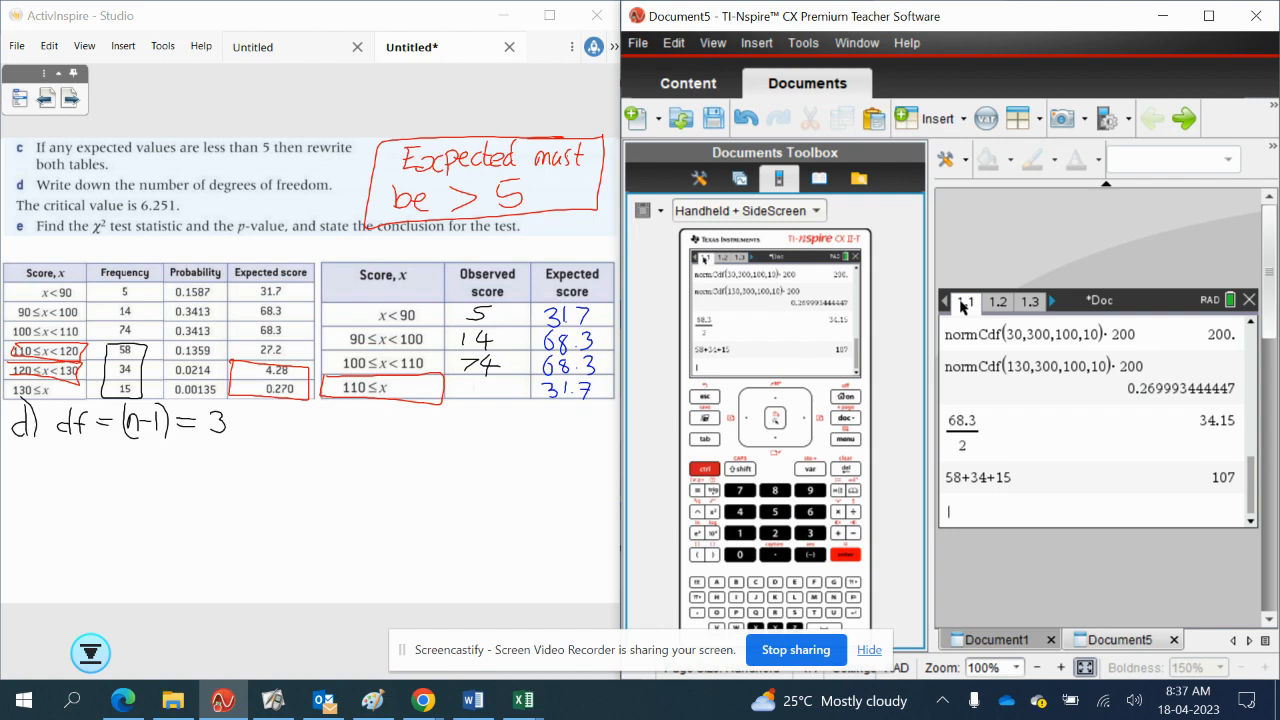
text(Ans+74)
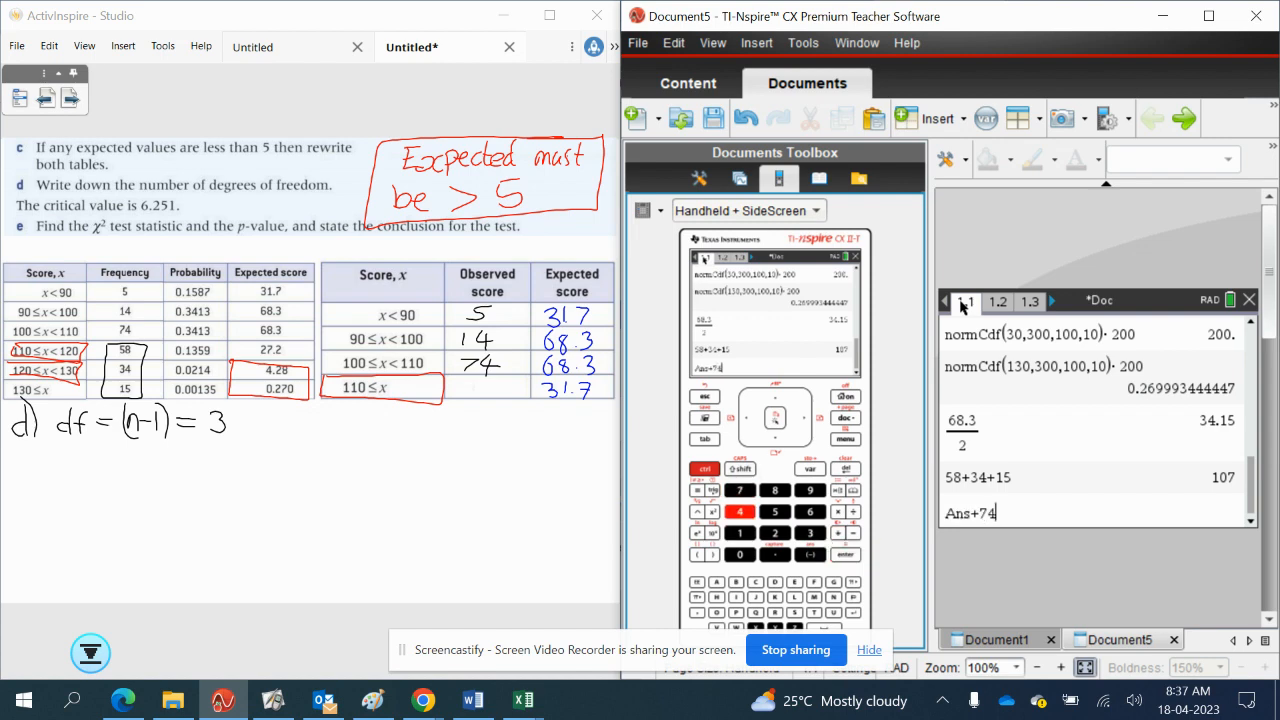
text(+14+5)
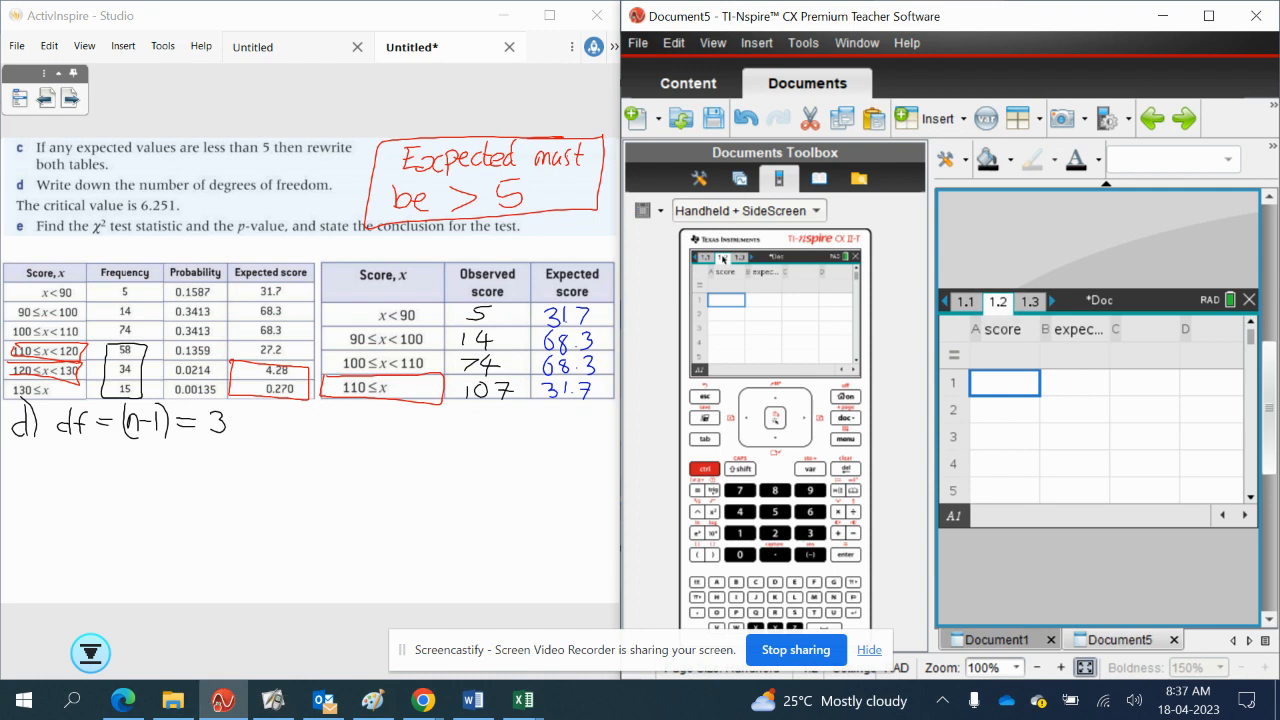
- Enter scores 5, 14, 74, 107 with expected values 31.7, 68.3, 68.3, 31.7
text(5)
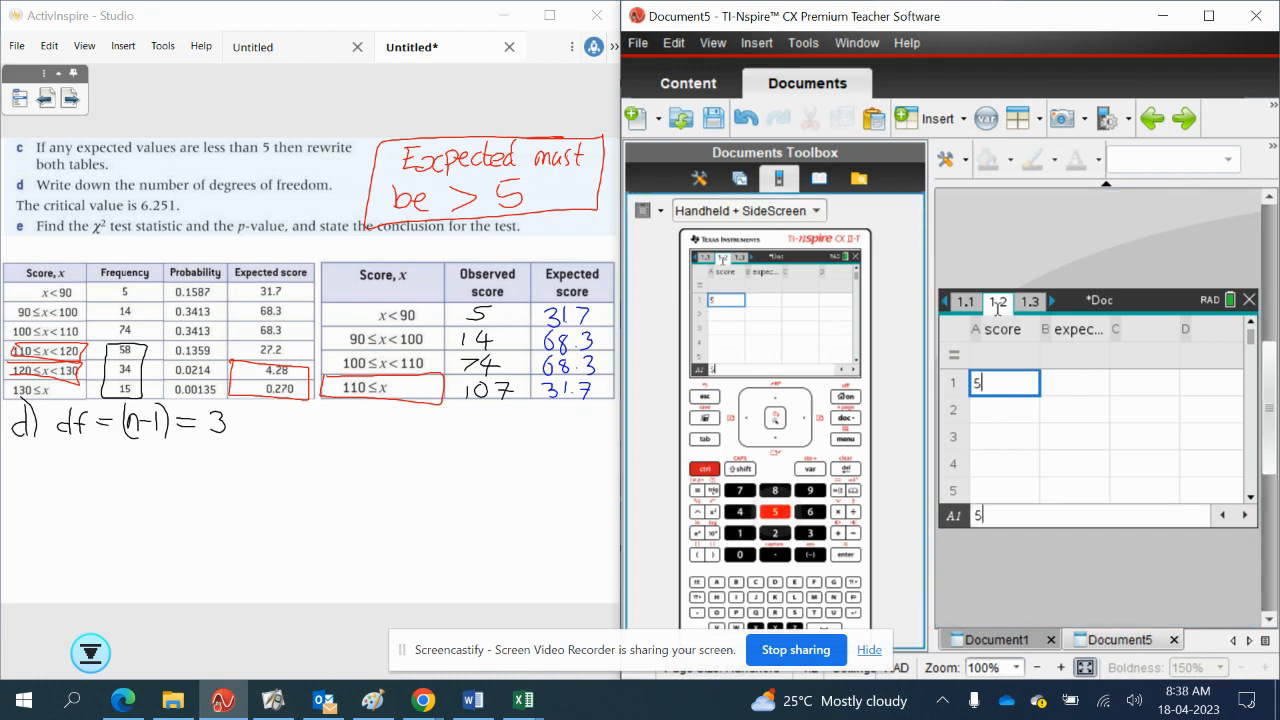
text(14)
click(1004, 437)
text(74)
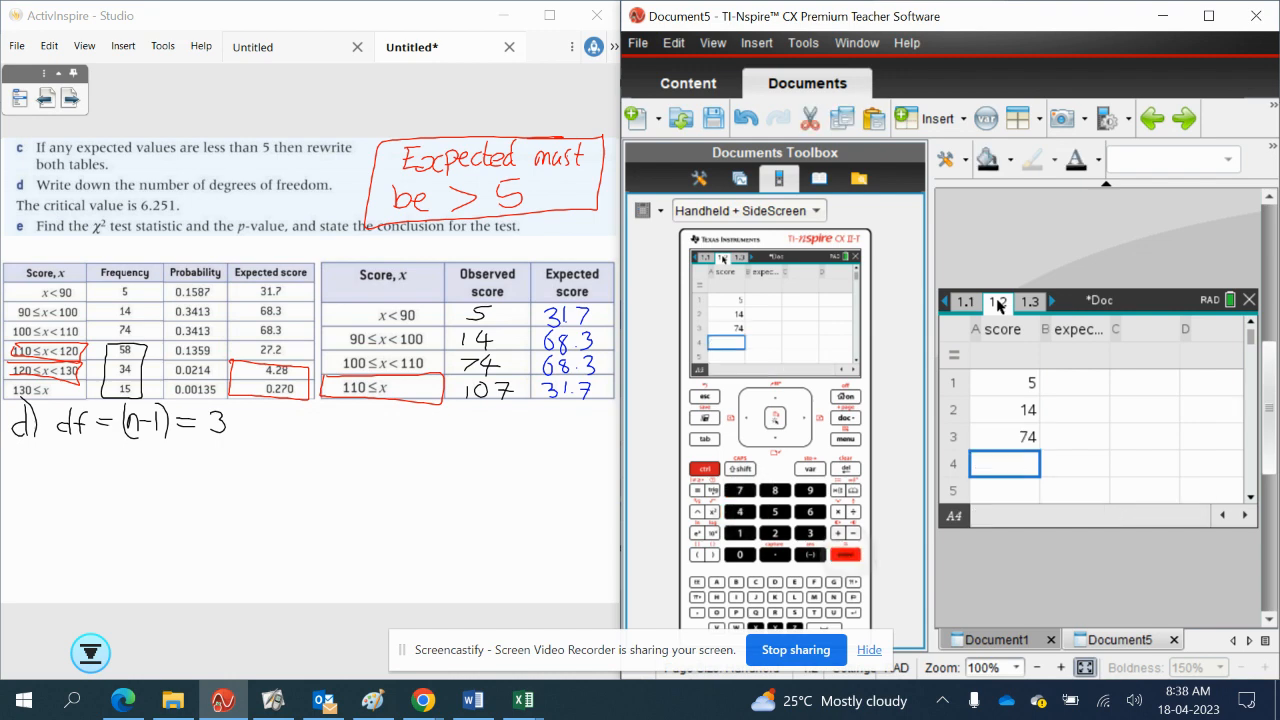
text(107)
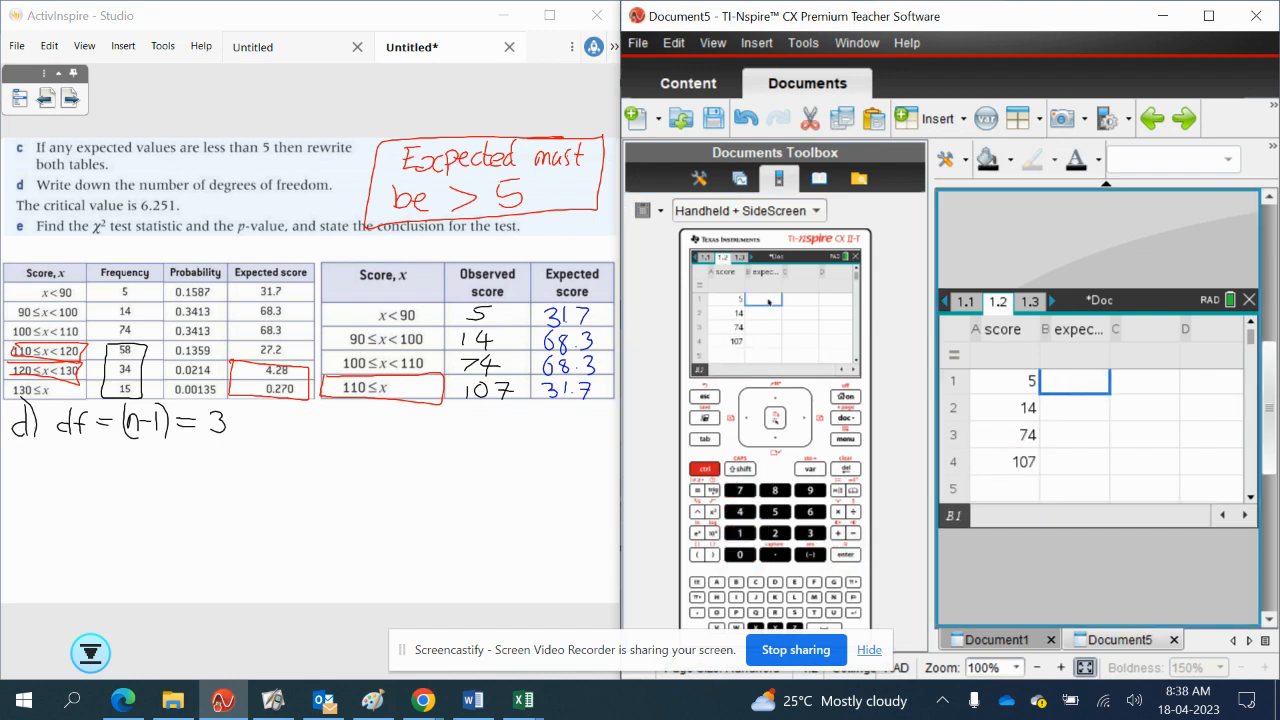
text(31.7)
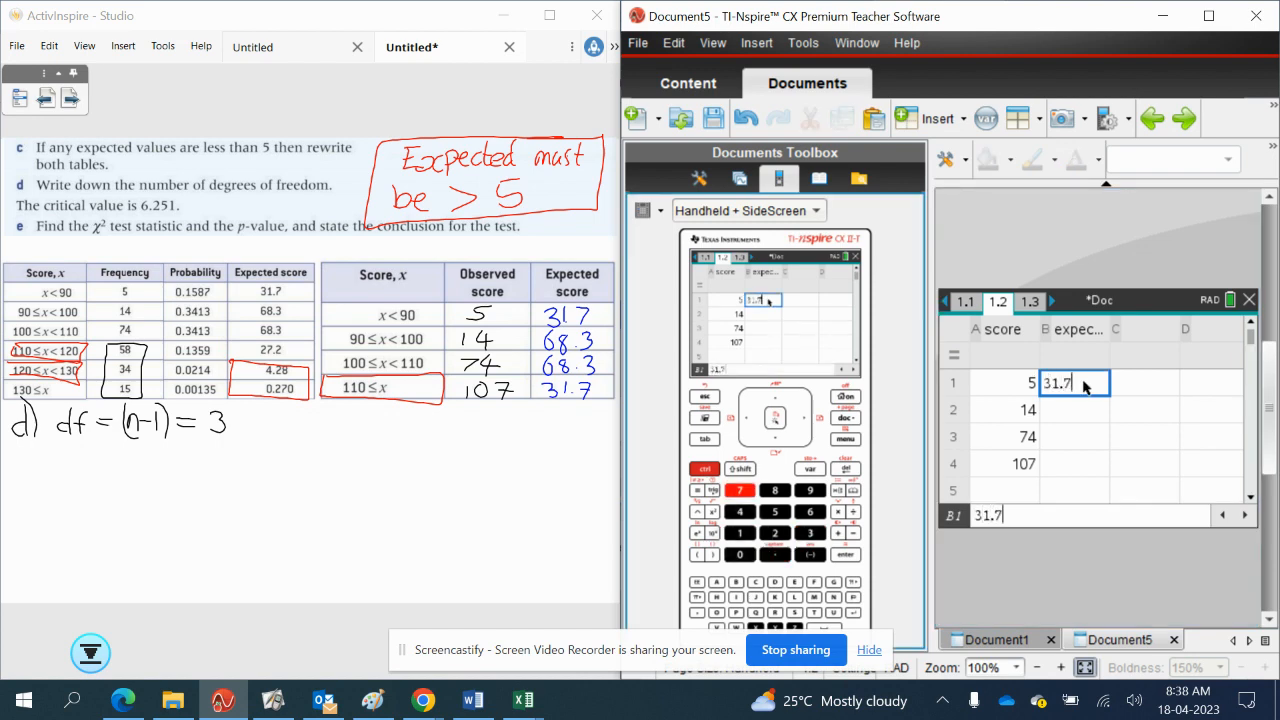
text(68.3)
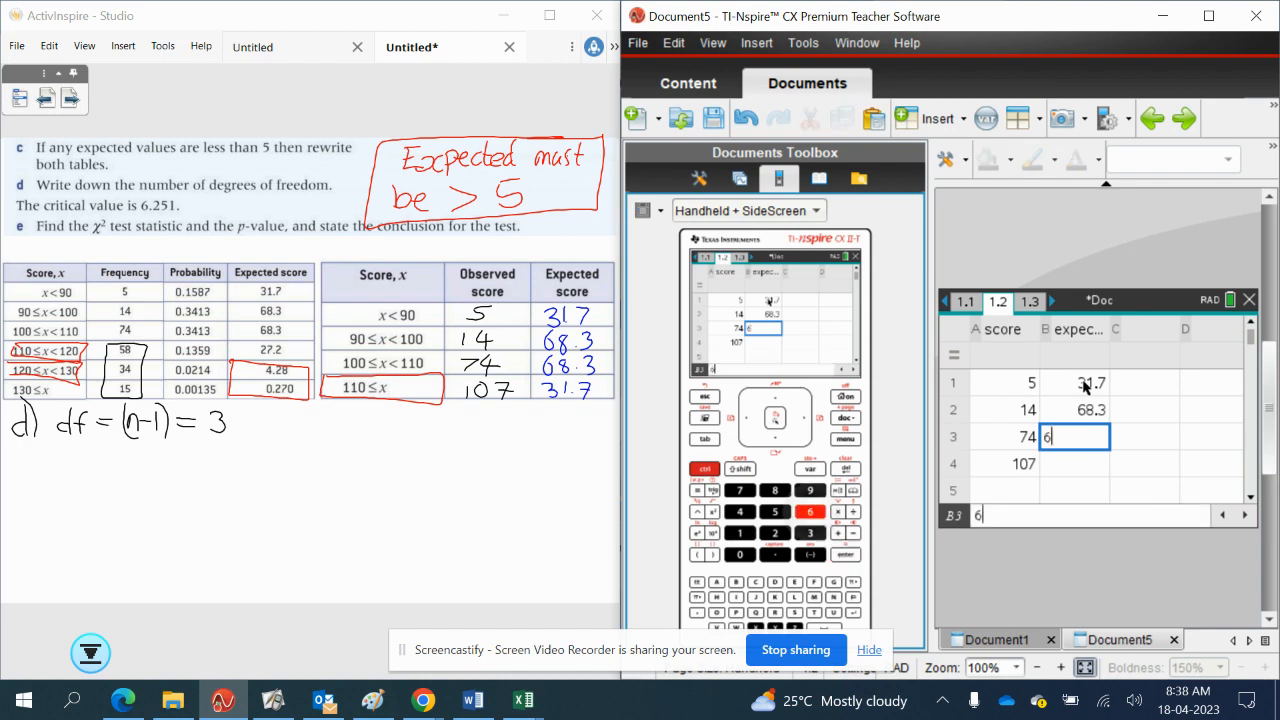
text(8.3)
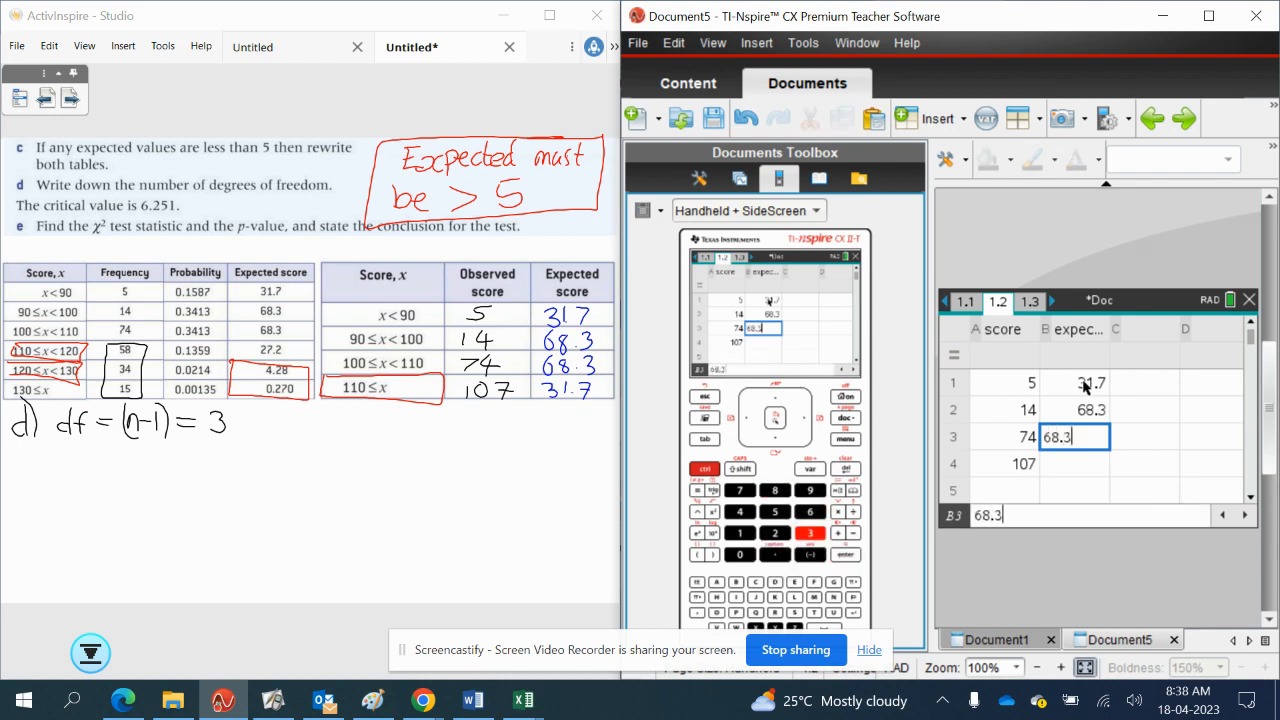
text(31.)
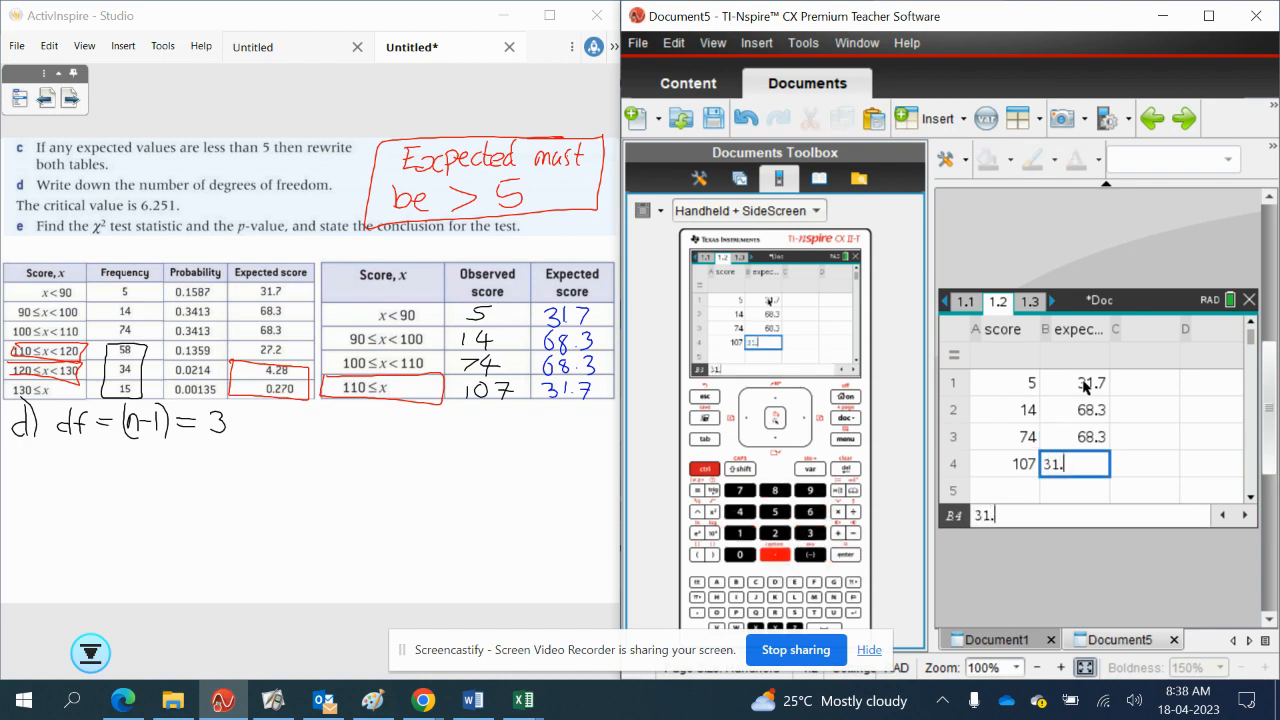
key(enter)
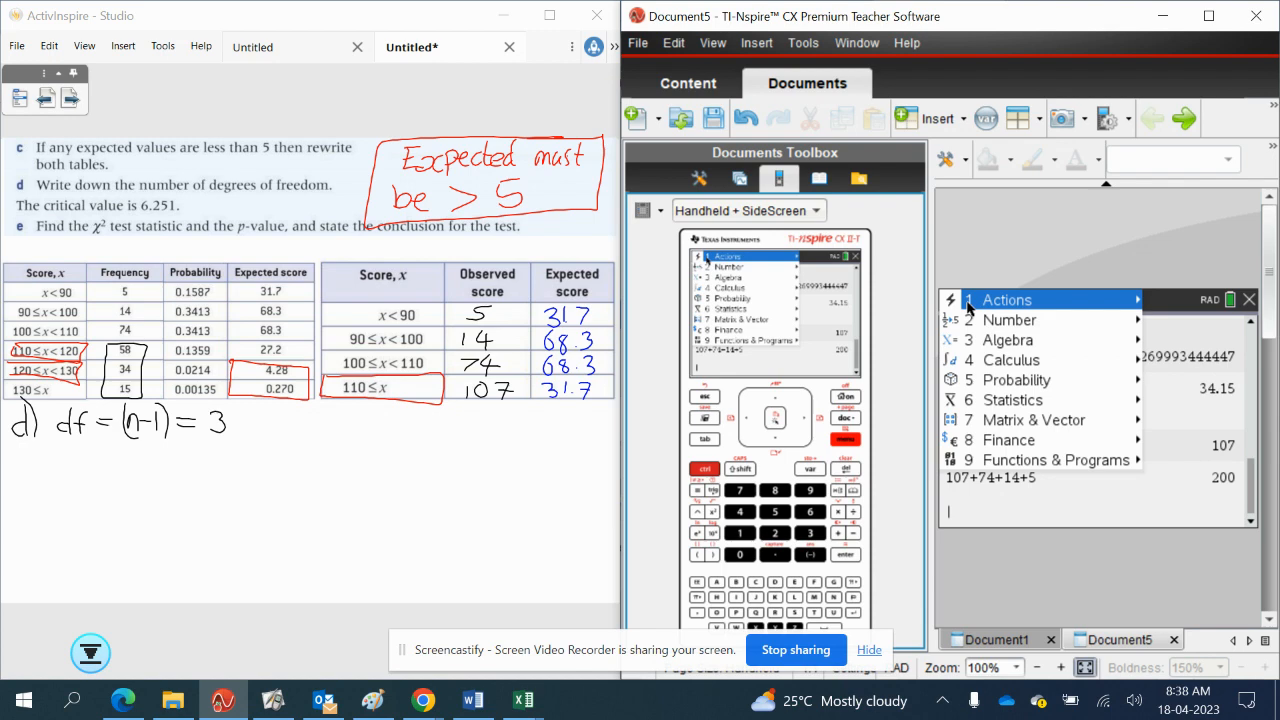
- Run χ² GOF on score versus expected with df 3, giving χ² 245.001 and p 7.89E-53
click(1012, 399)
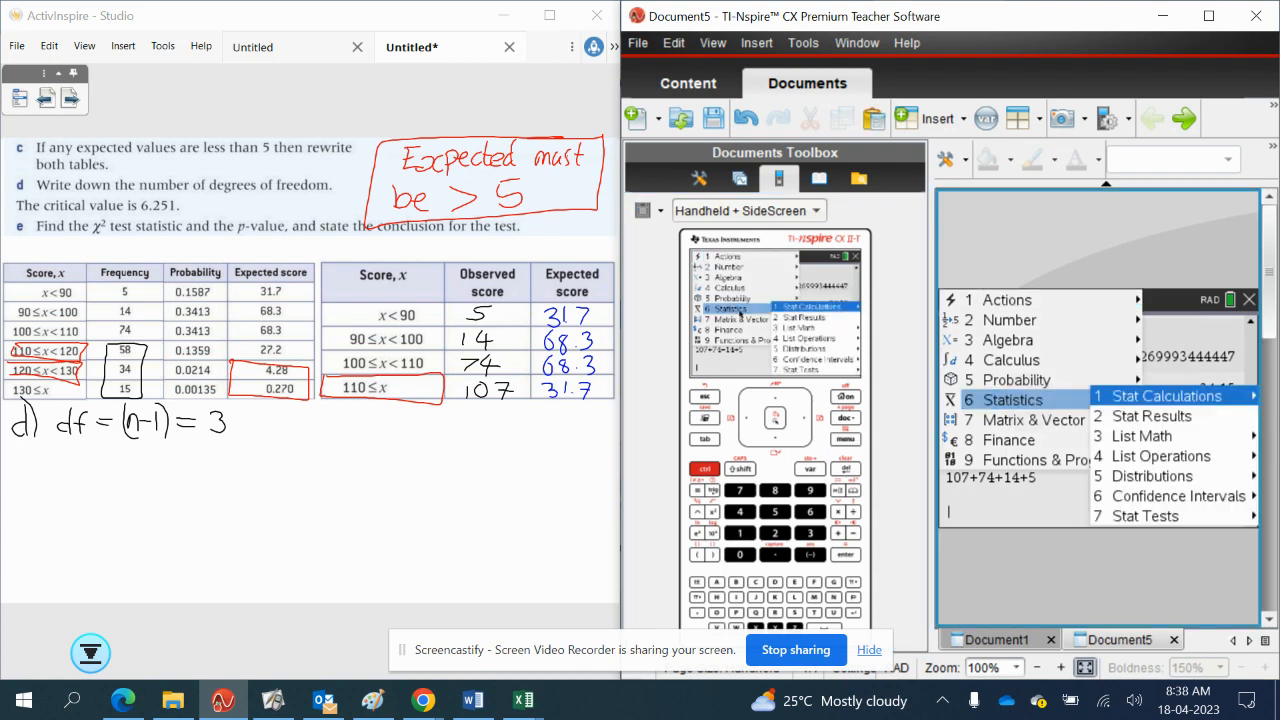
click(1145, 516)
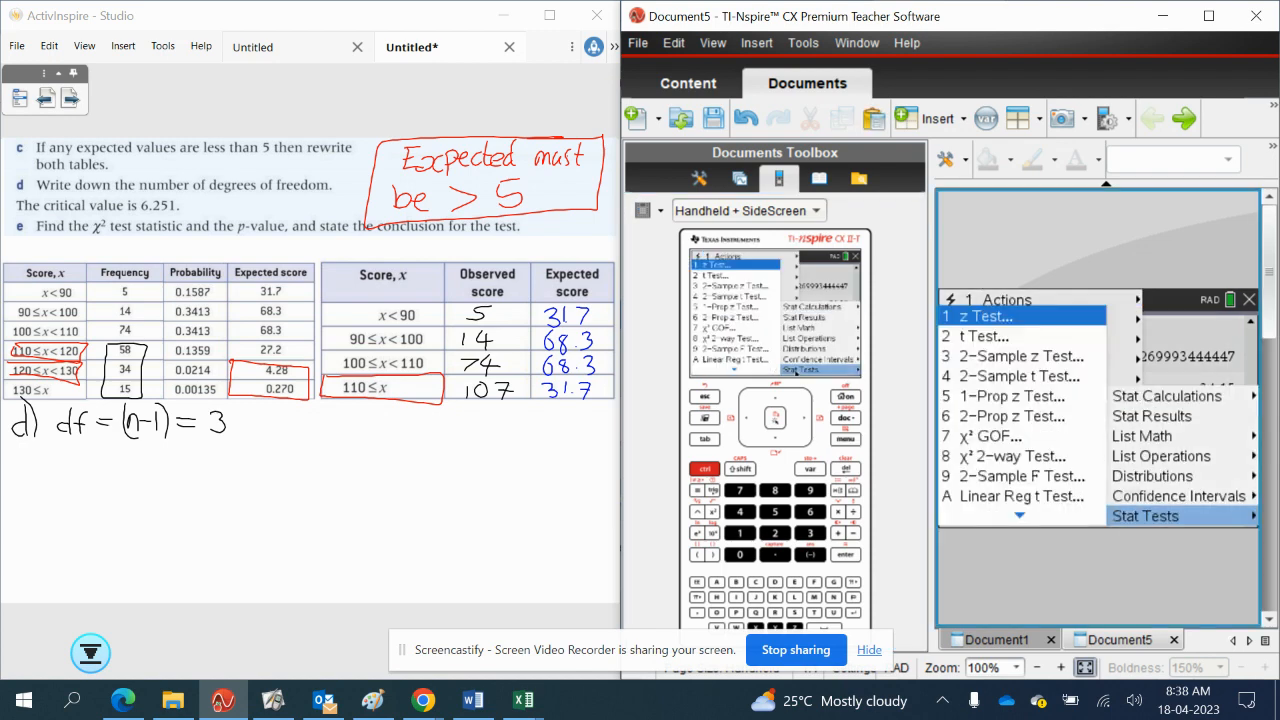
click(989, 435)
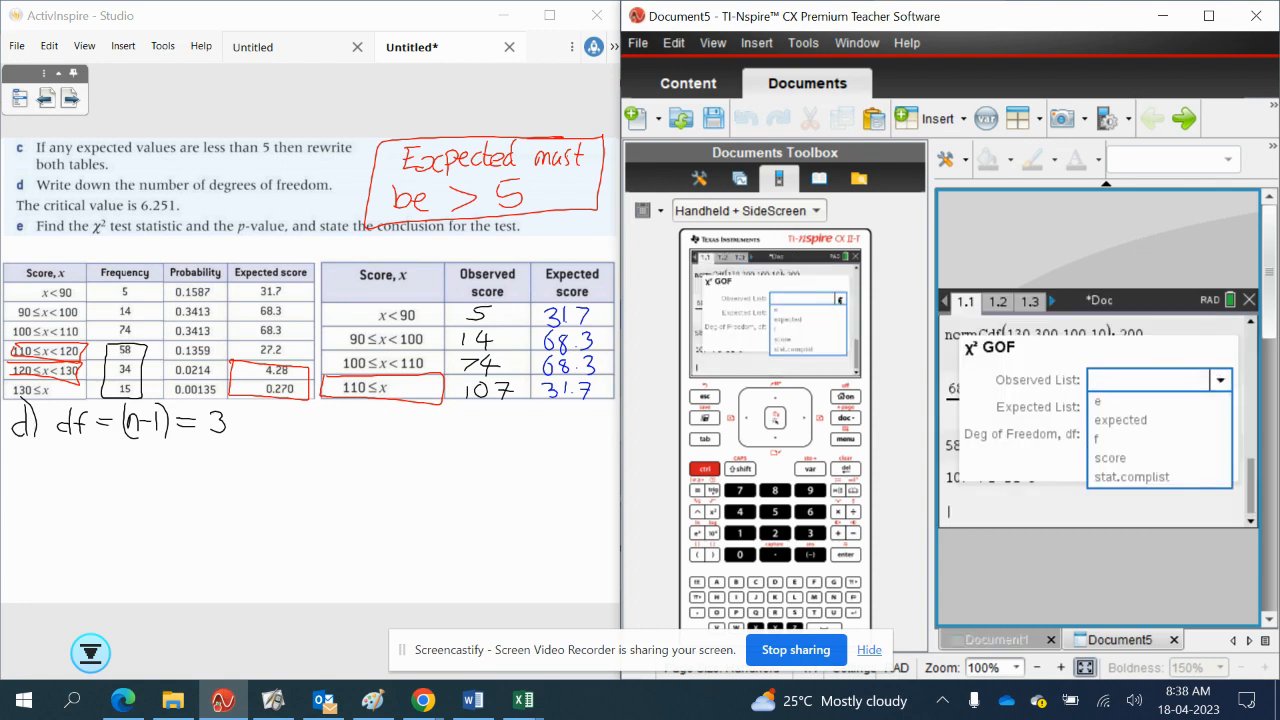
click(1110, 457)
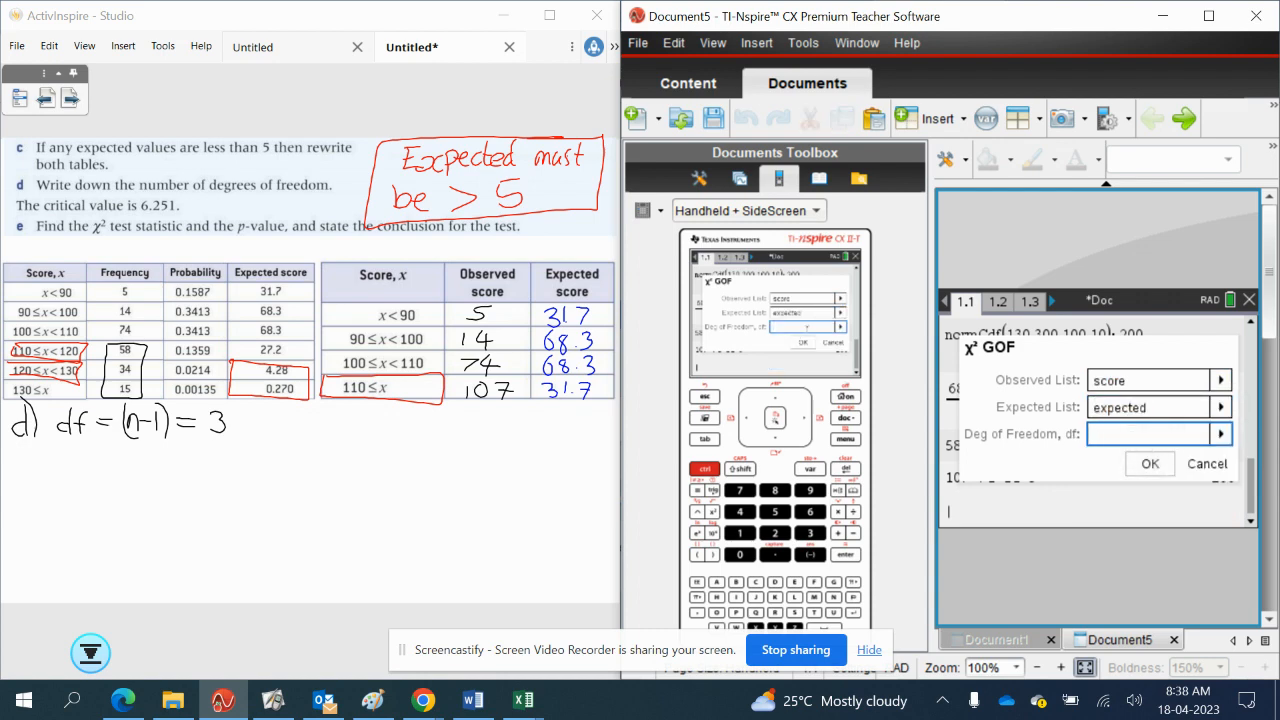
text(3)
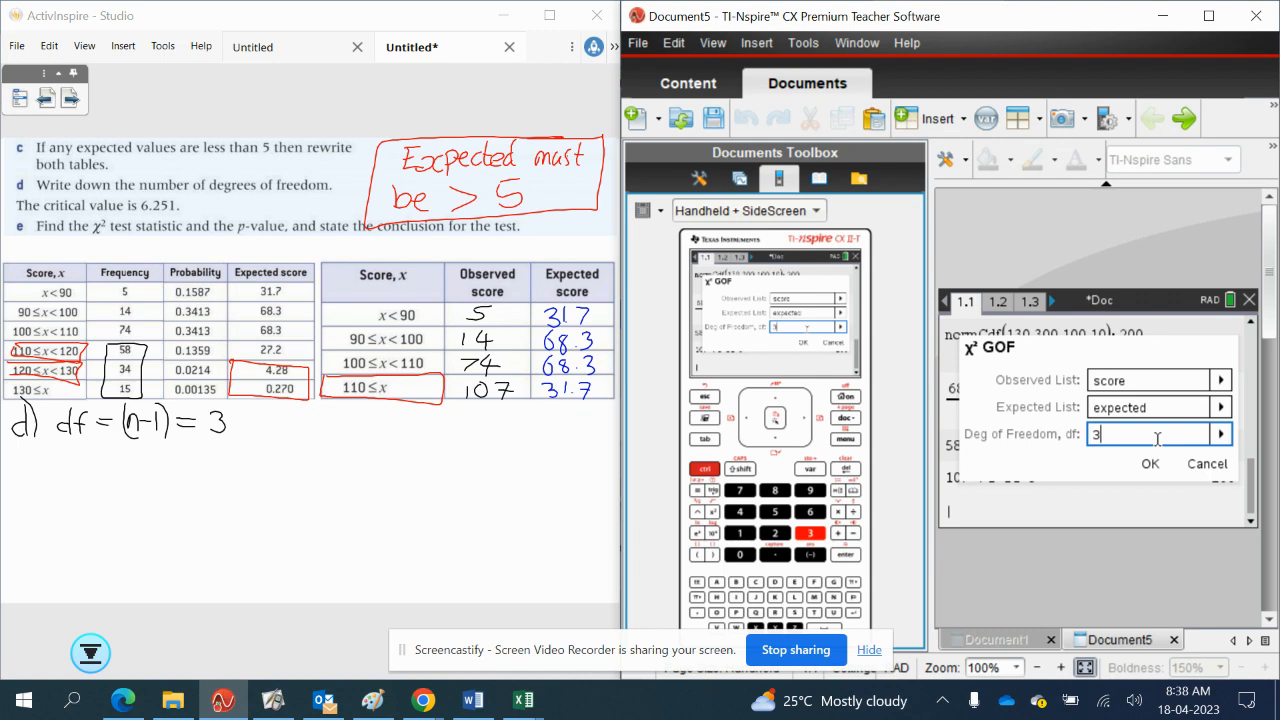
click(1150, 463)
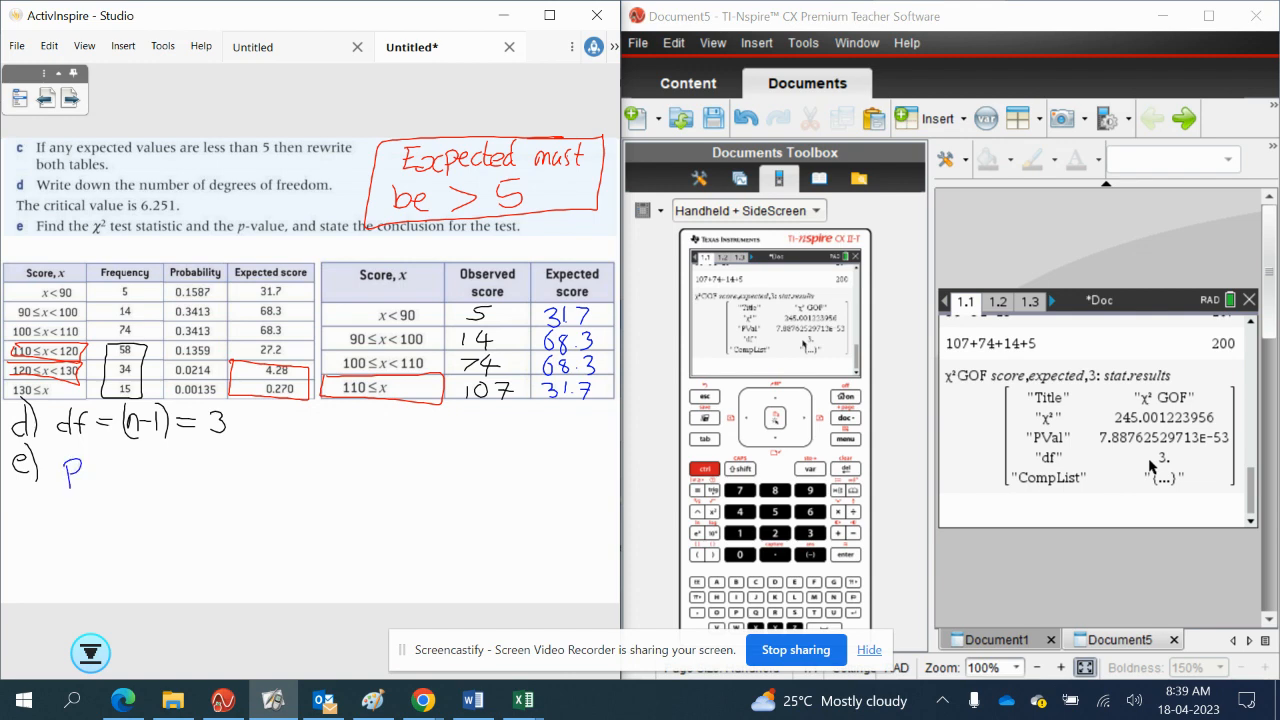
- Handwrite part e) p-value = 7.89×10⁻⁵³ below the df line
text(P-value = 78)
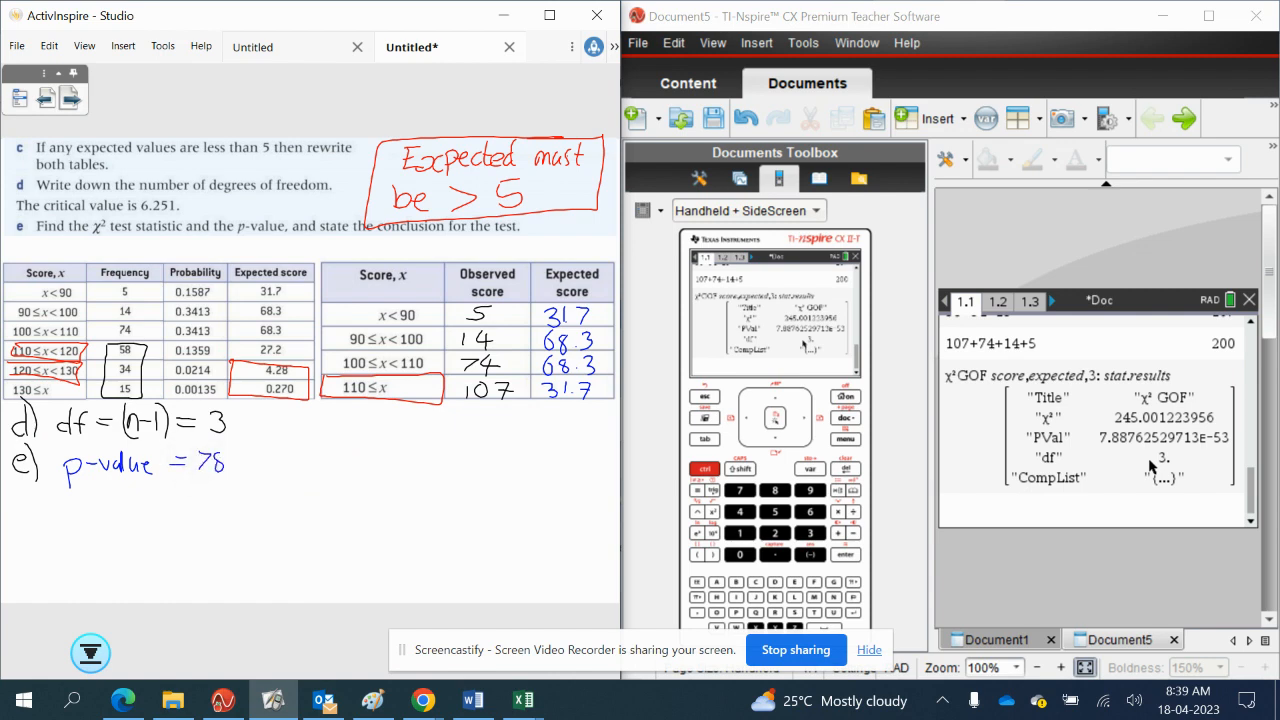
text(9 .)
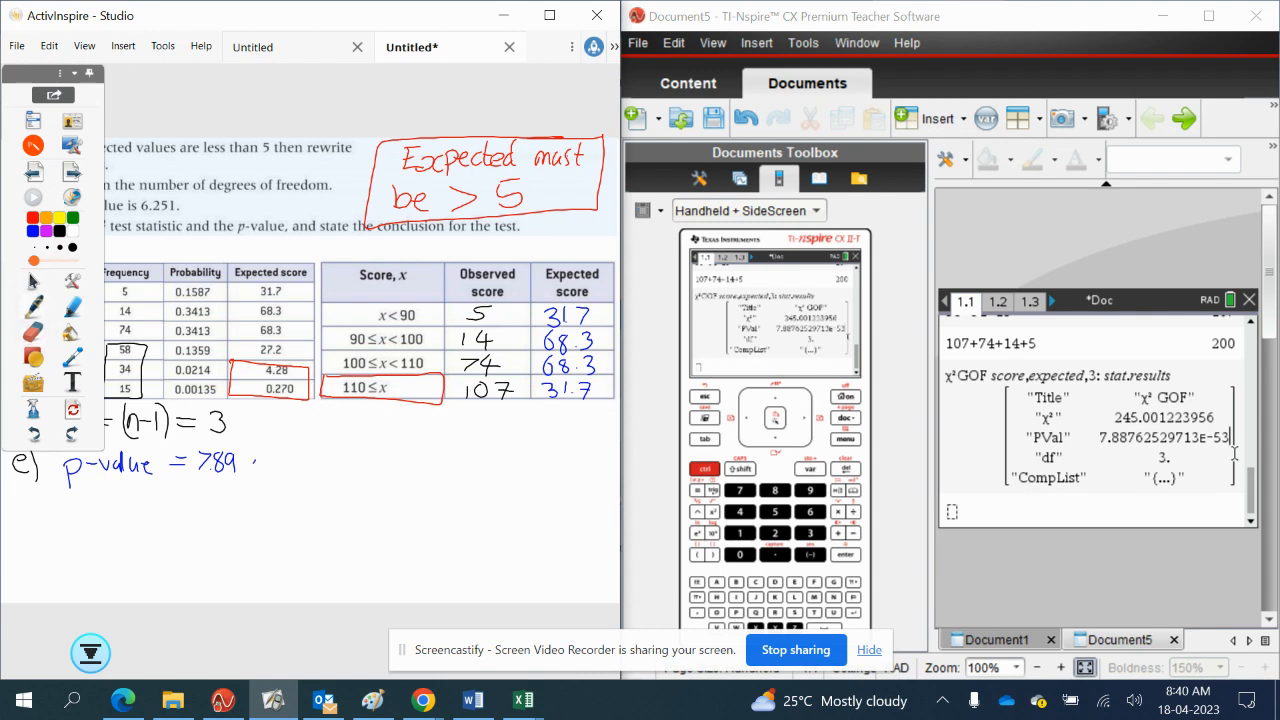
drag(255, 460, 280, 460)
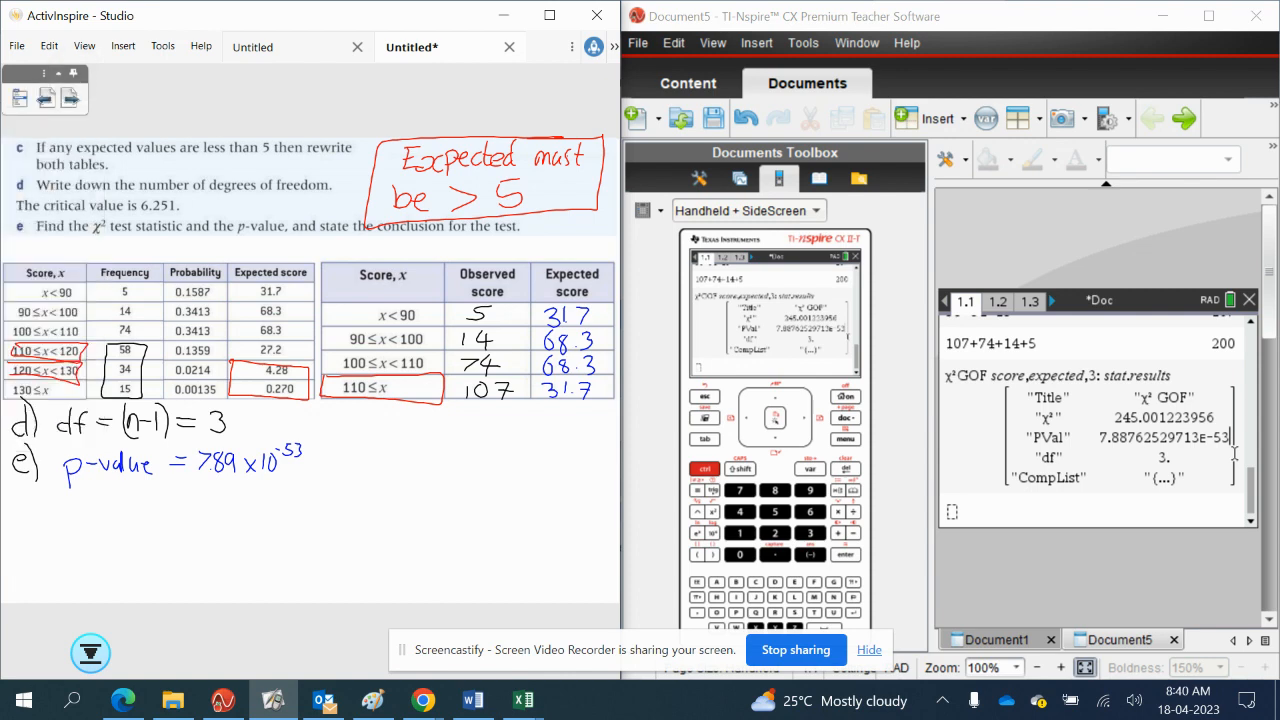
text(7.89x10⁵)
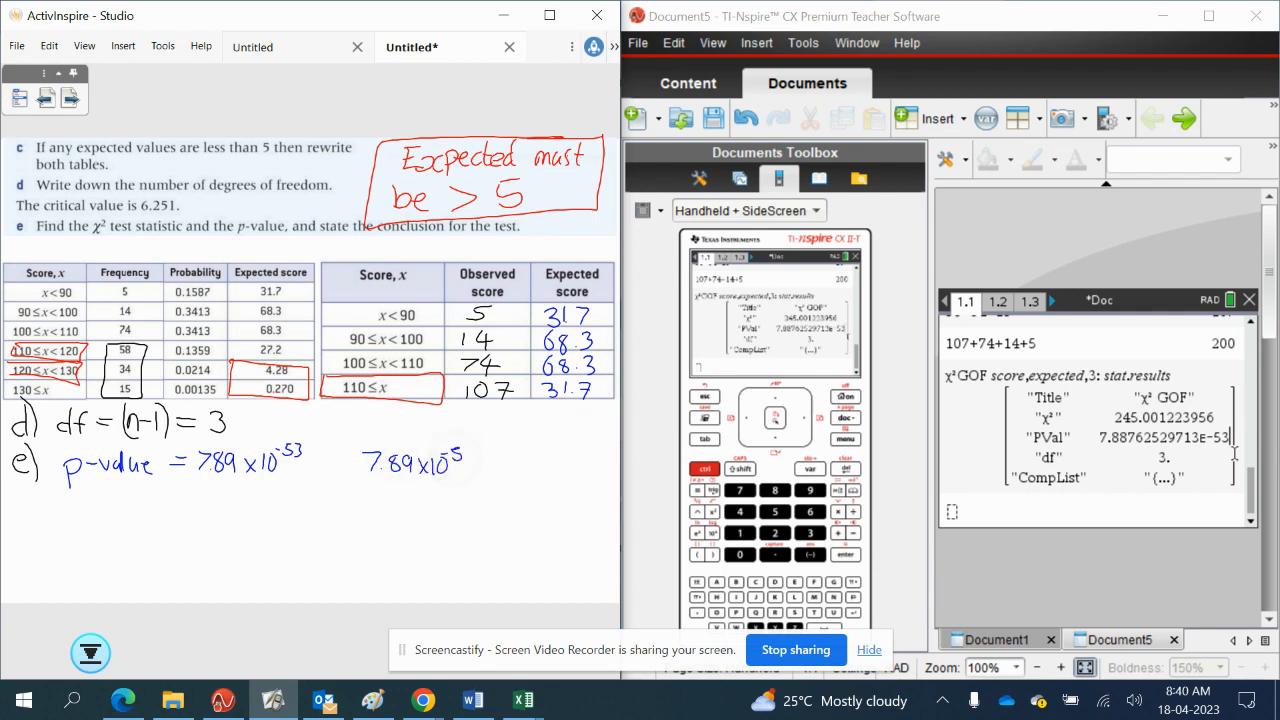
- Write '7.89×10⁻⁵³ < 0.10' and below it '⇒ p value < sig level ⇒'
click(485, 470)
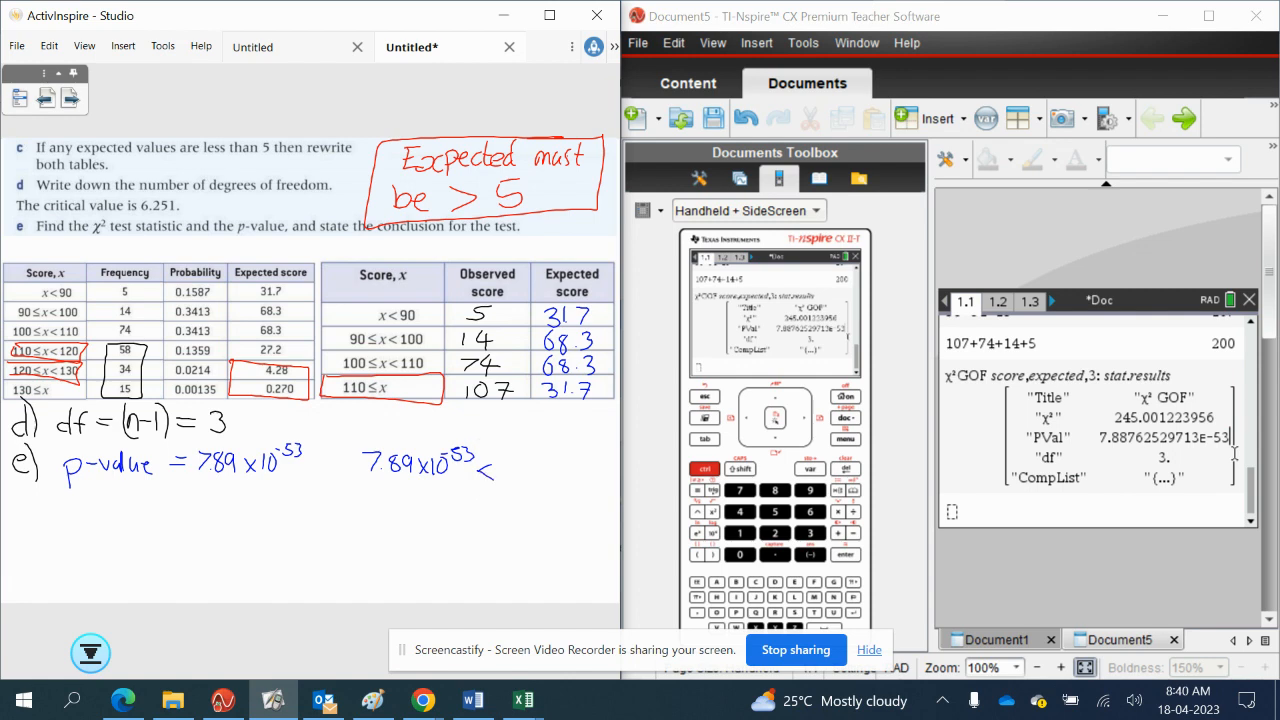
text(0.10)
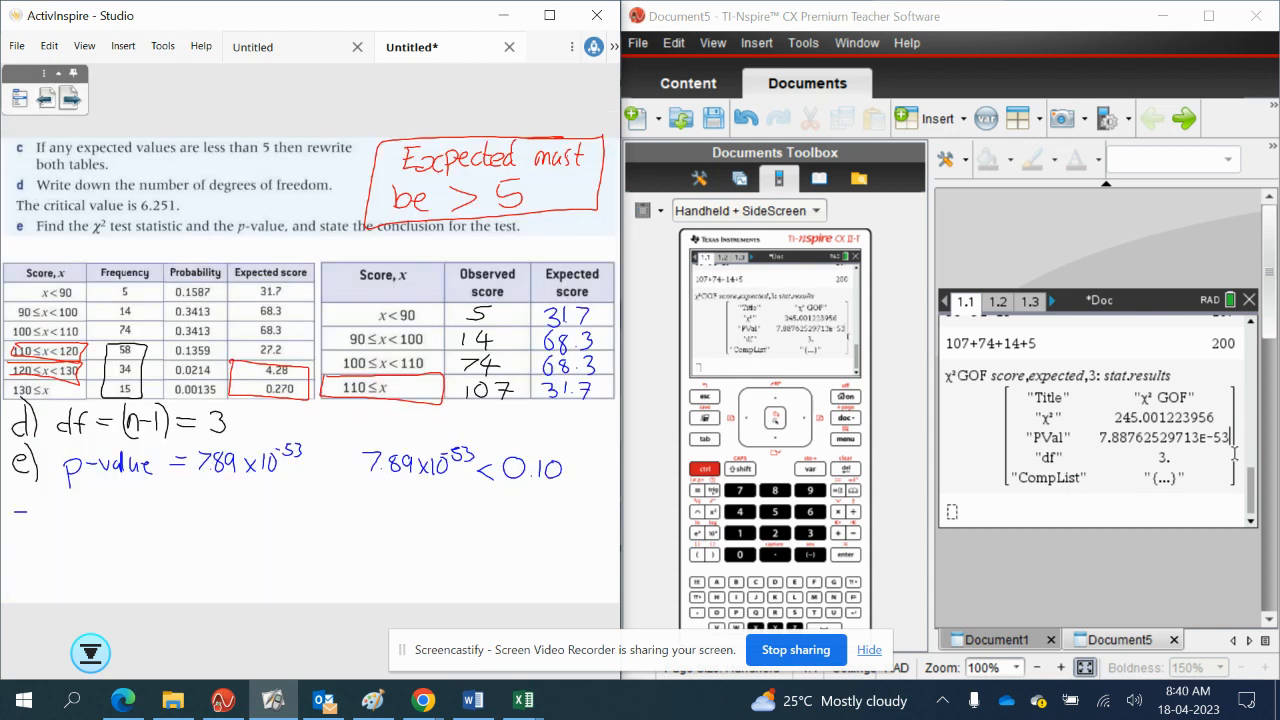
drag(20, 515, 50, 520)
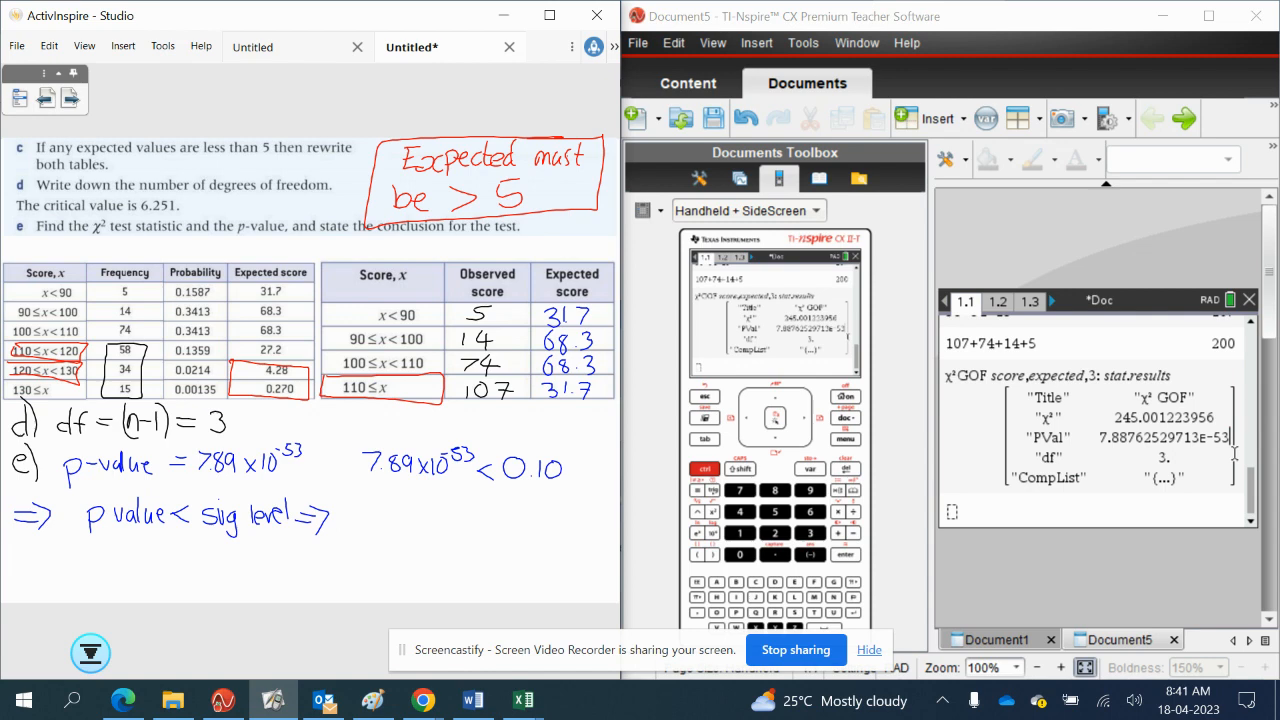
text(Su)
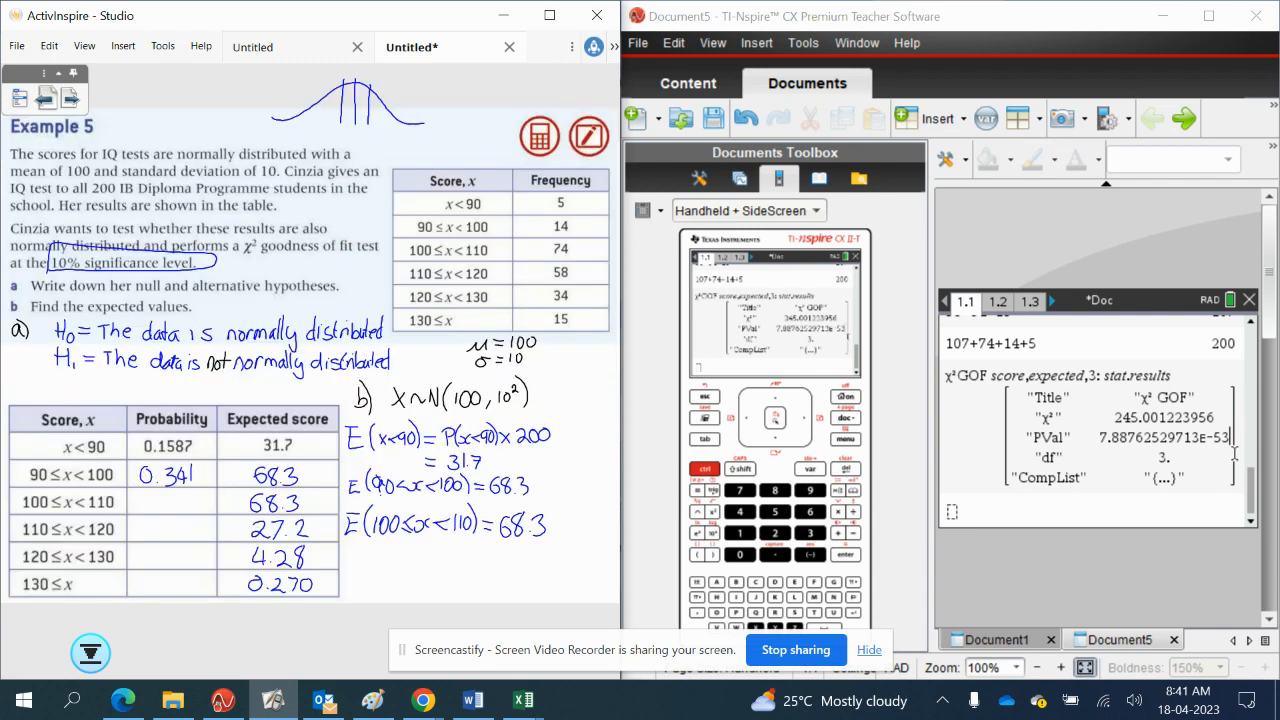
- Write 'Sufficient evidence to reject H0 ⇒ The data is not normally distributed'
scroll(down, 3)
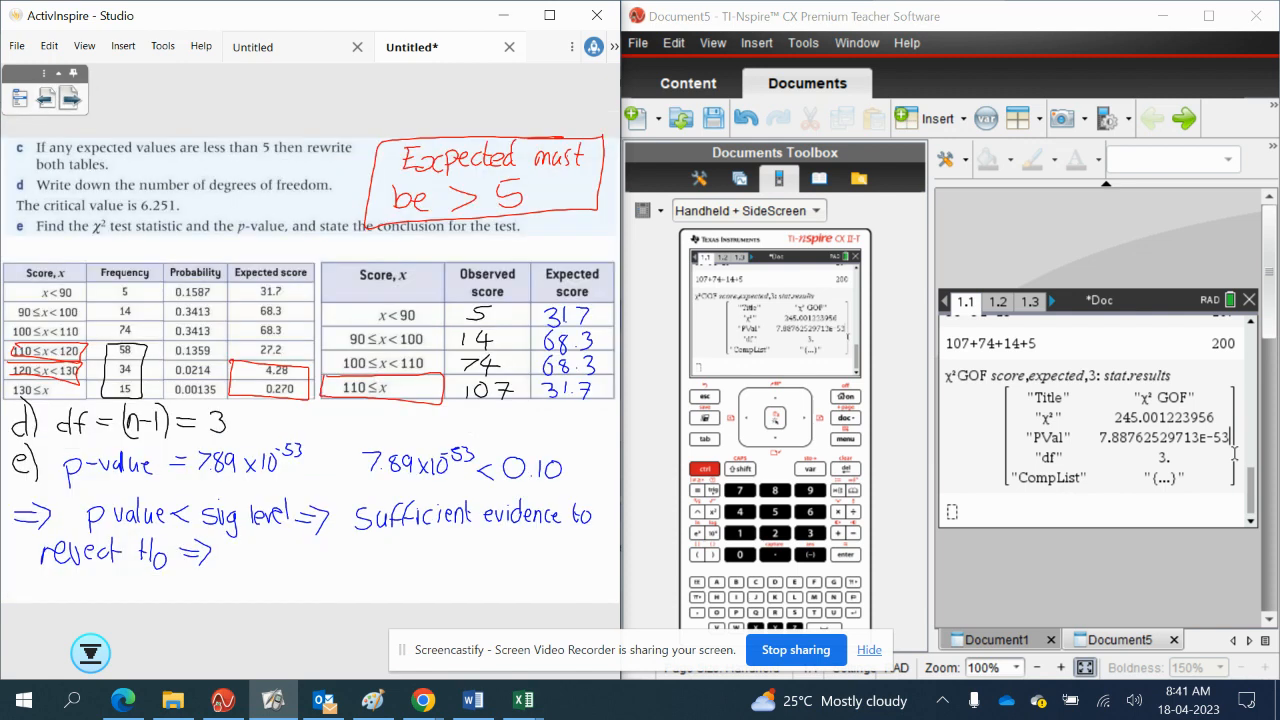
drag(230, 560, 270, 555)
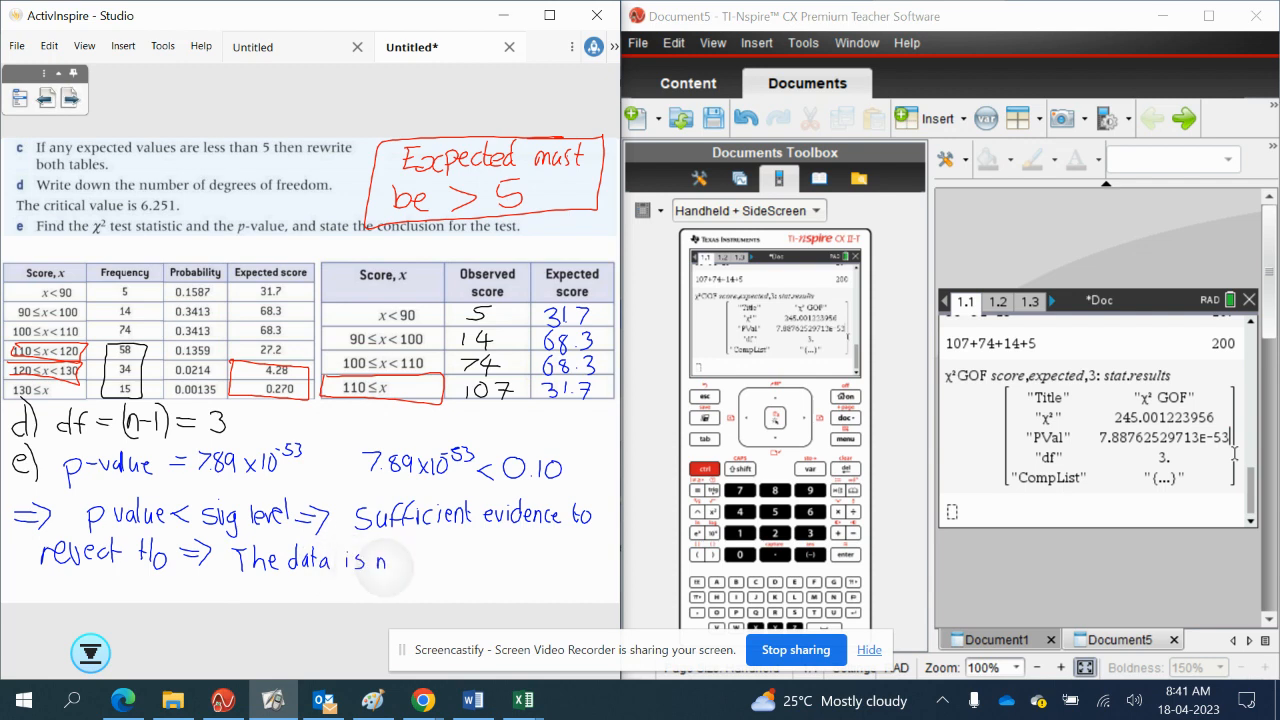
text(ot normally dis)
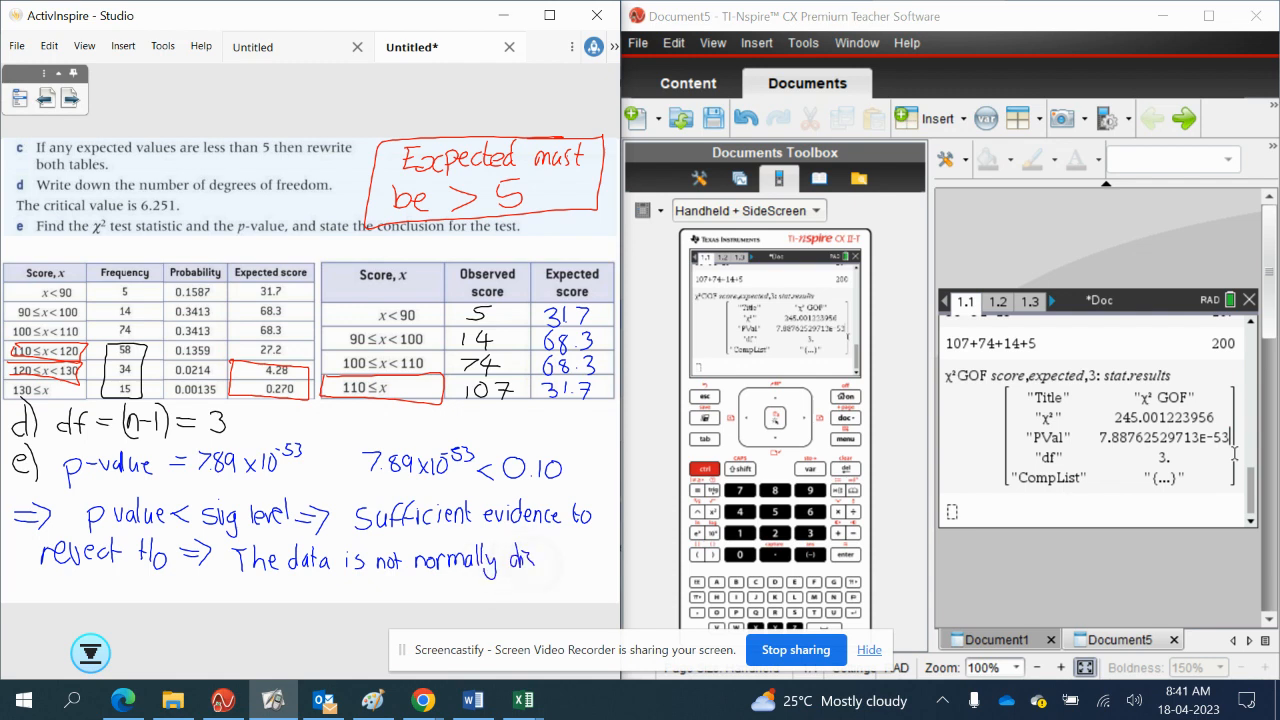
drag(510, 560, 575, 560)
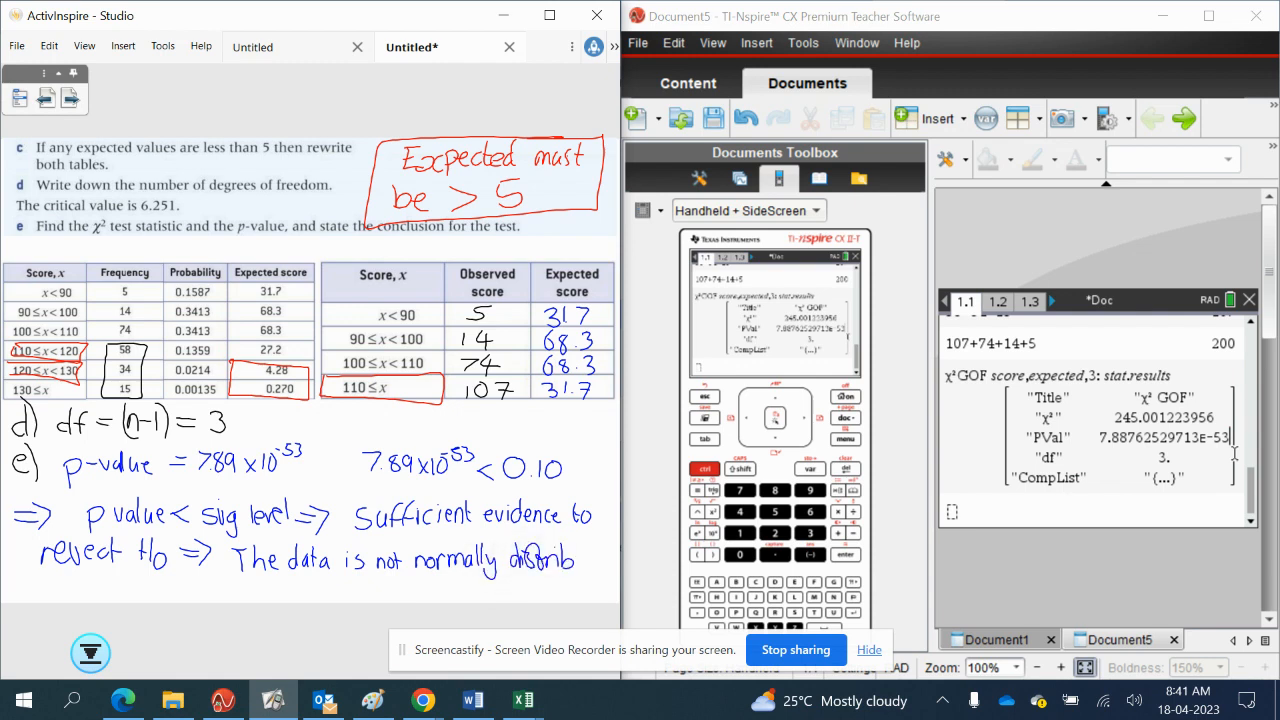